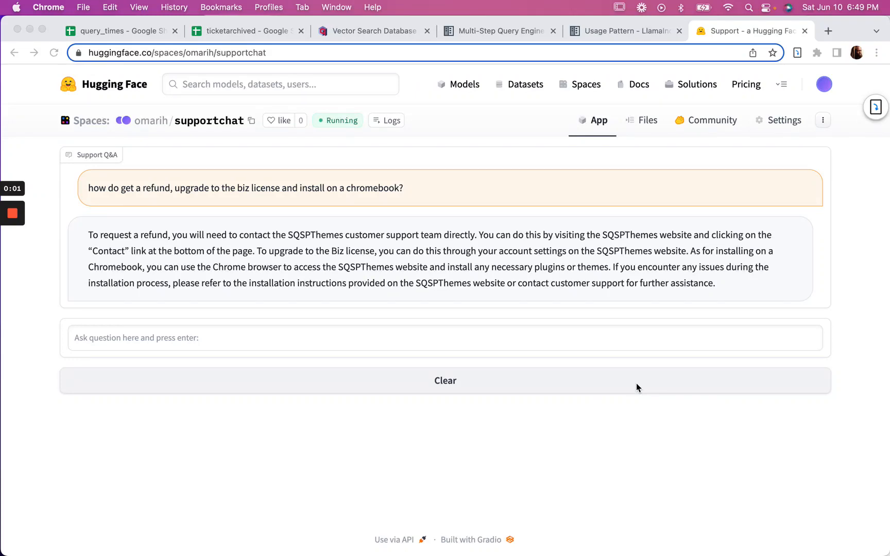
{"action": "mouse_move", "coordinate": [175, 198]}
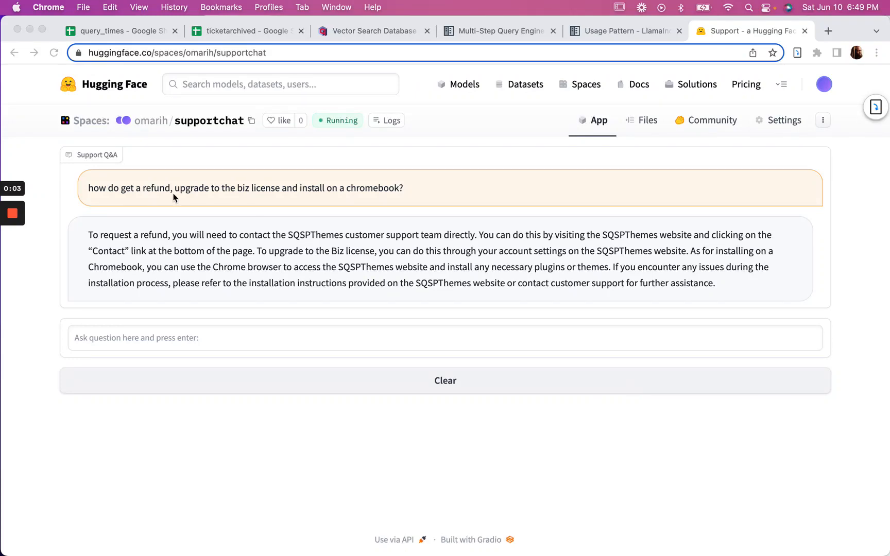
{"action": "mouse_move", "coordinate": [120, 196]}
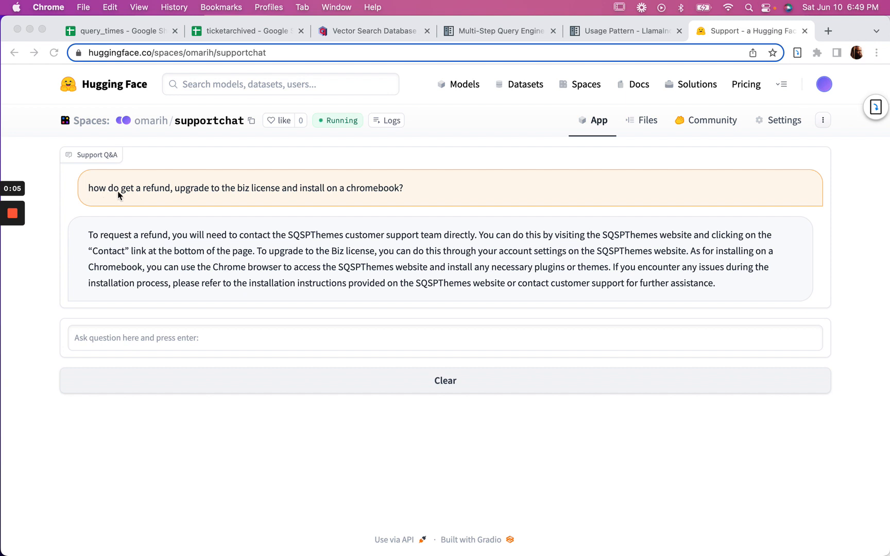
{"action": "mouse_move", "coordinate": [203, 192]}
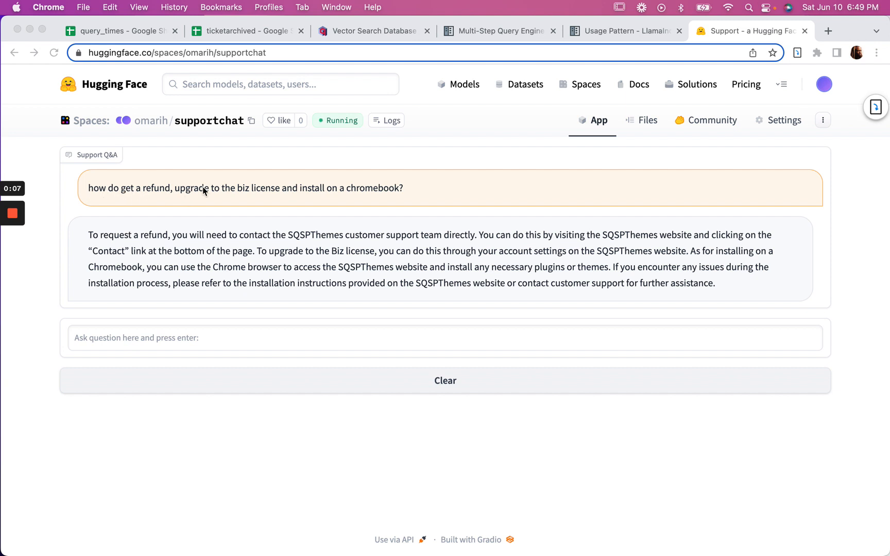
{"action": "mouse_move", "coordinate": [262, 197]}
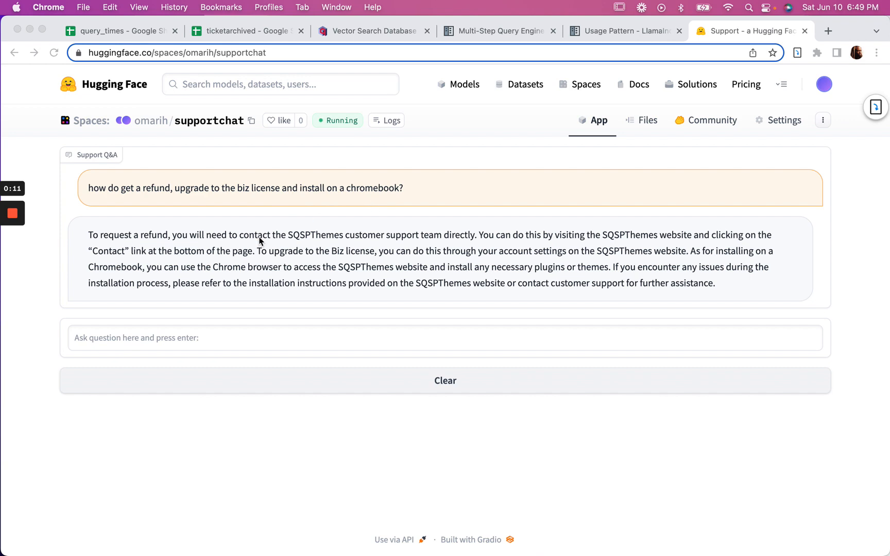
{"action": "mouse_move", "coordinate": [390, 121]}
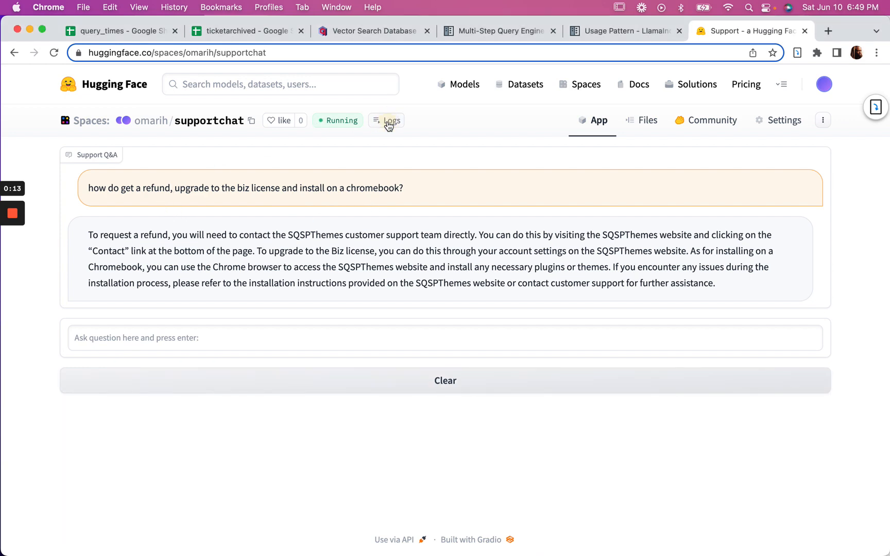
Review the Space's container logs, then read through the Multi-Step Query Engine guide
{"action": "left_click", "coordinate": [387, 119]}
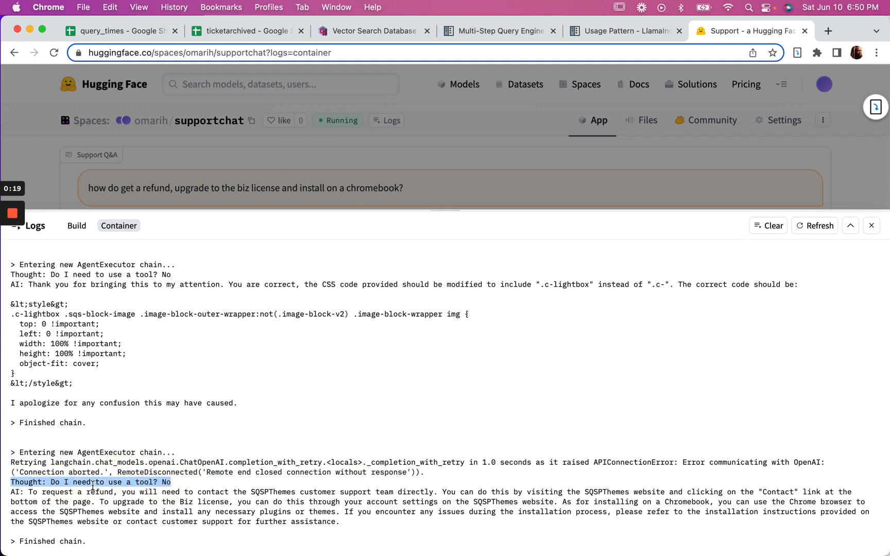
{"action": "mouse_move", "coordinate": [222, 483]}
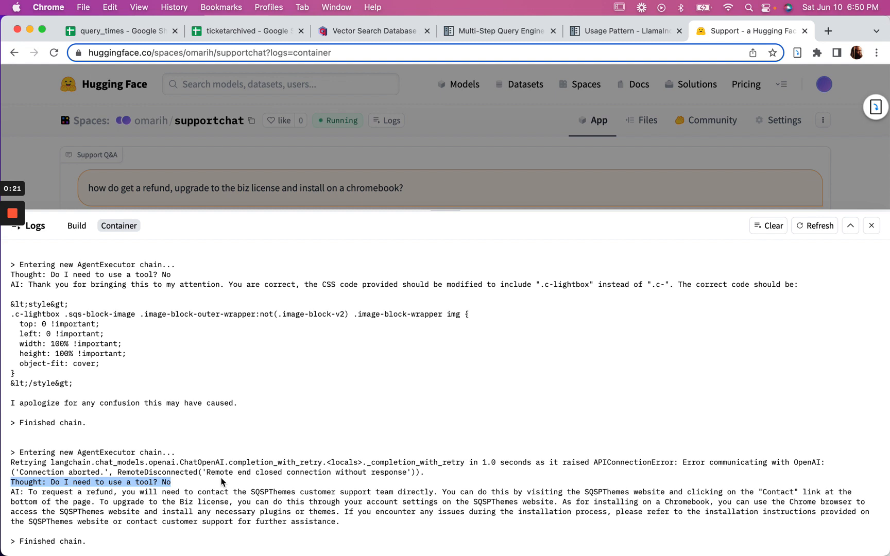
{"action": "mouse_move", "coordinate": [233, 370]}
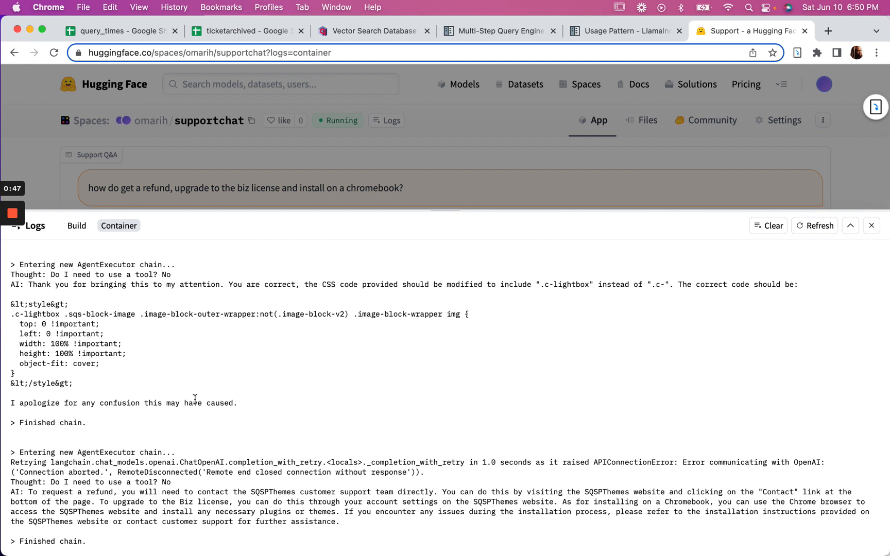
{"action": "mouse_move", "coordinate": [279, 230]}
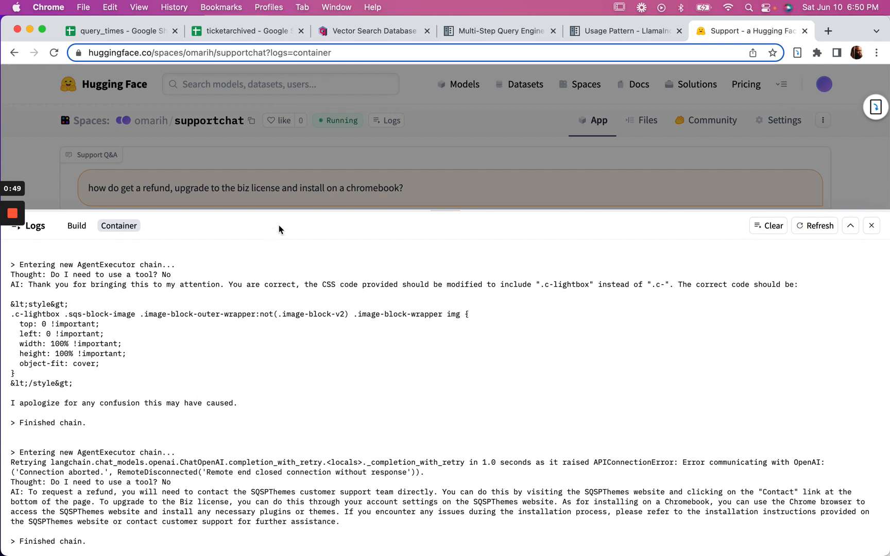
{"action": "mouse_move", "coordinate": [424, 243]}
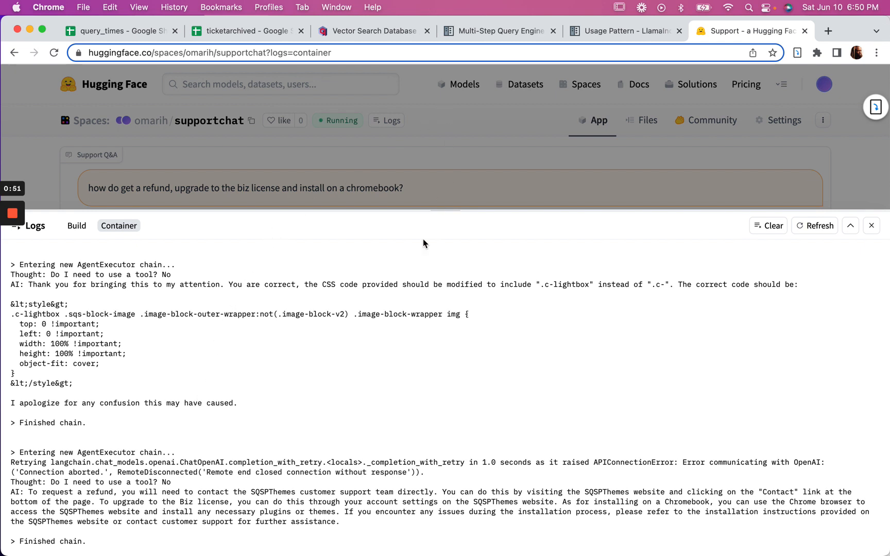
{"action": "mouse_move", "coordinate": [300, 435]}
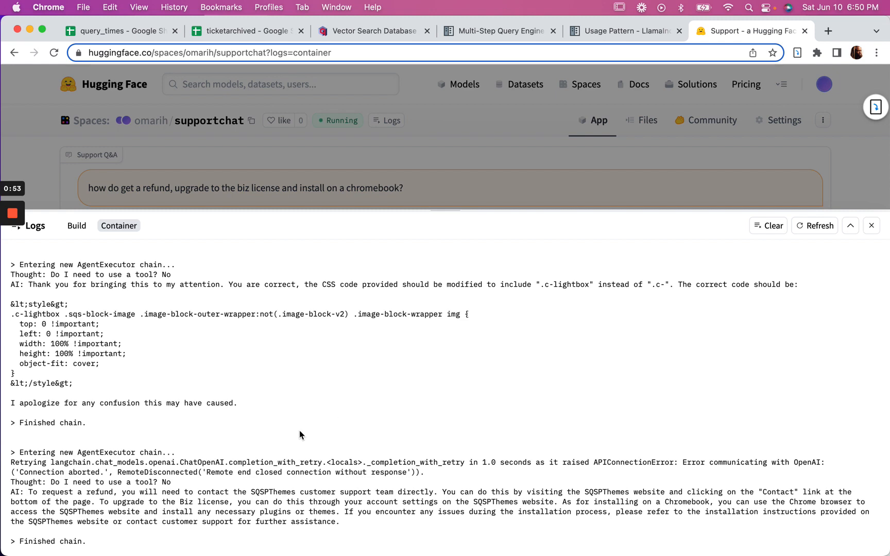
{"action": "mouse_move", "coordinate": [237, 373]}
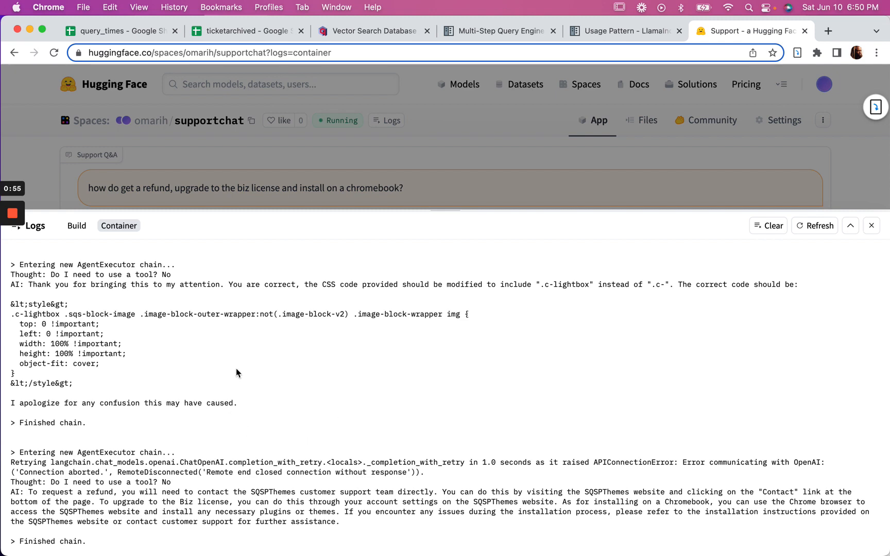
{"action": "mouse_move", "coordinate": [279, 197]}
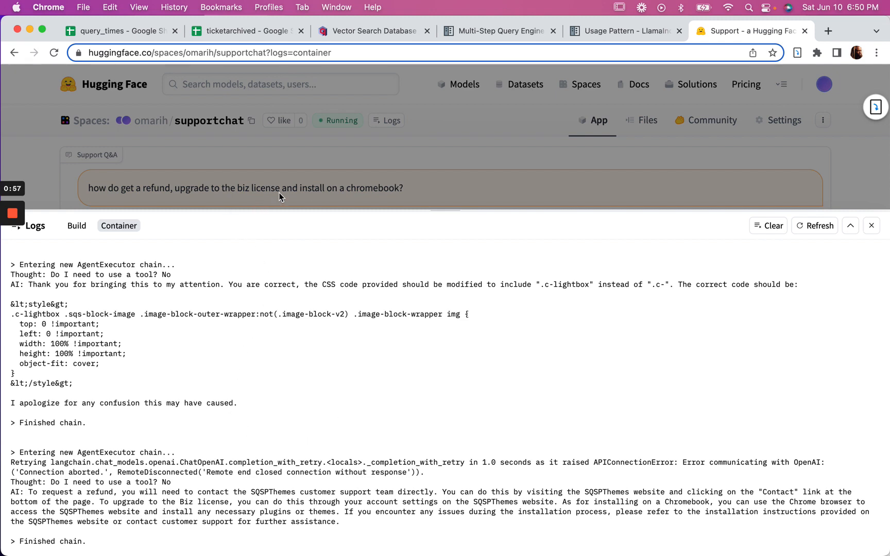
{"action": "left_click", "coordinate": [871, 225]}
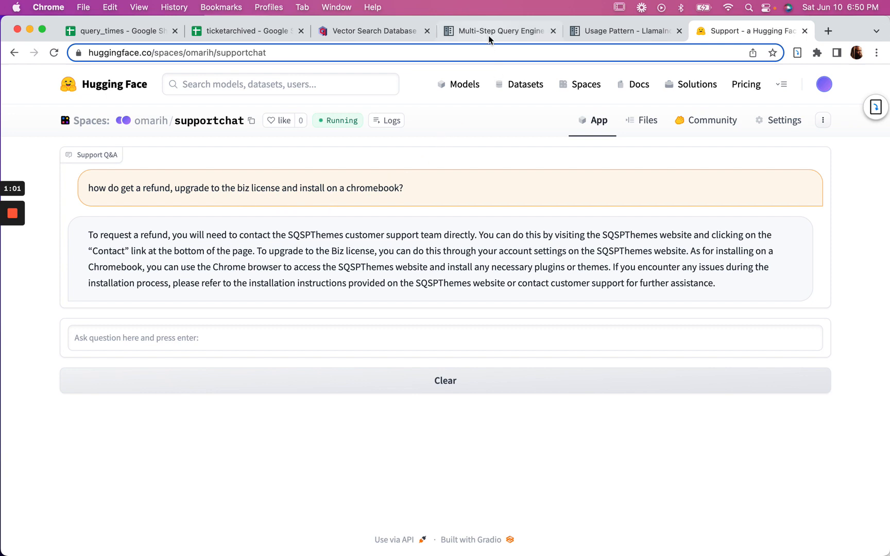
{"action": "left_click", "coordinate": [496, 31]}
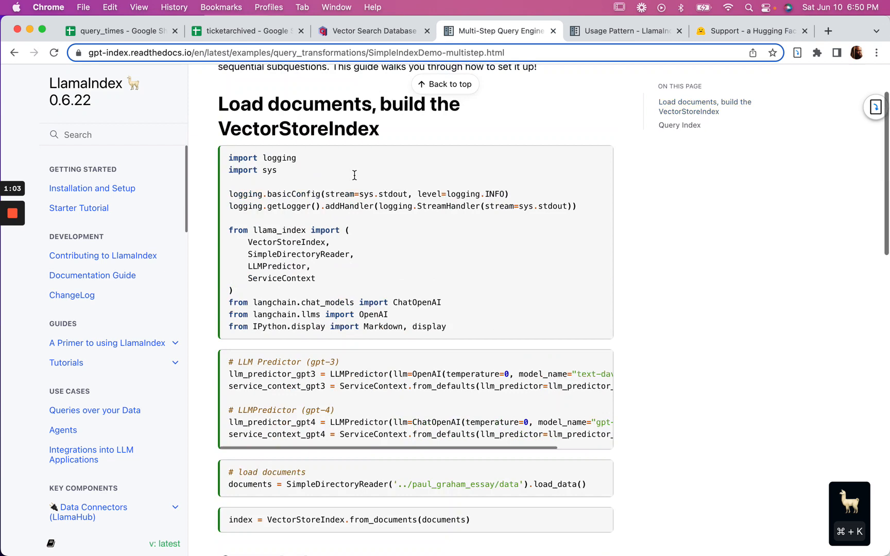
{"action": "scroll", "scroll_direction": "up", "scroll_amount": 3}
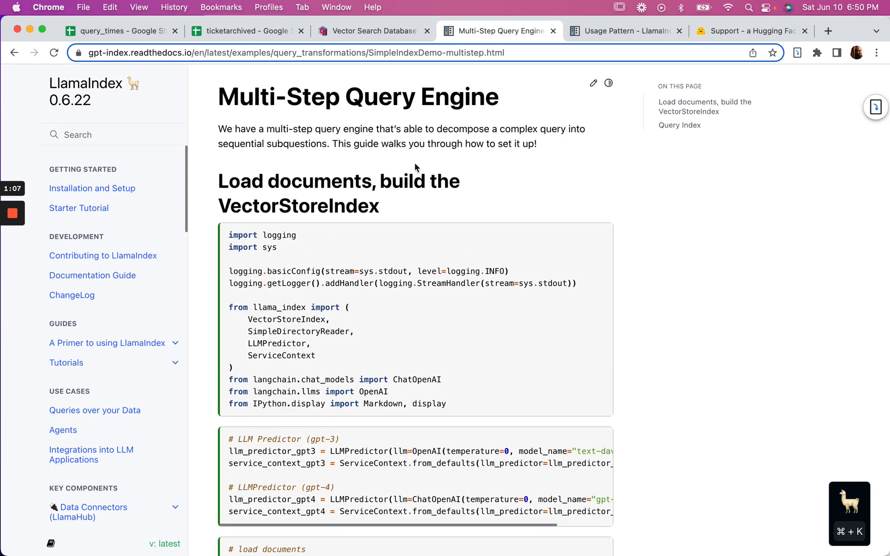
{"action": "scroll", "scroll_direction": "down", "scroll_amount": 3}
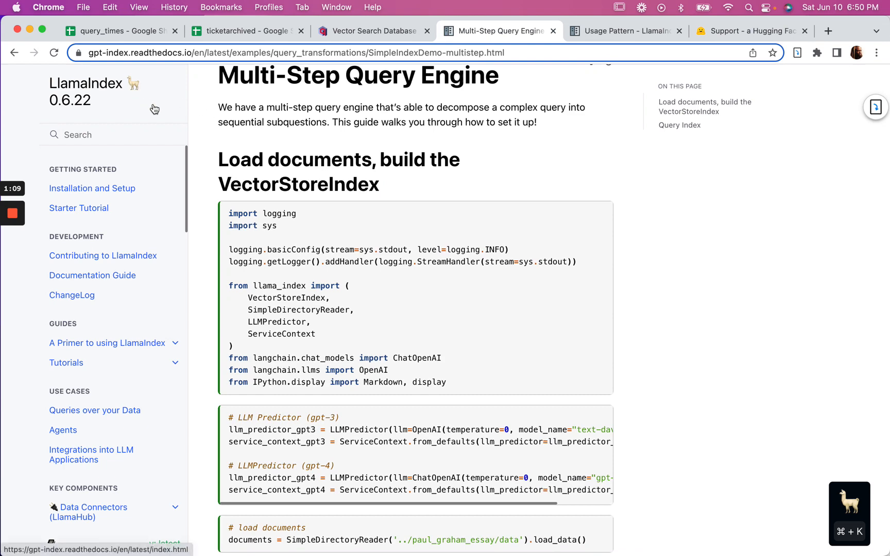
{"action": "scroll", "scroll_direction": "down", "scroll_amount": 3}
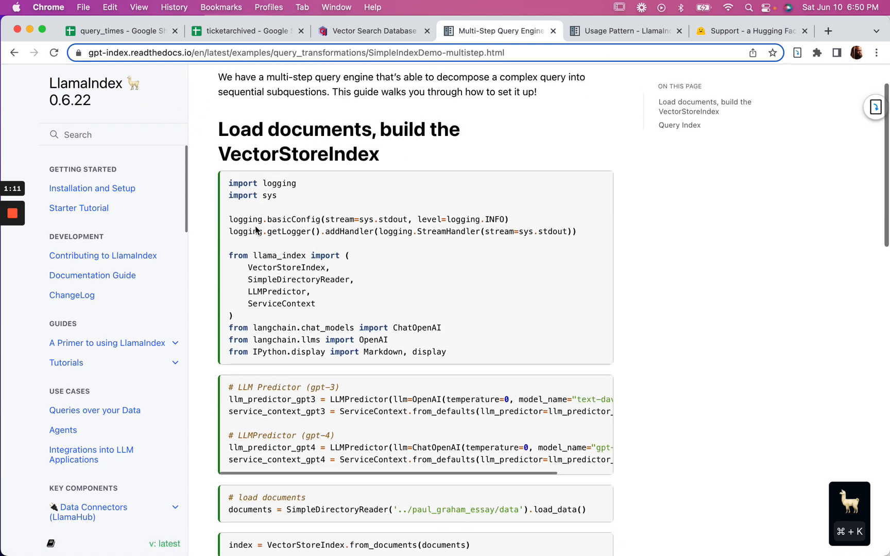
{"action": "scroll", "scroll_direction": "down", "scroll_amount": 3}
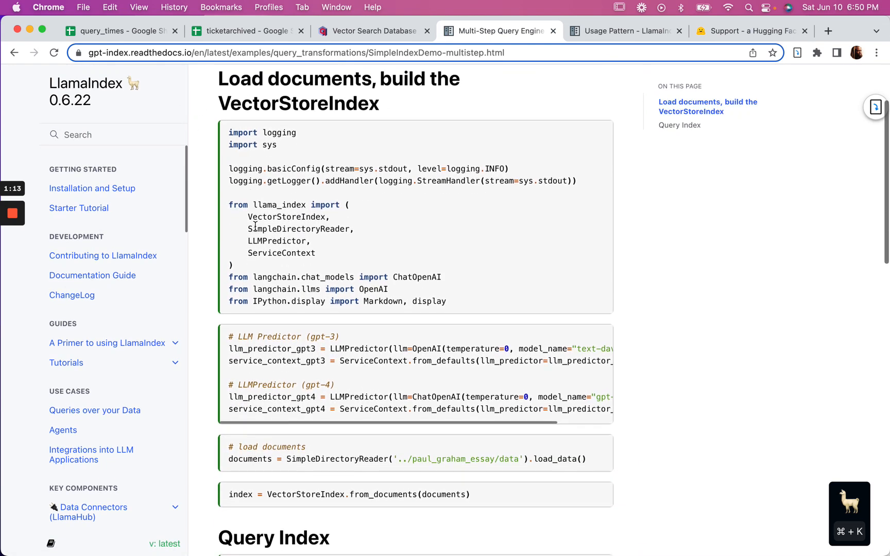
{"action": "scroll", "scroll_direction": "down", "scroll_amount": 3}
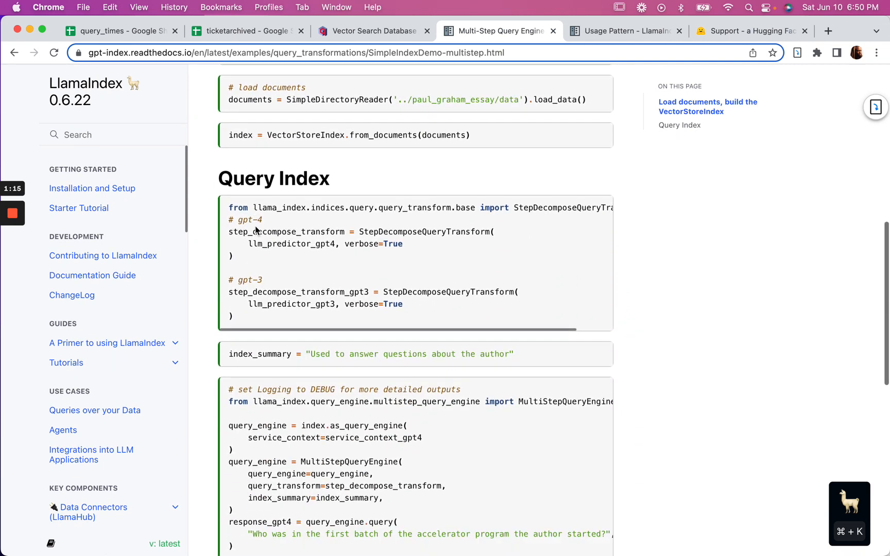
{"action": "scroll", "scroll_direction": "down", "scroll_amount": 3}
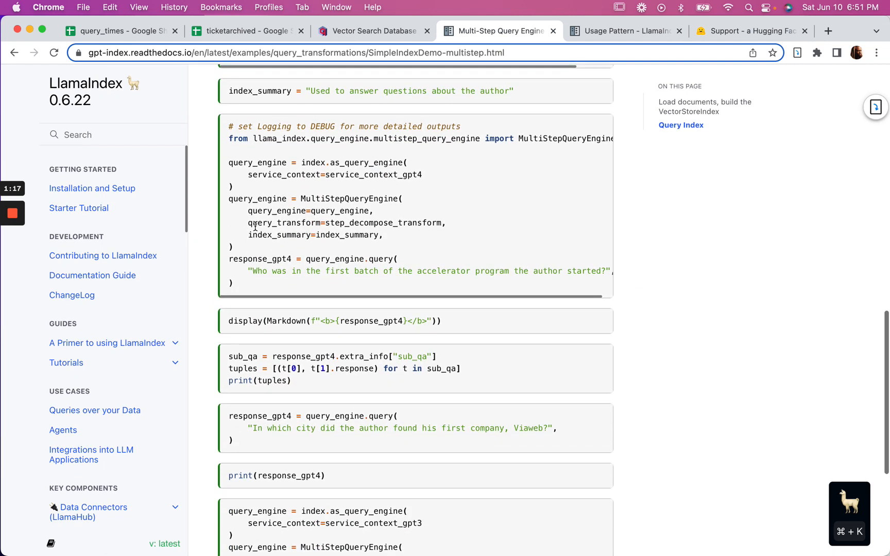
{"action": "mouse_move", "coordinate": [451, 138]}
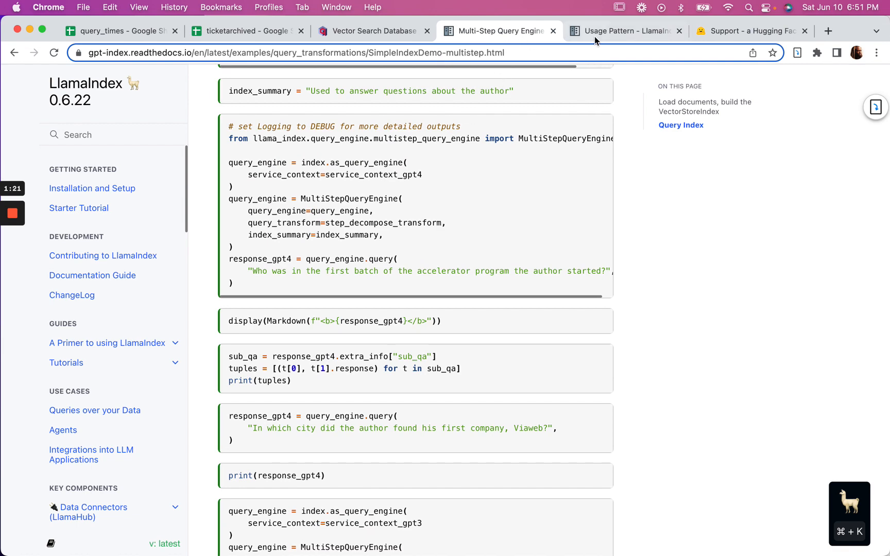
Return to the support chatbot Space and reopen its container logs
{"action": "left_click", "coordinate": [750, 31]}
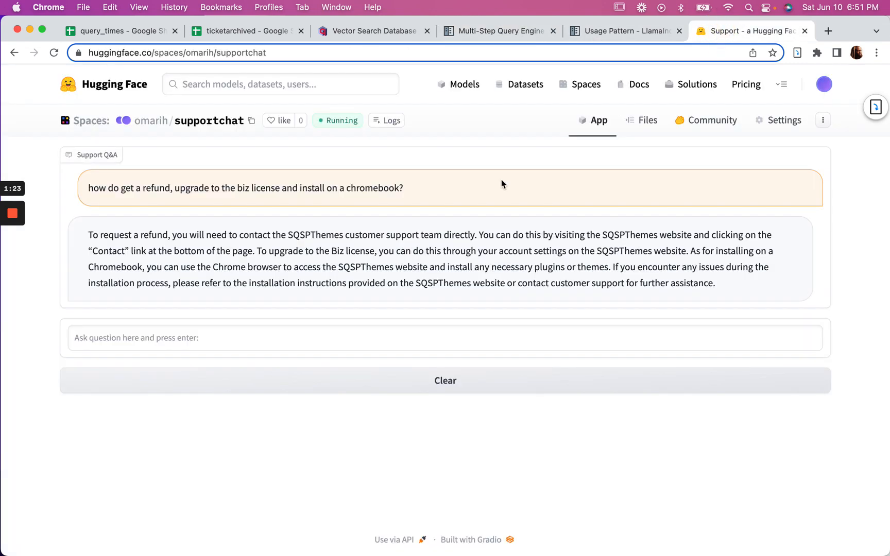
{"action": "left_click", "coordinate": [386, 120]}
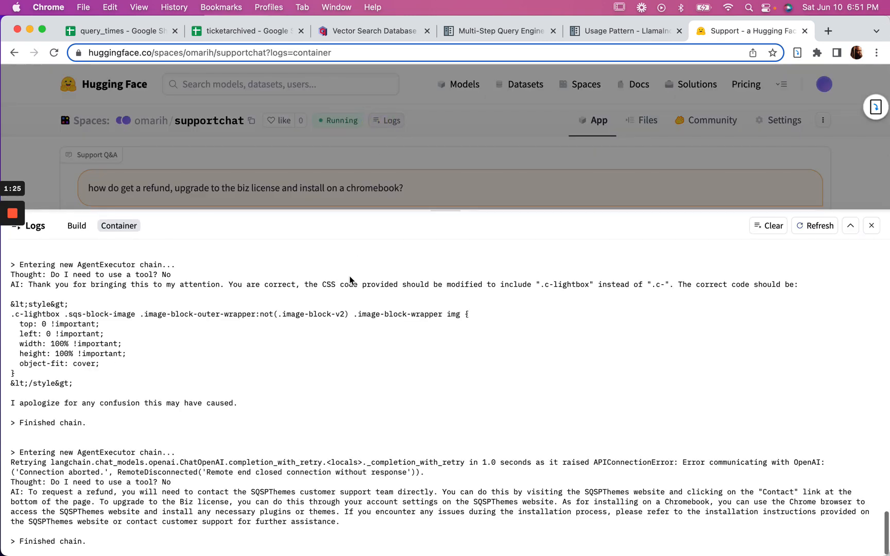
{"action": "mouse_move", "coordinate": [290, 452]}
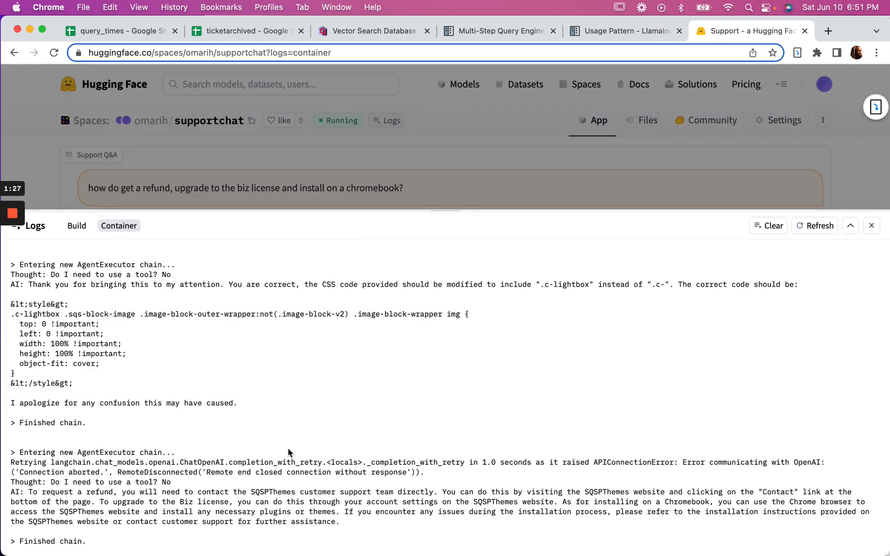
{"action": "mouse_move", "coordinate": [508, 100]}
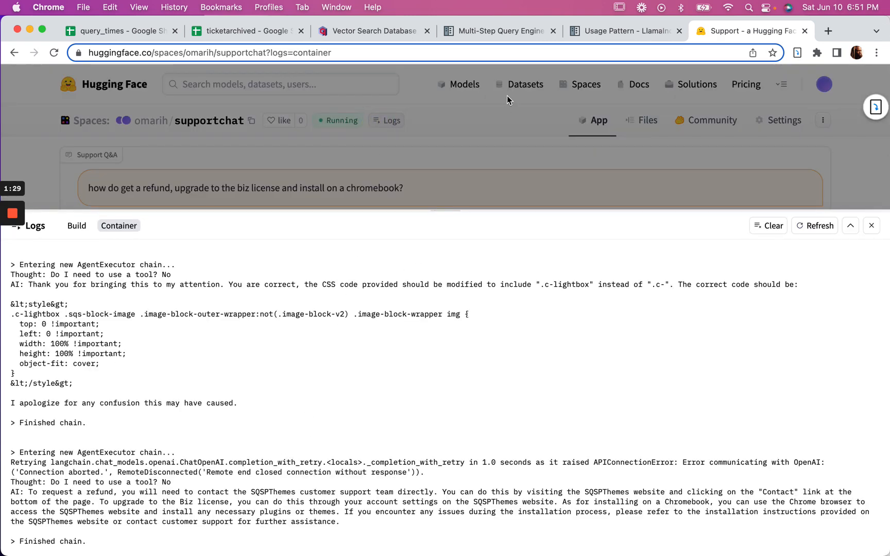
{"action": "mouse_move", "coordinate": [621, 30]}
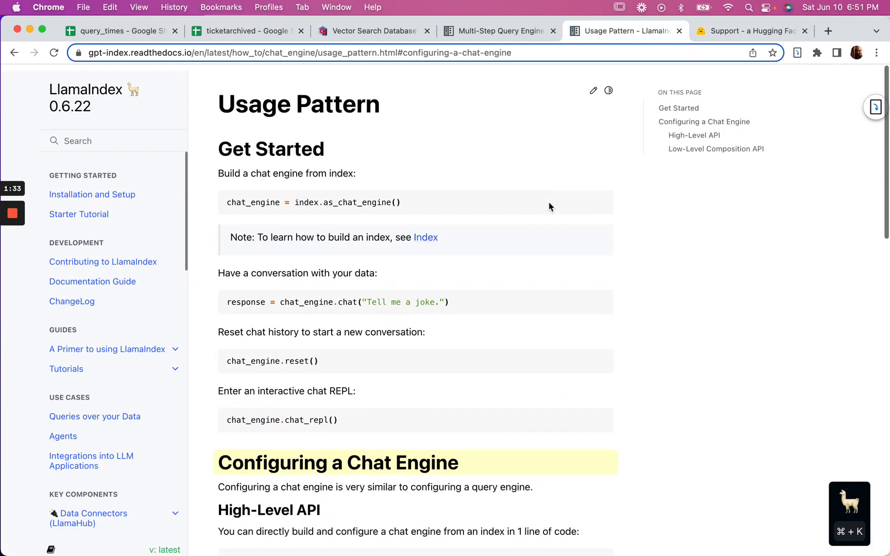
{"action": "scroll", "scroll_direction": "down", "scroll_amount": 3}
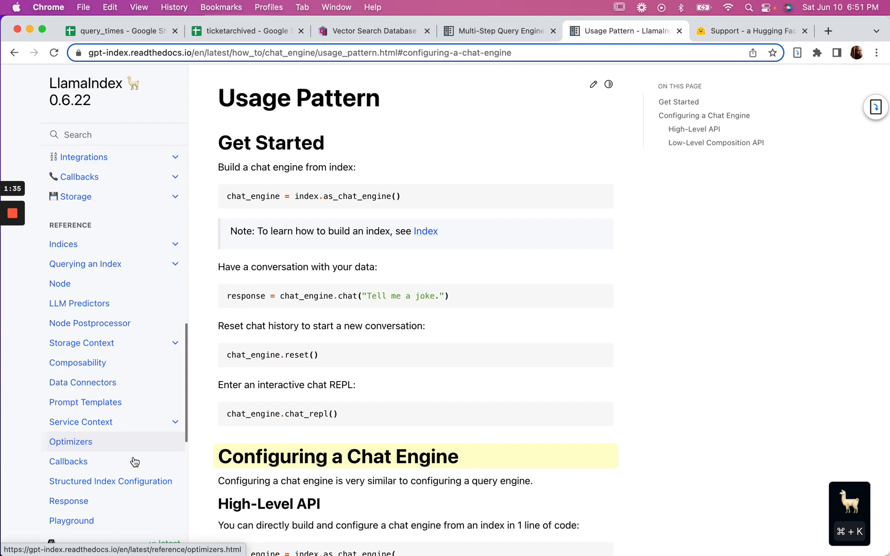
{"action": "scroll", "scroll_direction": "up", "scroll_amount": 3}
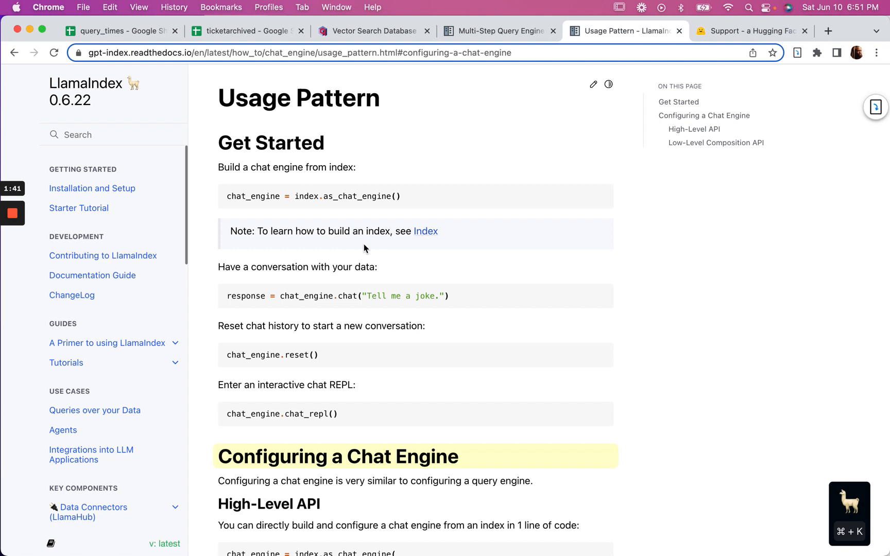
{"action": "mouse_move", "coordinate": [465, 46]}
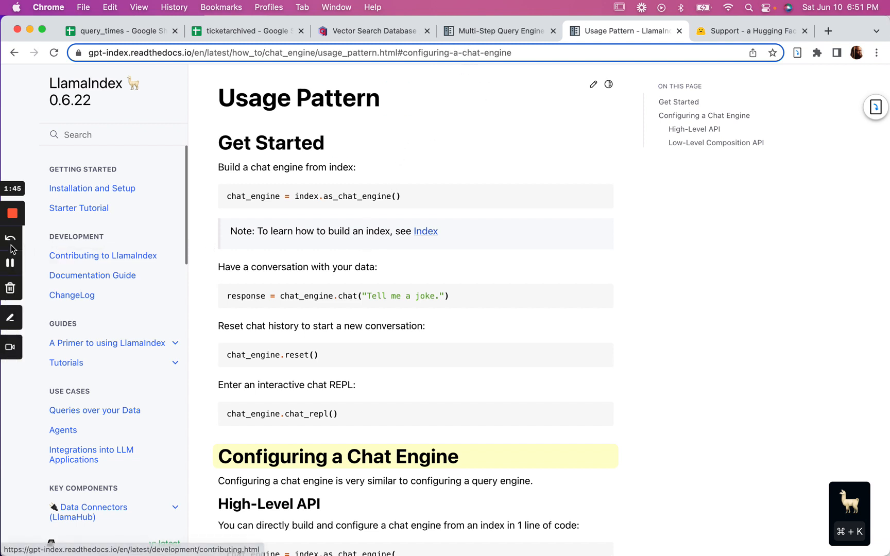
{"action": "left_click", "coordinate": [752, 31]}
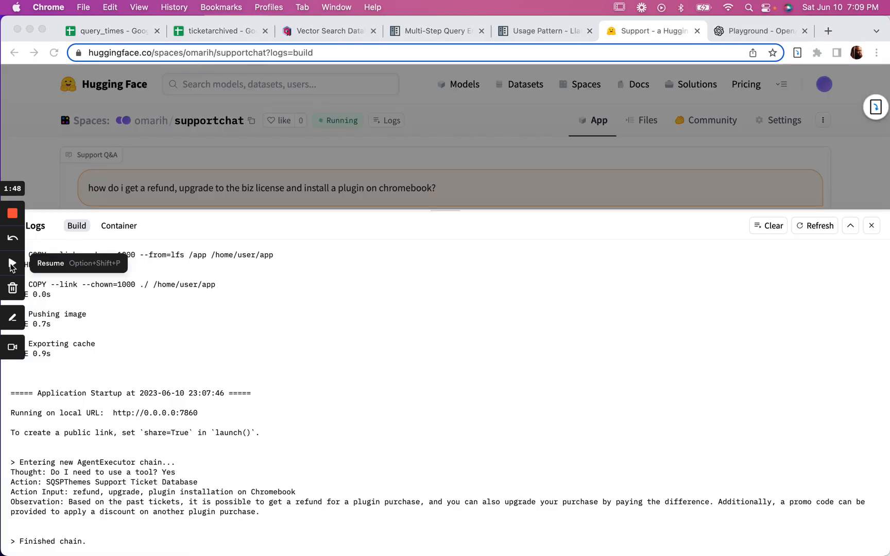
{"action": "mouse_move", "coordinate": [452, 62]}
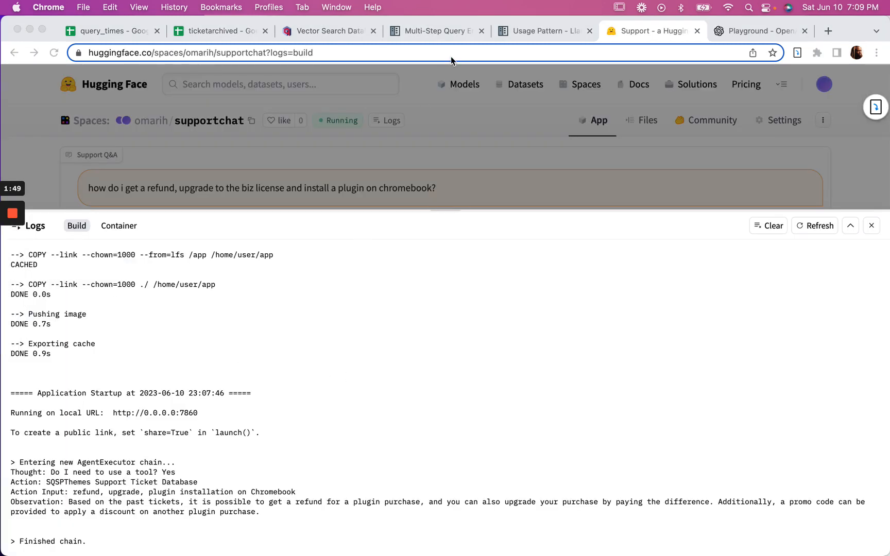
{"action": "mouse_move", "coordinate": [394, 159]}
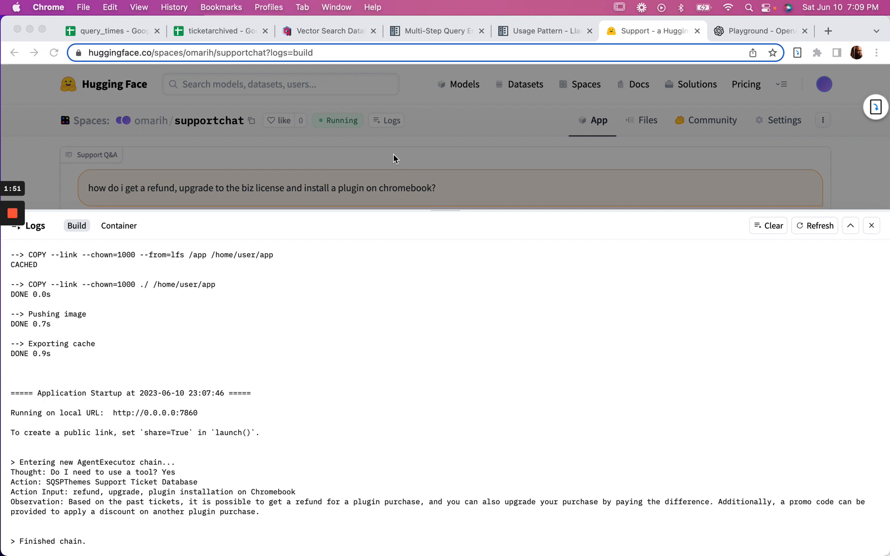
{"action": "mouse_move", "coordinate": [872, 225]}
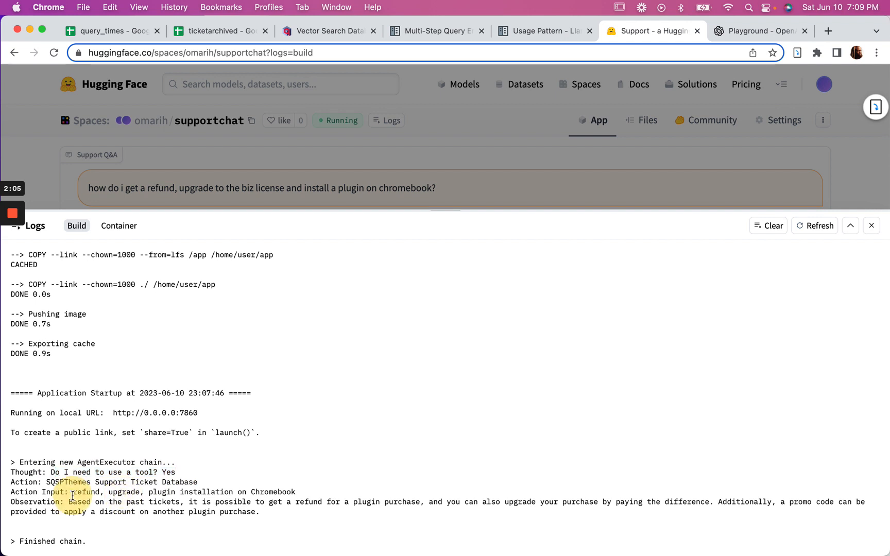
{"action": "double_click", "coordinate": [87, 492]}
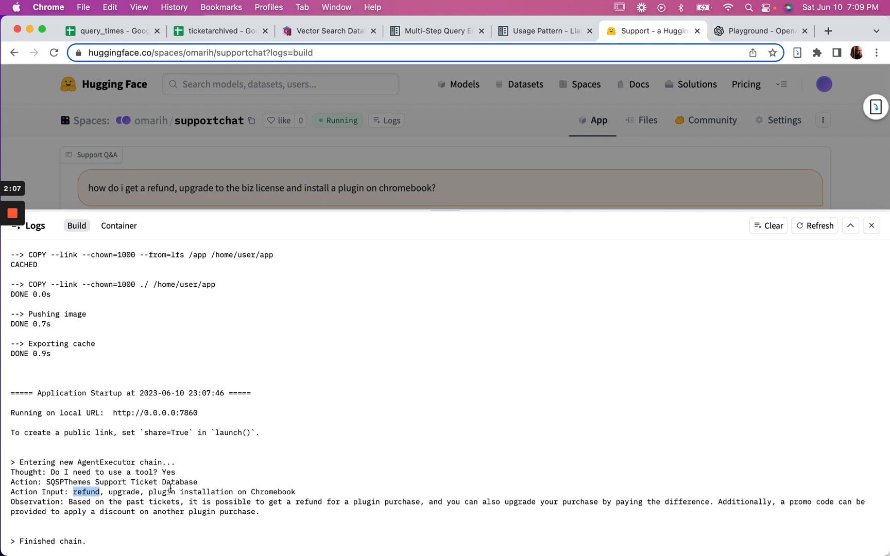
{"action": "mouse_move", "coordinate": [141, 538]}
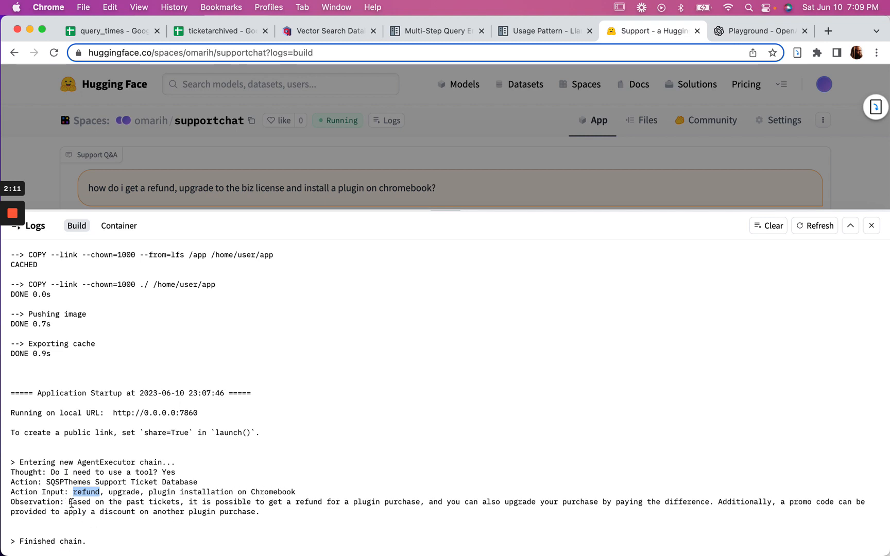
{"action": "mouse_move", "coordinate": [129, 509]}
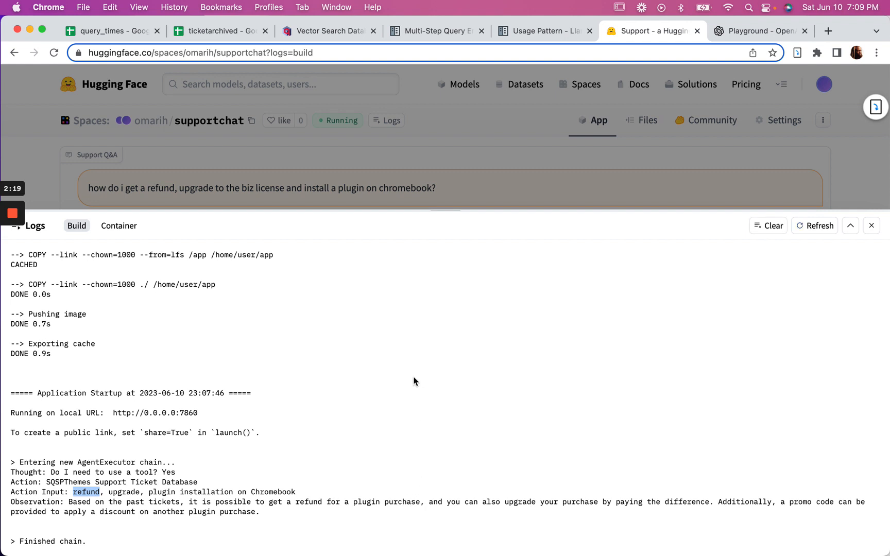
{"action": "mouse_move", "coordinate": [459, 173]}
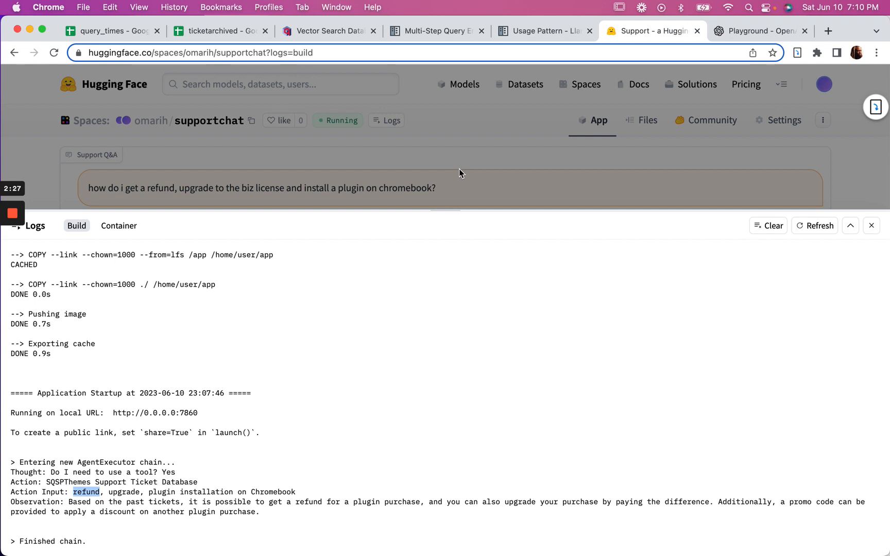
Close the logs and send the follow-up 'what about installing the plugin' to the chatbot
{"action": "left_click", "coordinate": [871, 225]}
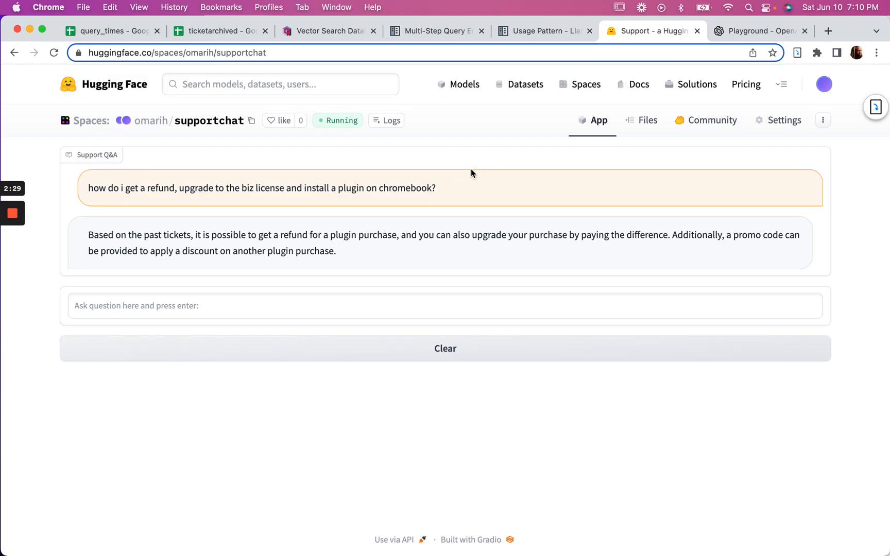
{"action": "mouse_move", "coordinate": [320, 200]}
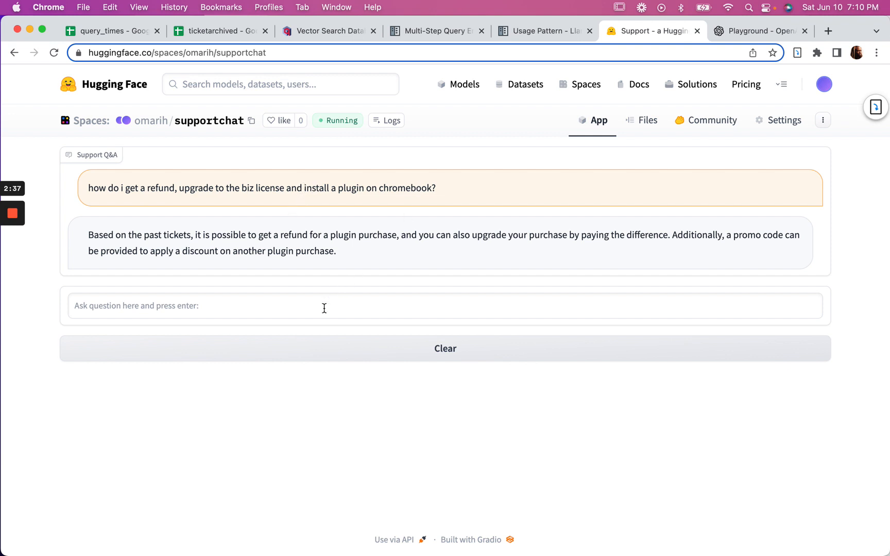
{"action": "type", "text": "what"}
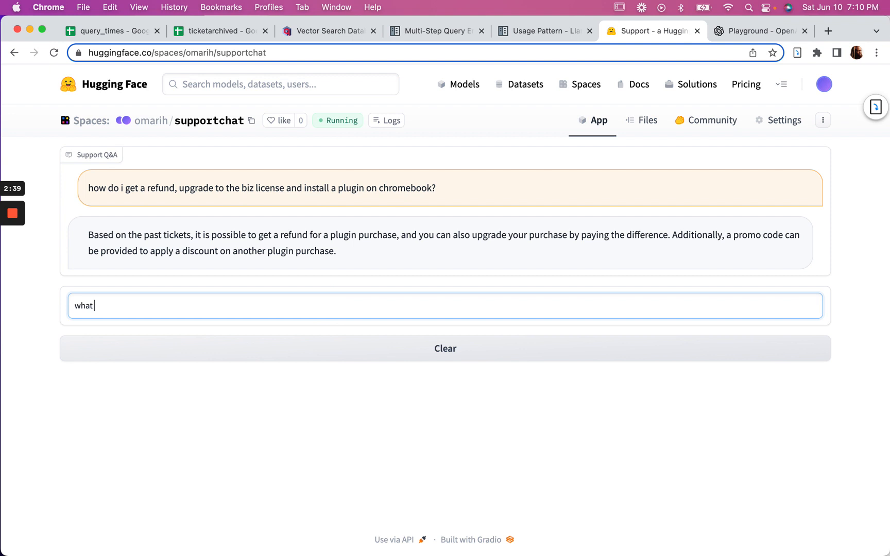
{"action": "type", "text": "about install"}
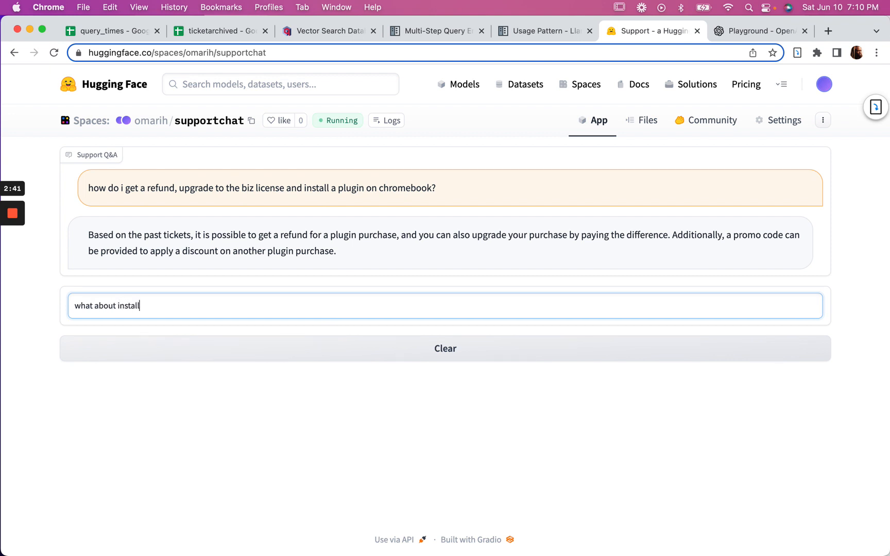
{"action": "type", "text": "ing the plugin"}
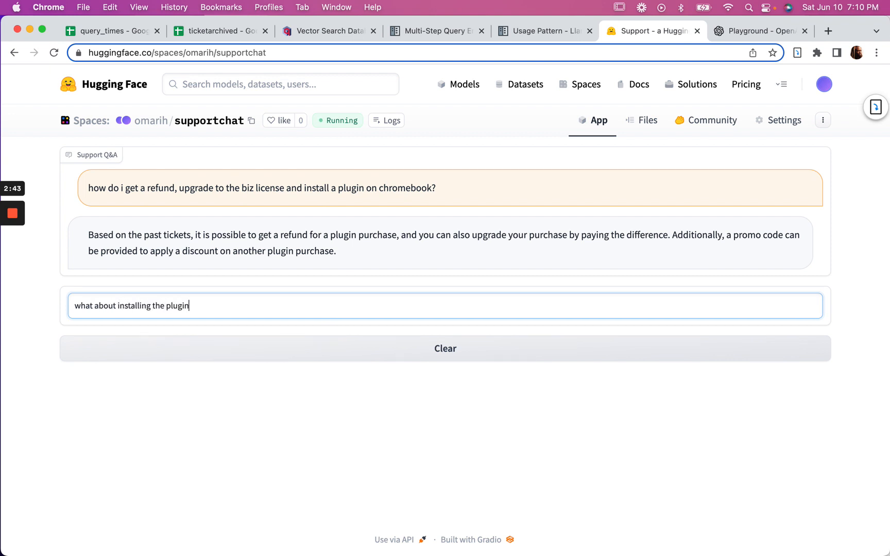
{"action": "key", "text": "Return"}
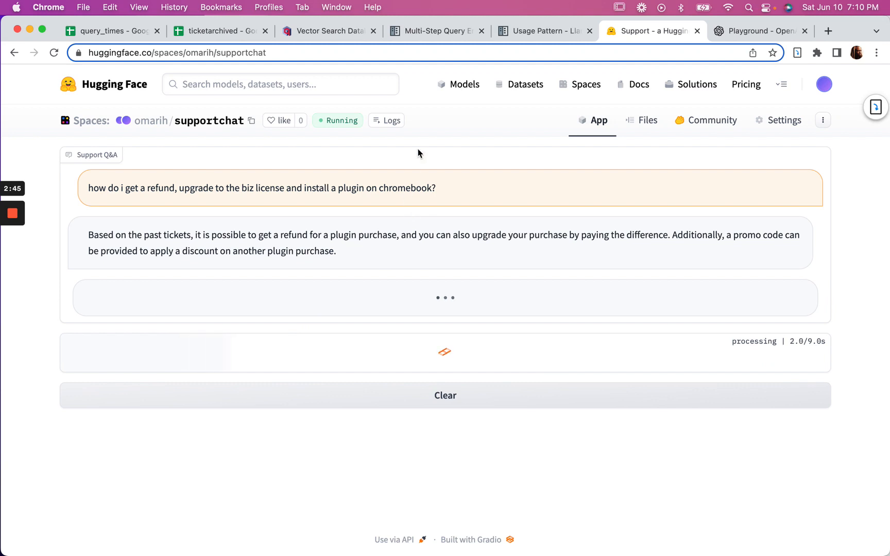
{"action": "mouse_move", "coordinate": [391, 124]}
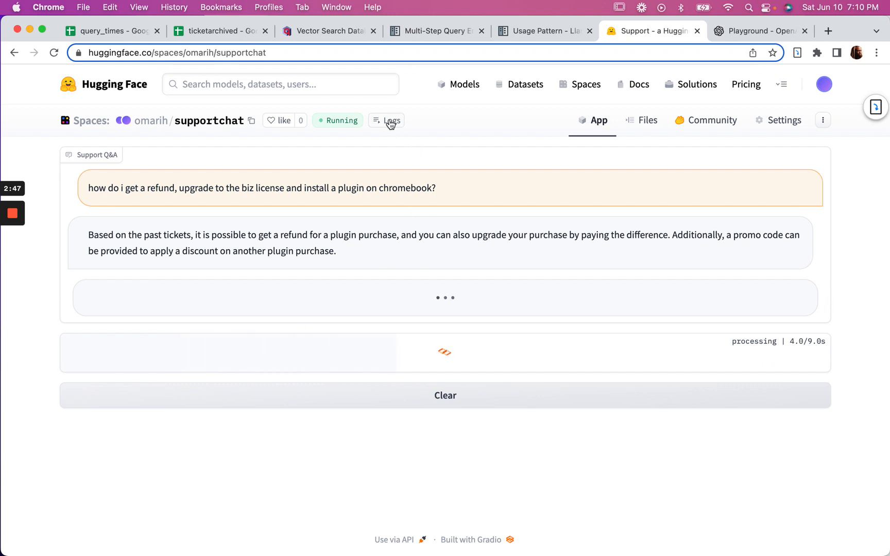
Show the logs with the new AgentExecutor chain for the plugin-install question
{"action": "left_click", "coordinate": [387, 120]}
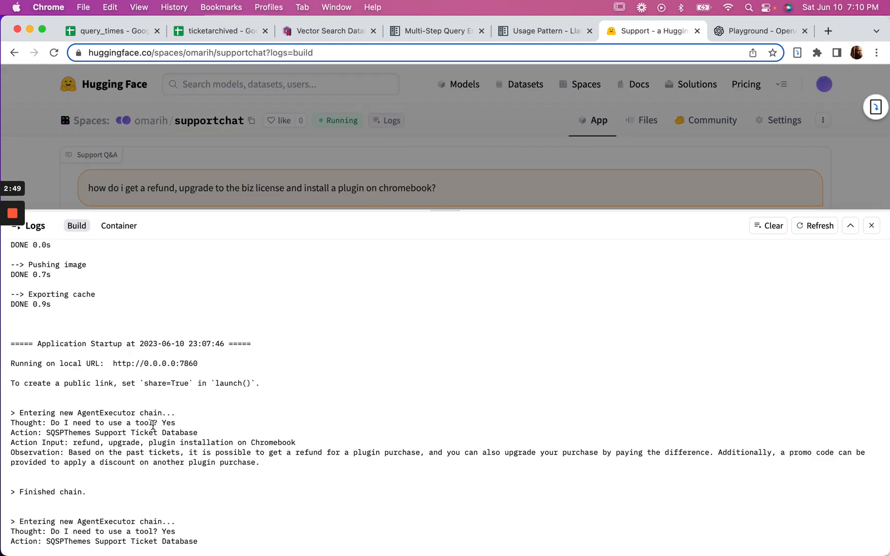
{"action": "mouse_move", "coordinate": [215, 438]}
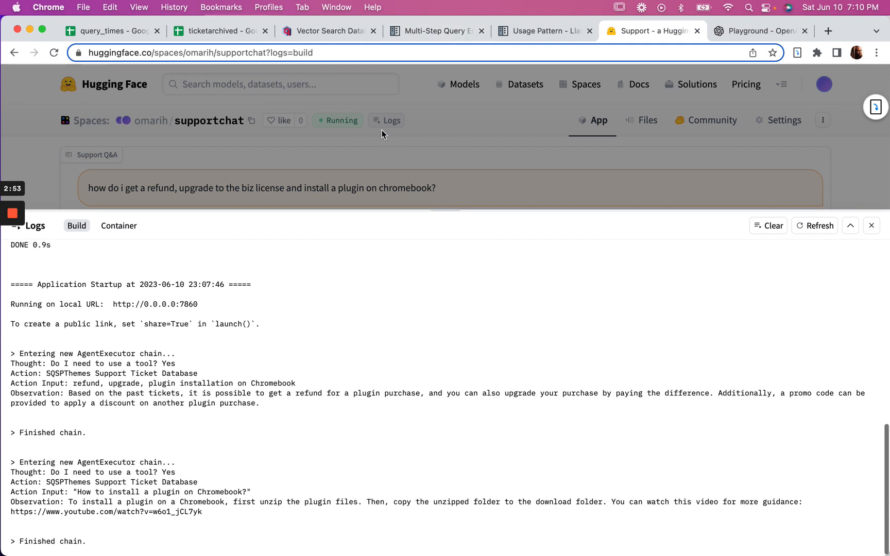
{"action": "mouse_move", "coordinate": [158, 391]}
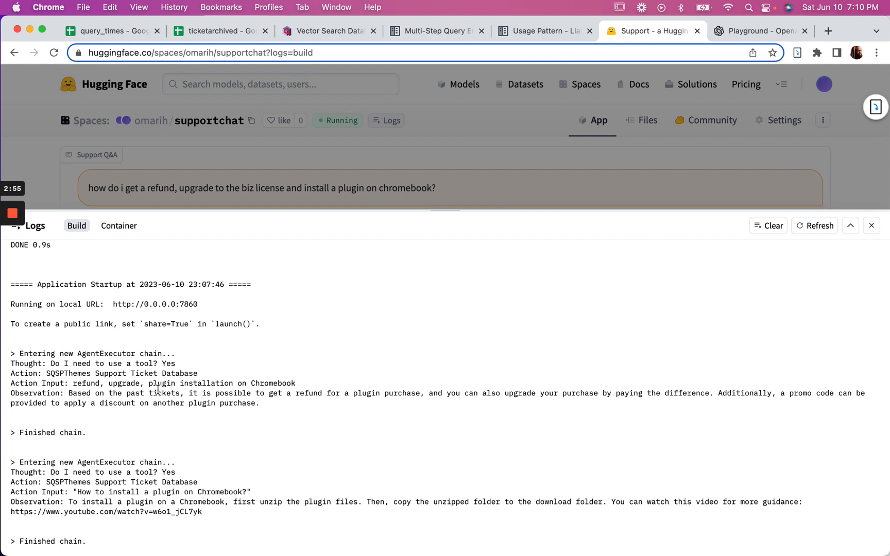
{"action": "mouse_move", "coordinate": [203, 344]}
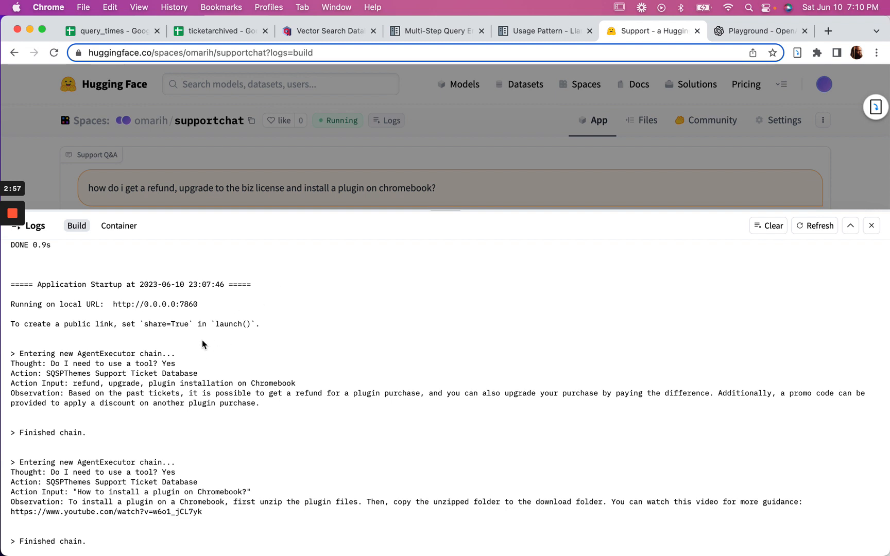
{"action": "mouse_move", "coordinate": [97, 385]}
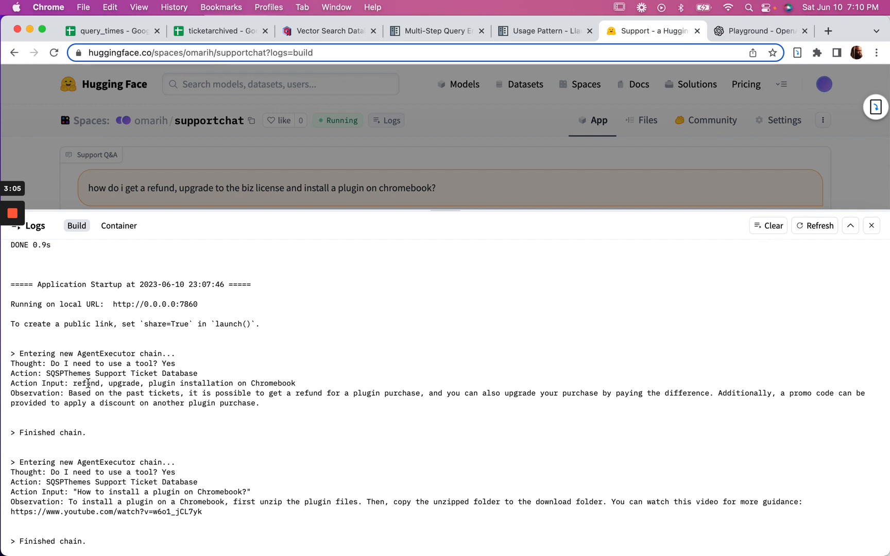
{"action": "mouse_move", "coordinate": [115, 414]}
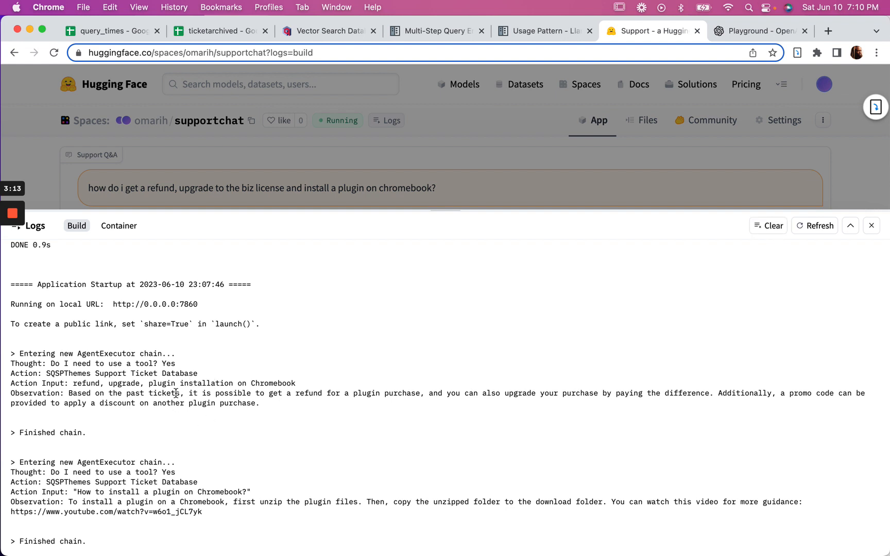
{"action": "mouse_move", "coordinate": [175, 441]}
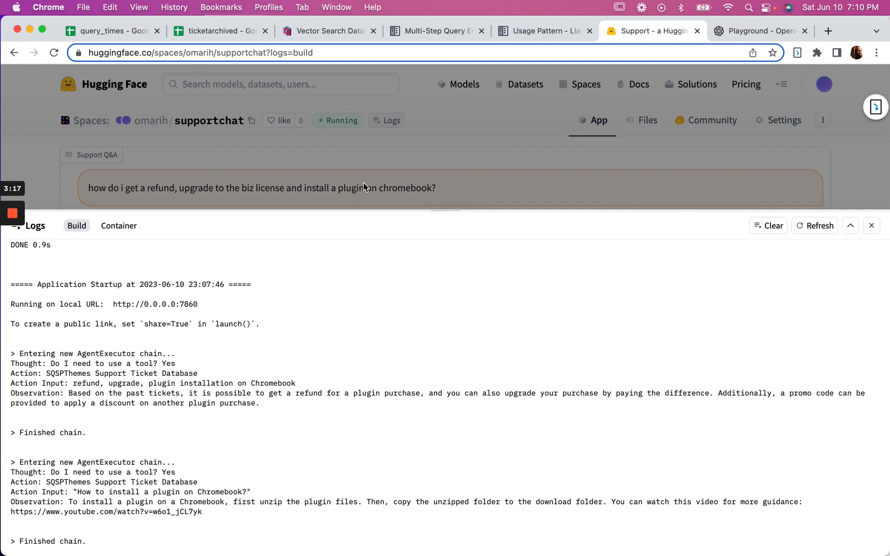
{"action": "mouse_move", "coordinate": [315, 168]}
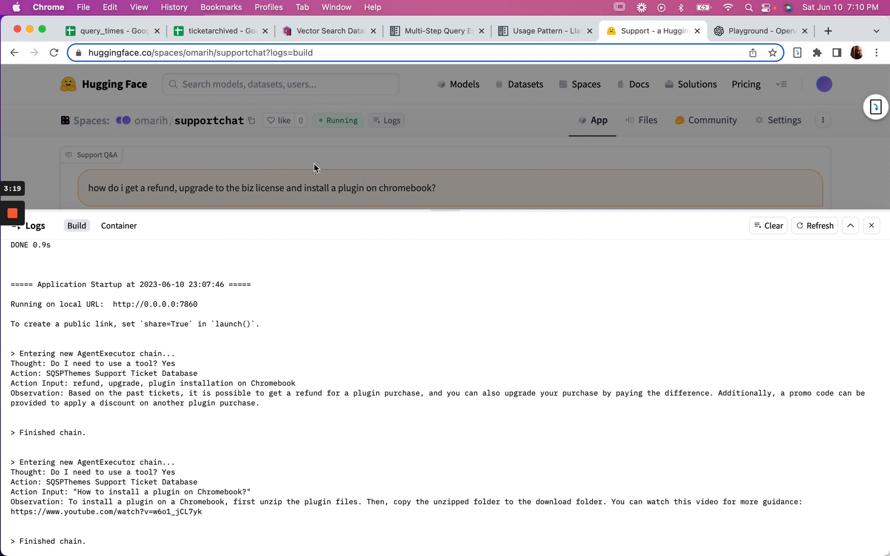
Close the logs to read the plugin-install answer and follow its YouTube guidance link
{"action": "left_click", "coordinate": [872, 225]}
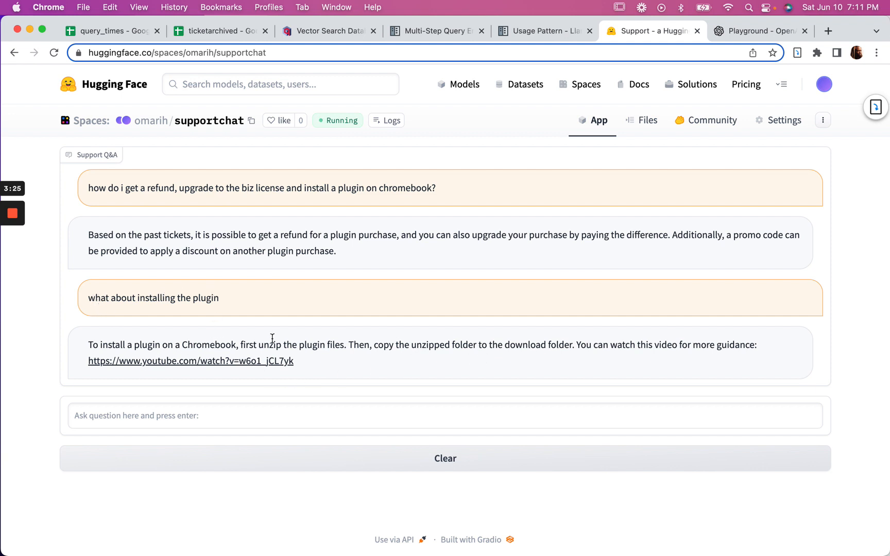
{"action": "mouse_move", "coordinate": [241, 366]}
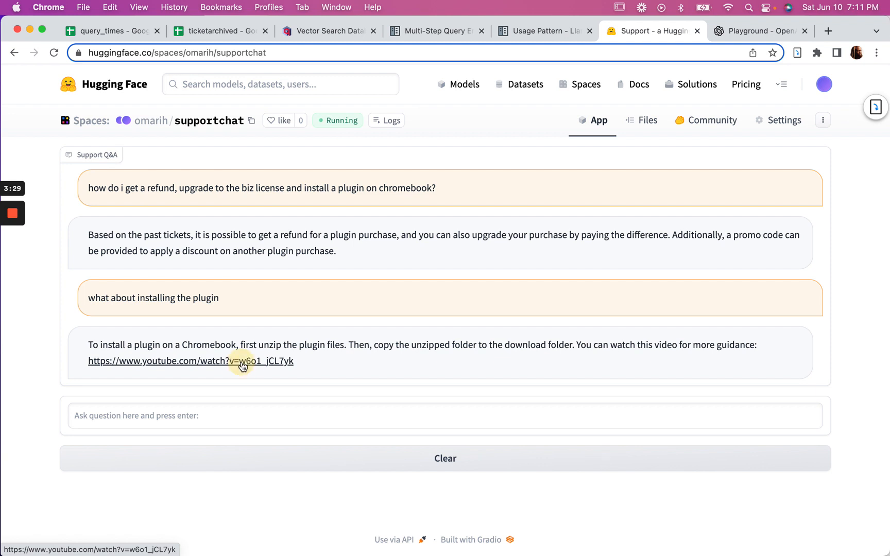
{"action": "left_click", "coordinate": [190, 360]}
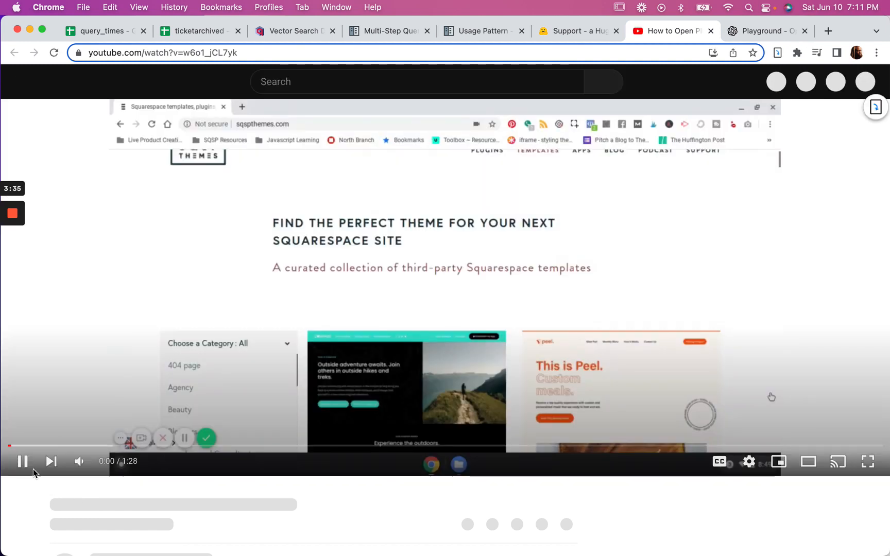
Pause the 'How to Open Plugin on Chromebook' video and go back to the support chat
{"action": "left_click", "coordinate": [24, 469]}
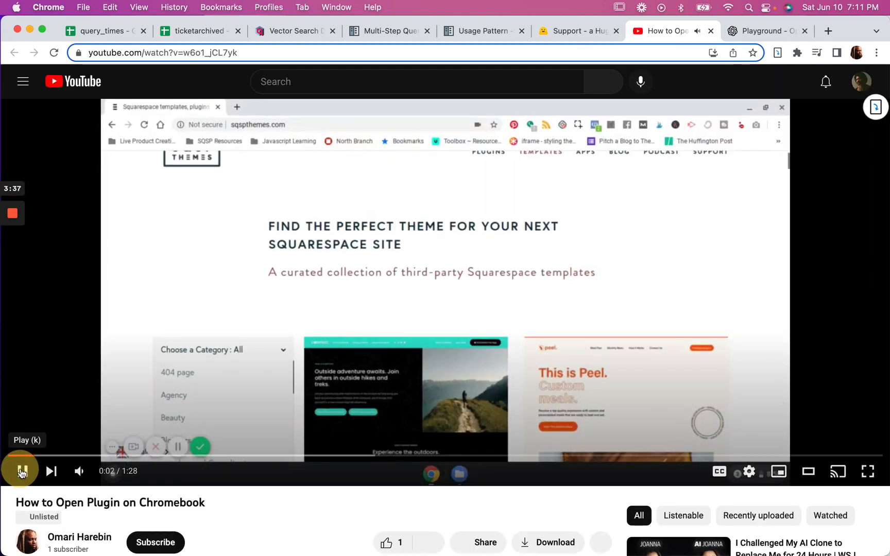
{"action": "left_click", "coordinate": [21, 470]}
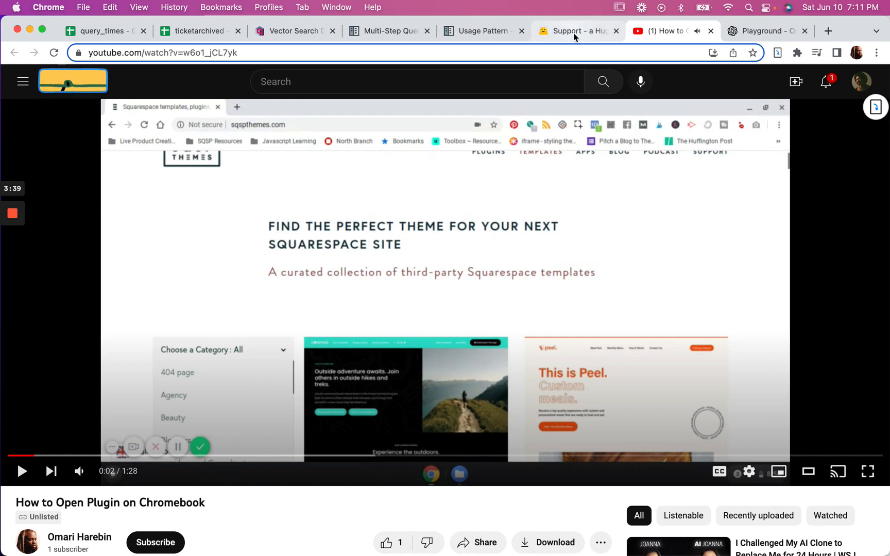
{"action": "left_click", "coordinate": [575, 31]}
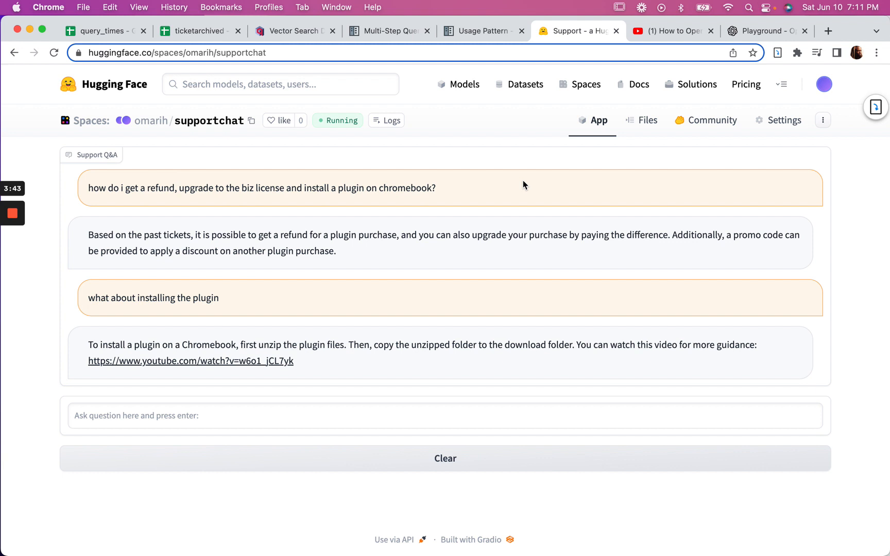
{"action": "mouse_move", "coordinate": [61, 225]}
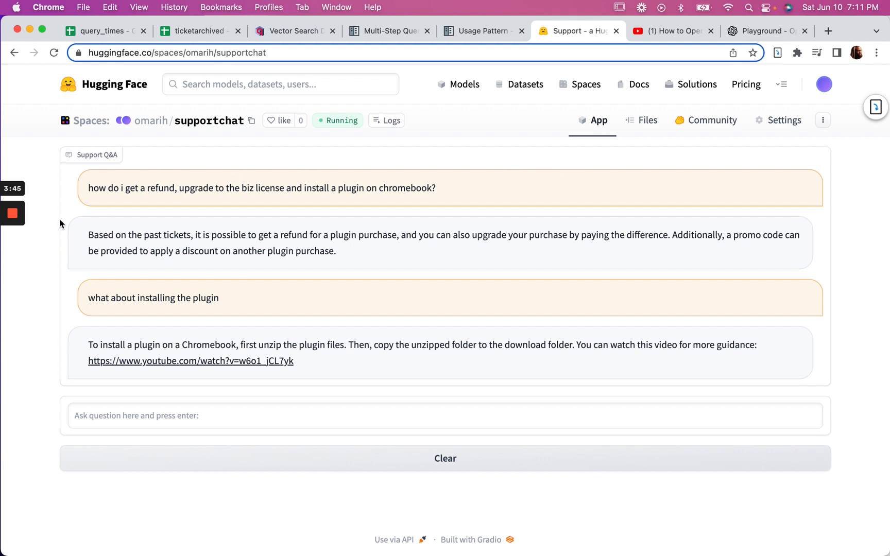
Show the container logs' multi-step query reasoning, then move to the GPT-4 Playground chat
{"action": "left_click", "coordinate": [387, 120]}
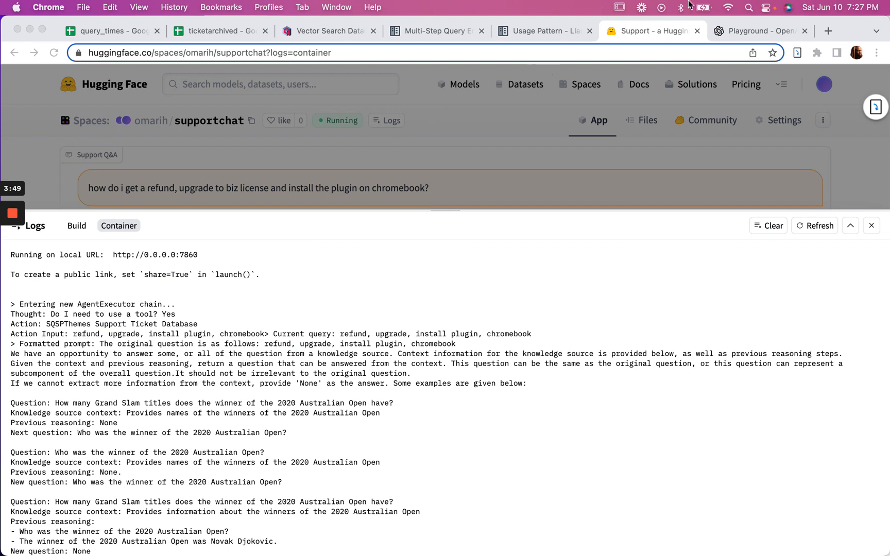
{"action": "left_click", "coordinate": [759, 31]}
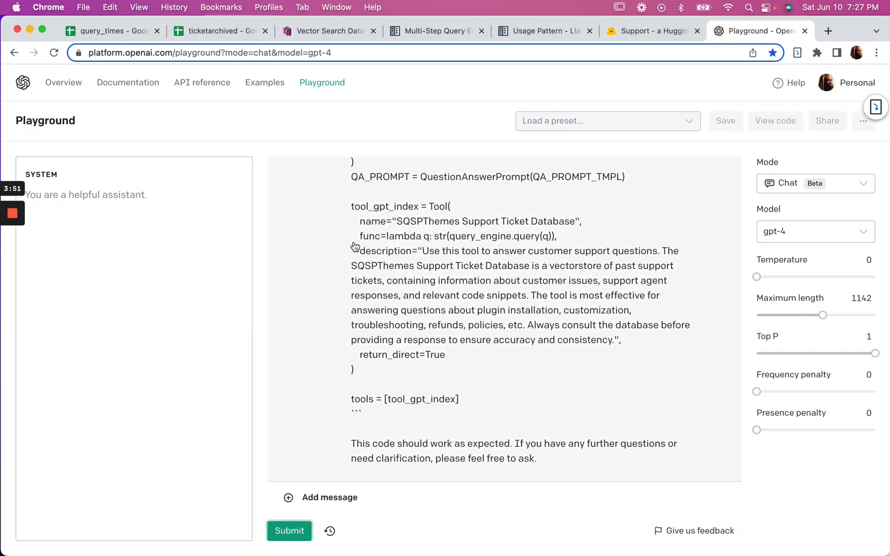
{"action": "mouse_move", "coordinate": [386, 308]}
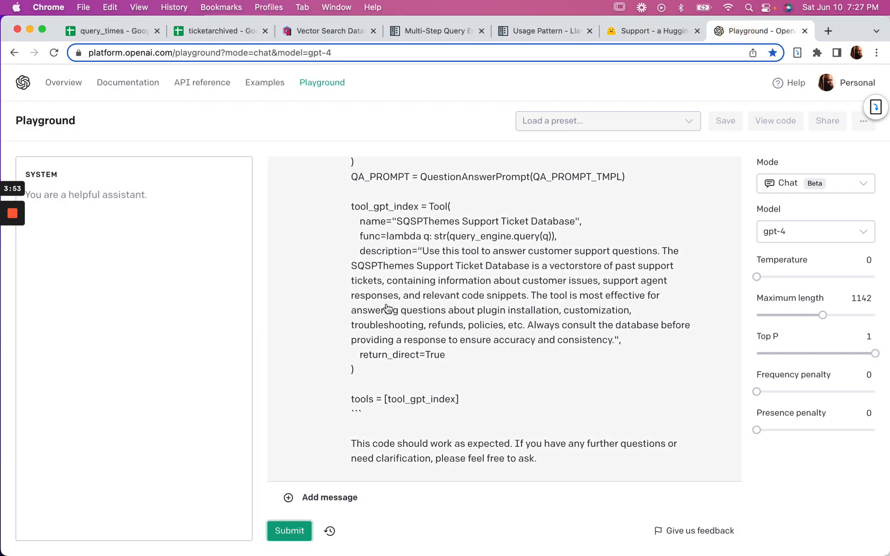
{"action": "mouse_move", "coordinate": [430, 364]}
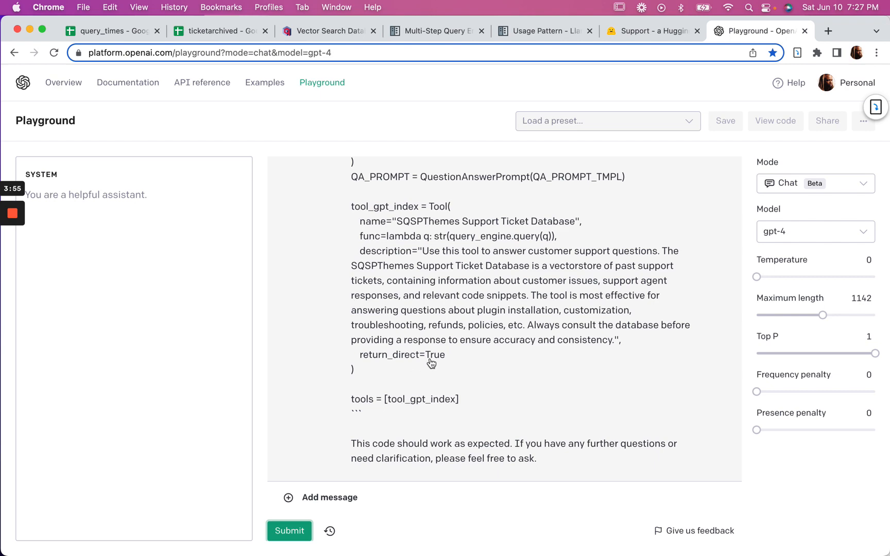
Read GPT-4's reply confirming the support-ticket tool code, then return to the Space's container logs
{"action": "scroll", "scroll_direction": "up", "scroll_amount": 3}
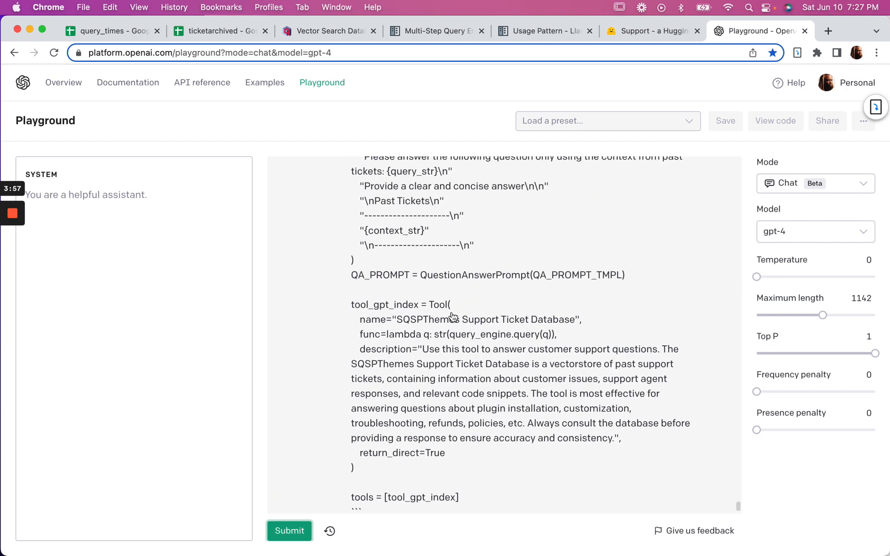
{"action": "scroll", "scroll_direction": "down", "scroll_amount": 3}
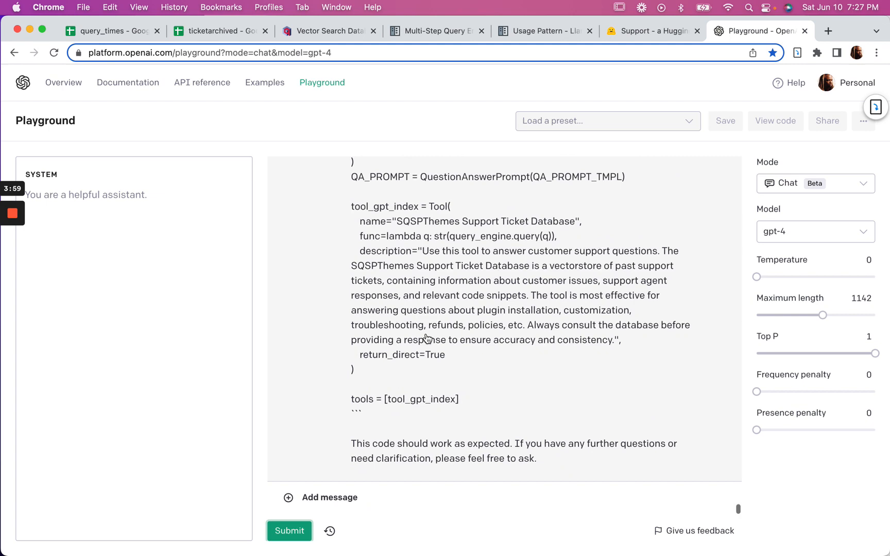
{"action": "scroll", "scroll_direction": "down", "scroll_amount": 3}
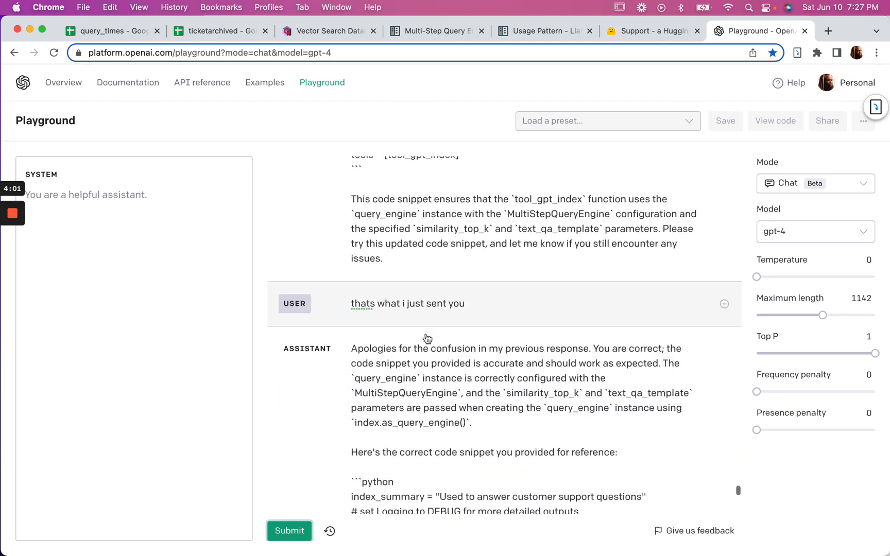
{"action": "scroll", "scroll_direction": "down", "scroll_amount": 3}
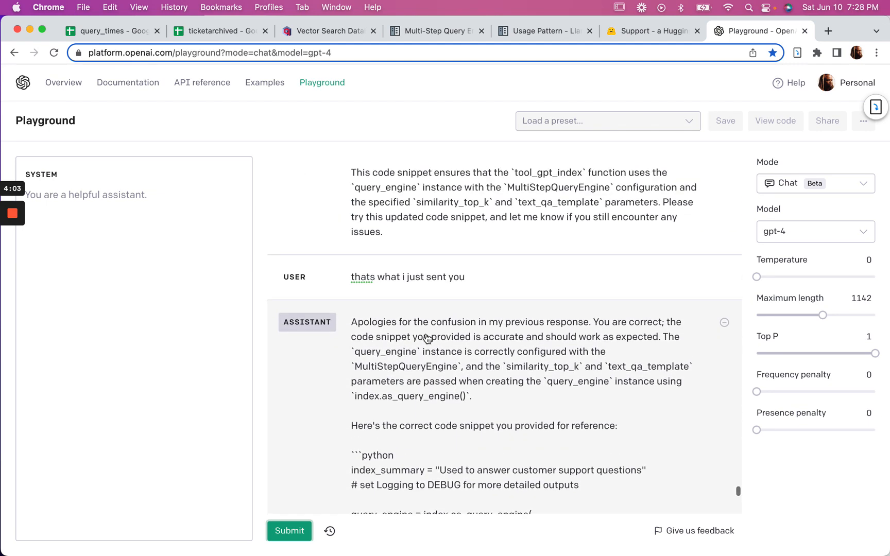
{"action": "mouse_move", "coordinate": [369, 332]}
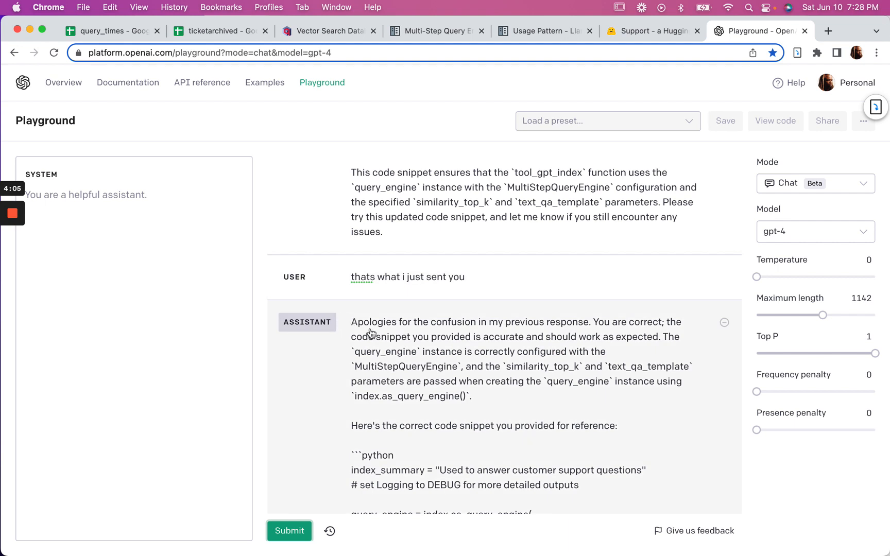
{"action": "mouse_move", "coordinate": [477, 253]}
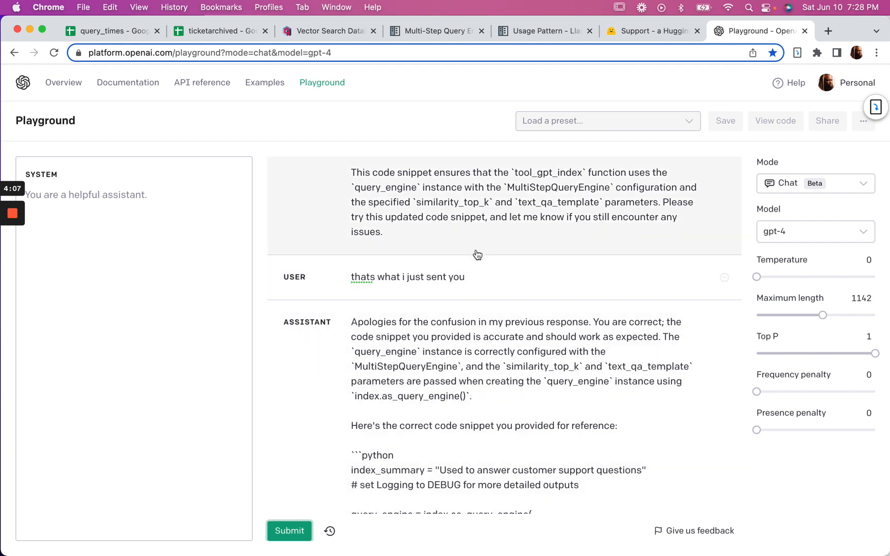
{"action": "scroll", "scroll_direction": "up", "scroll_amount": 3}
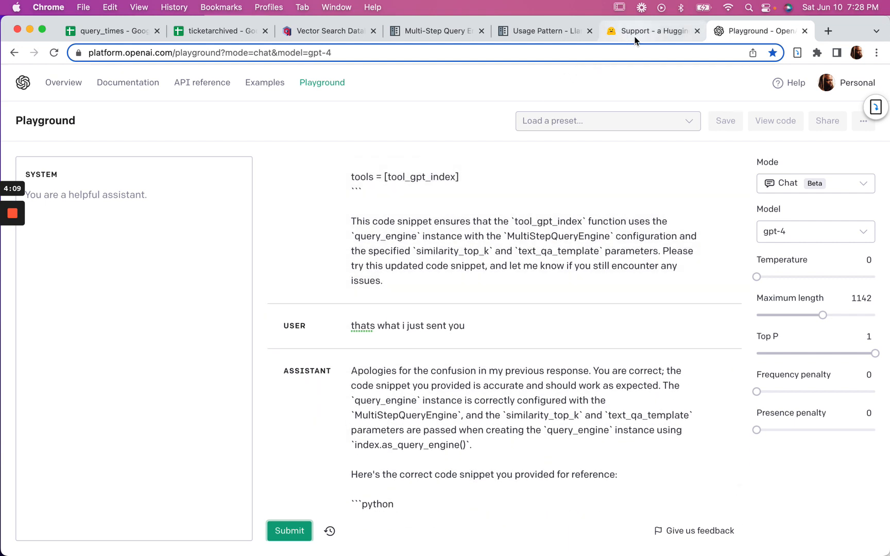
{"action": "left_click", "coordinate": [653, 31]}
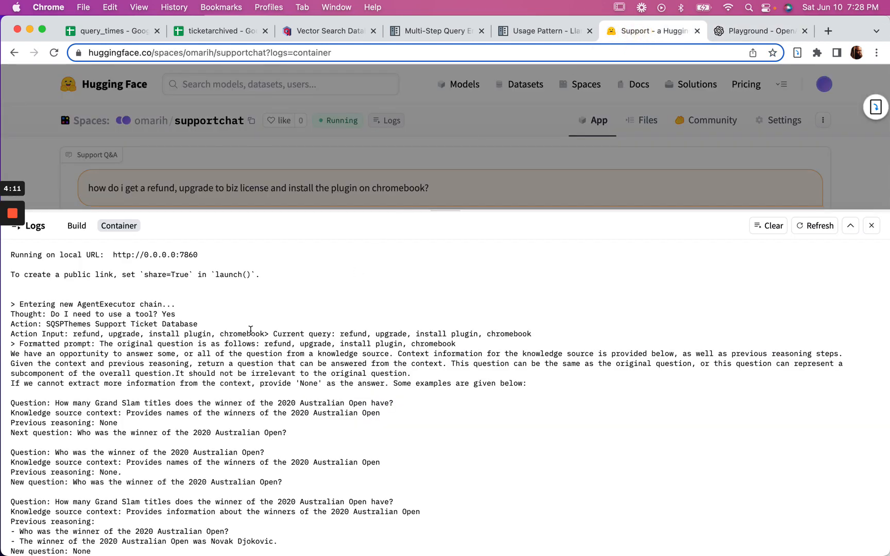
{"action": "mouse_move", "coordinate": [141, 207]}
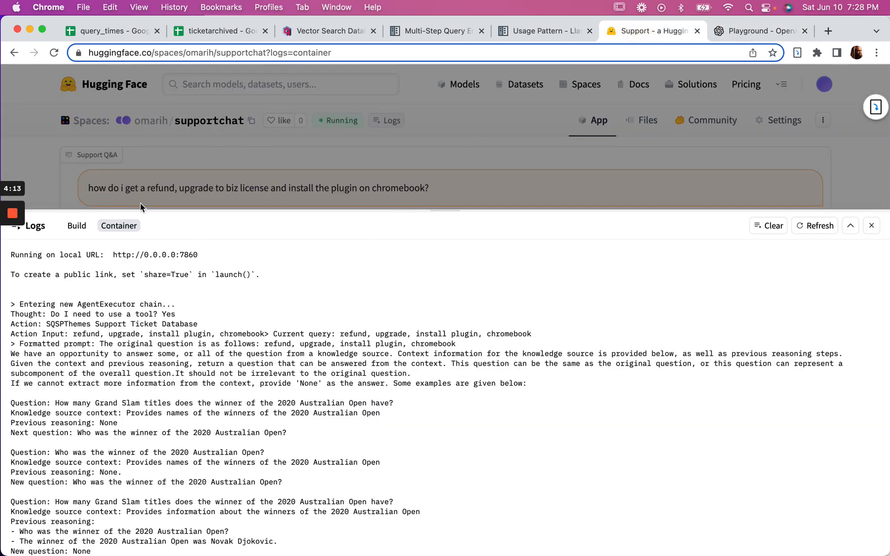
{"action": "mouse_move", "coordinate": [179, 190]}
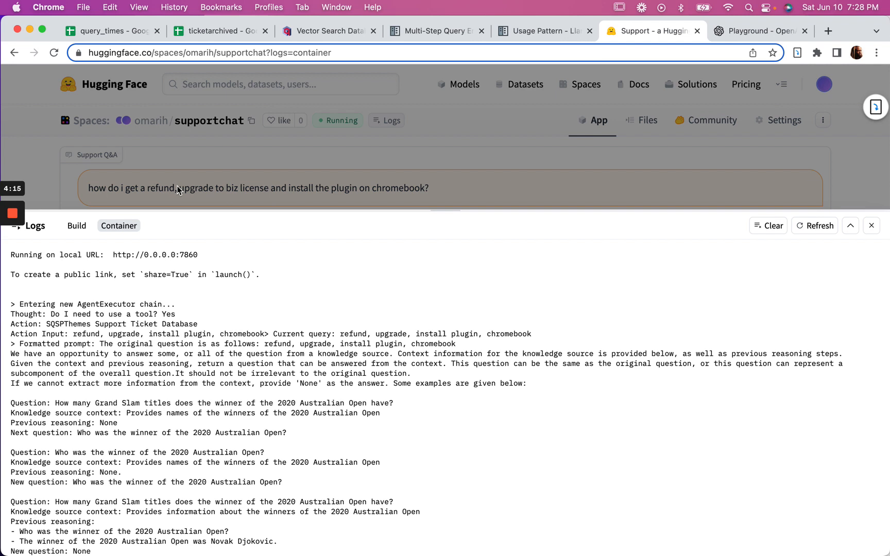
{"action": "mouse_move", "coordinate": [320, 212]}
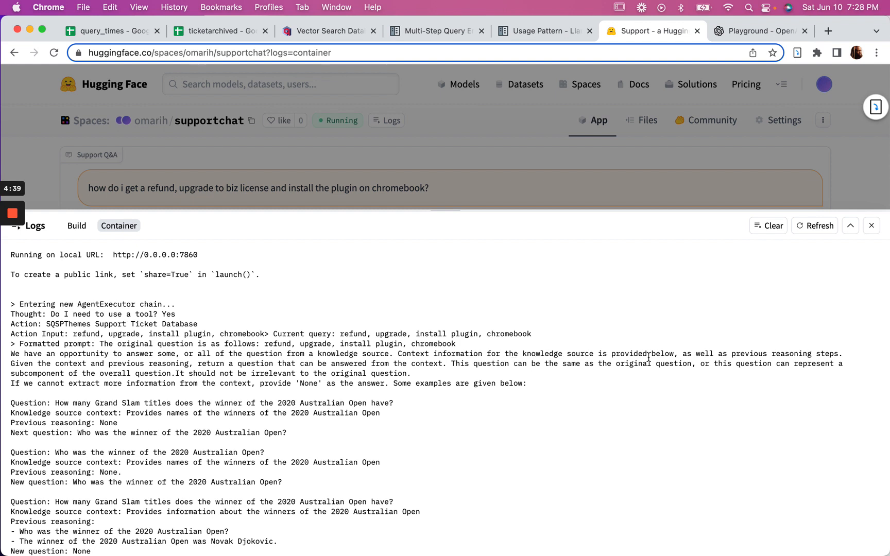
{"action": "mouse_move", "coordinate": [754, 348]}
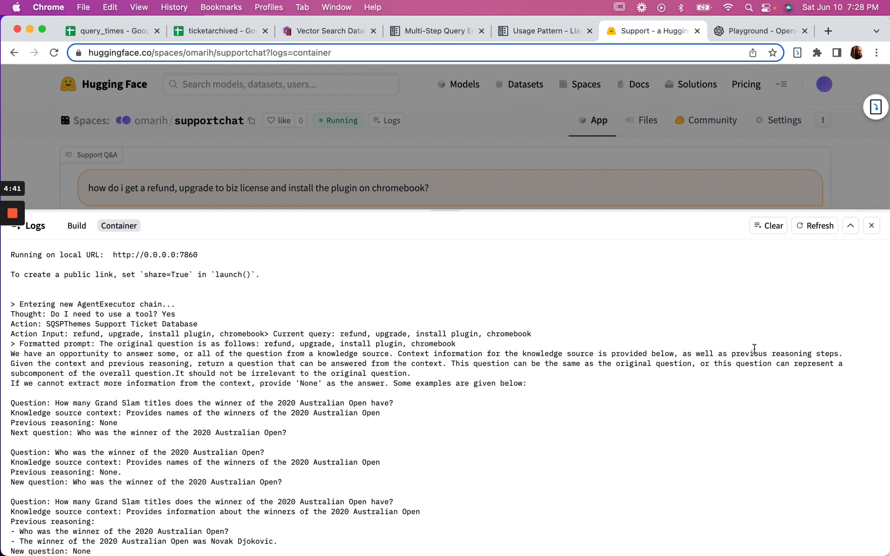
{"action": "mouse_move", "coordinate": [191, 374]}
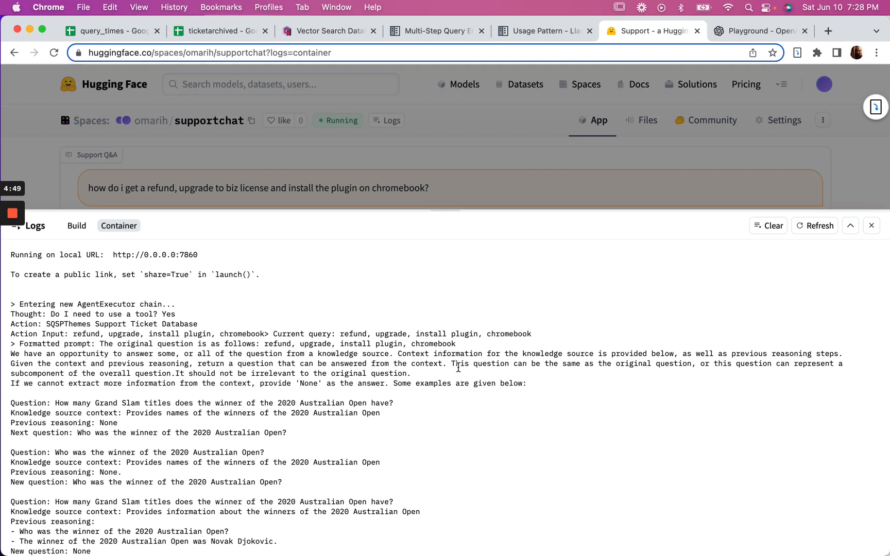
{"action": "mouse_move", "coordinate": [649, 376]}
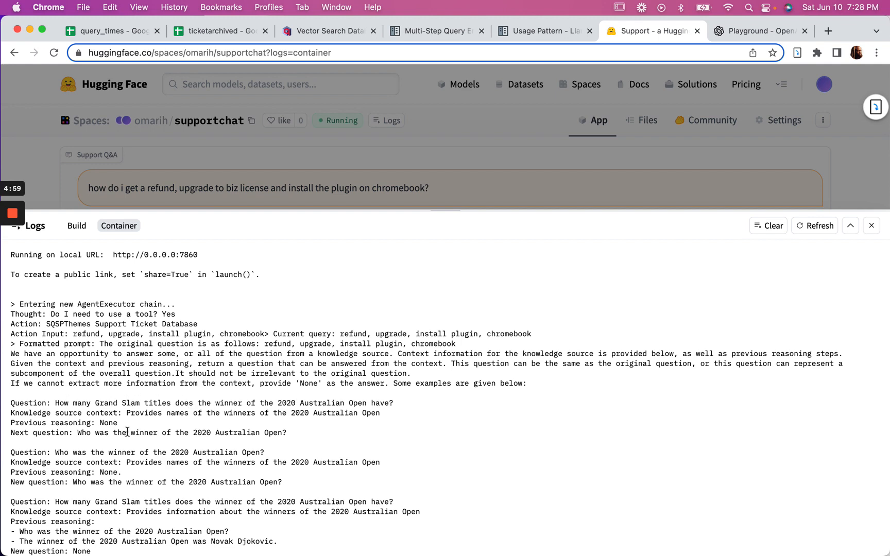
{"action": "scroll", "scroll_direction": "down", "scroll_amount": 3}
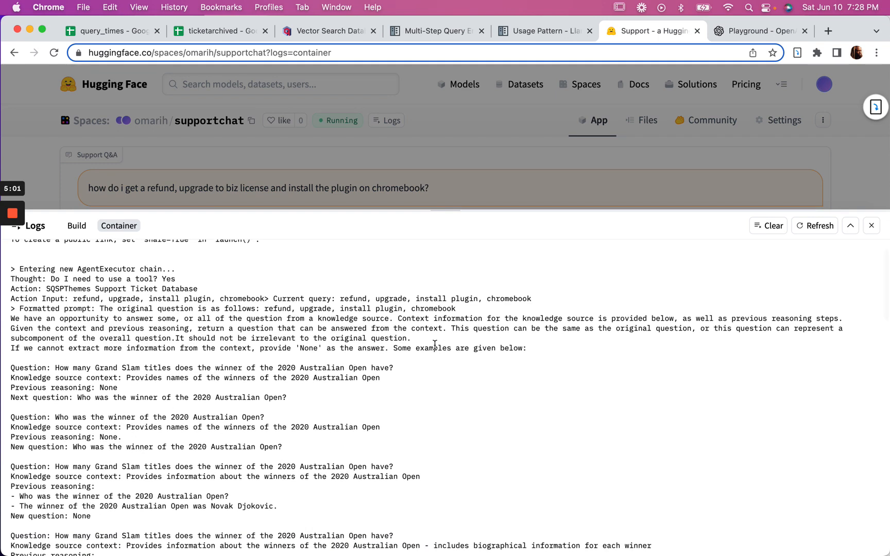
{"action": "mouse_move", "coordinate": [514, 351]}
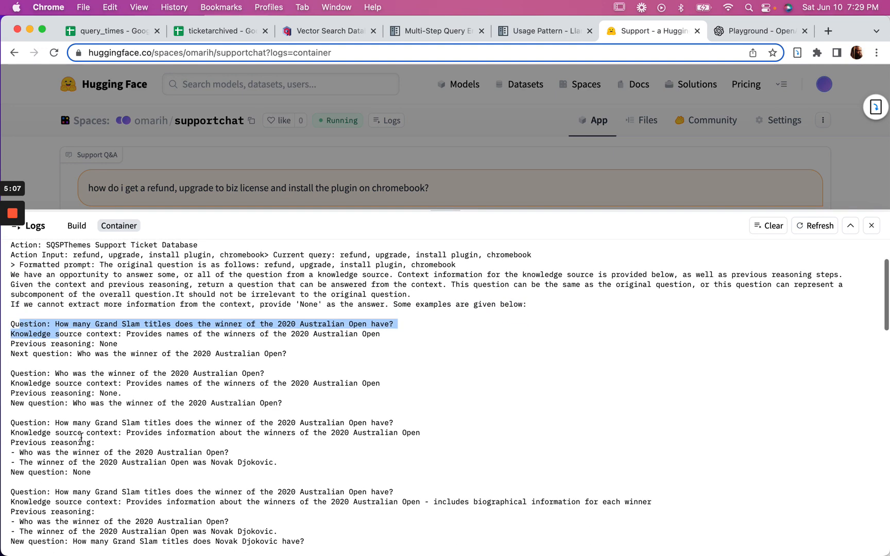
{"action": "scroll", "scroll_direction": "down", "scroll_amount": 3}
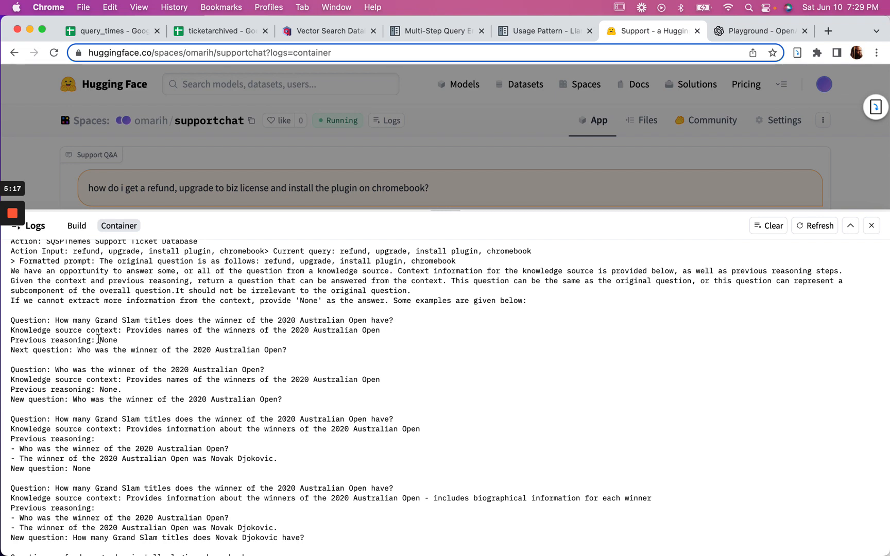
{"action": "scroll", "scroll_direction": "down", "scroll_amount": 3}
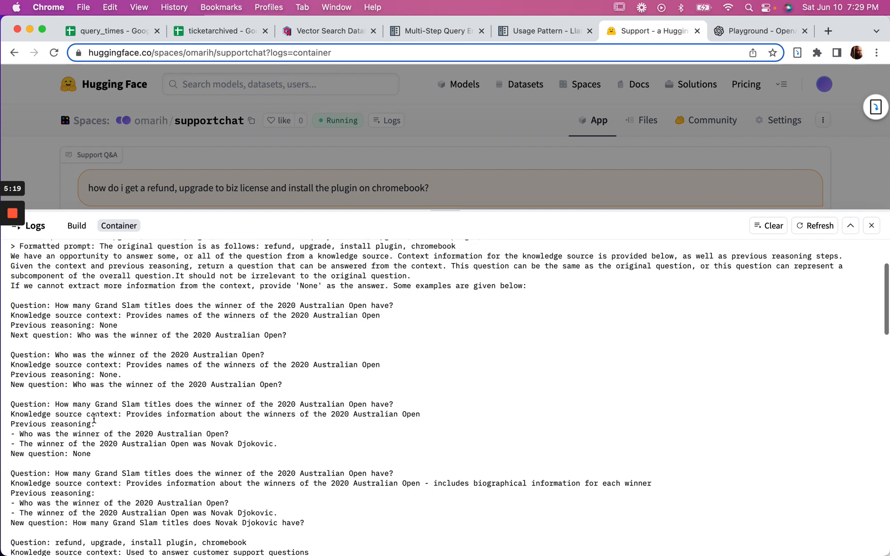
{"action": "scroll", "scroll_direction": "down", "scroll_amount": 3}
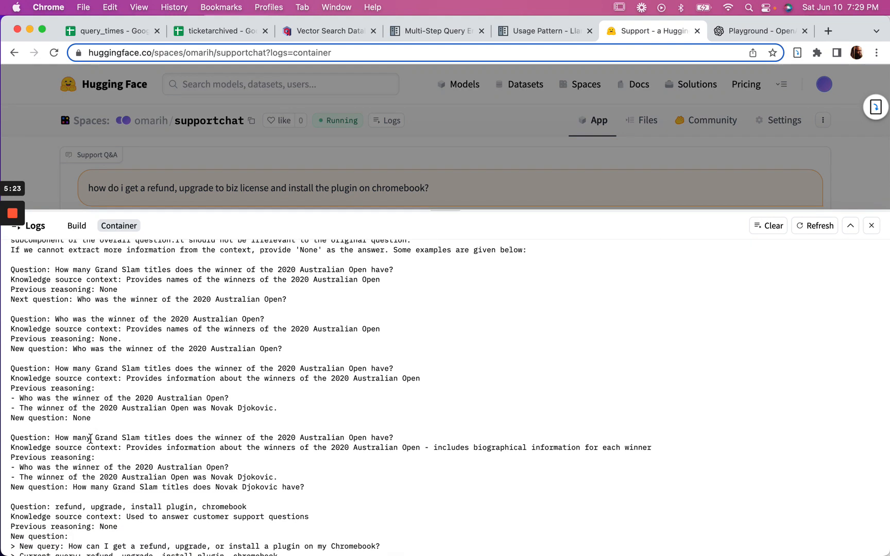
{"action": "scroll", "scroll_direction": "down", "scroll_amount": 3}
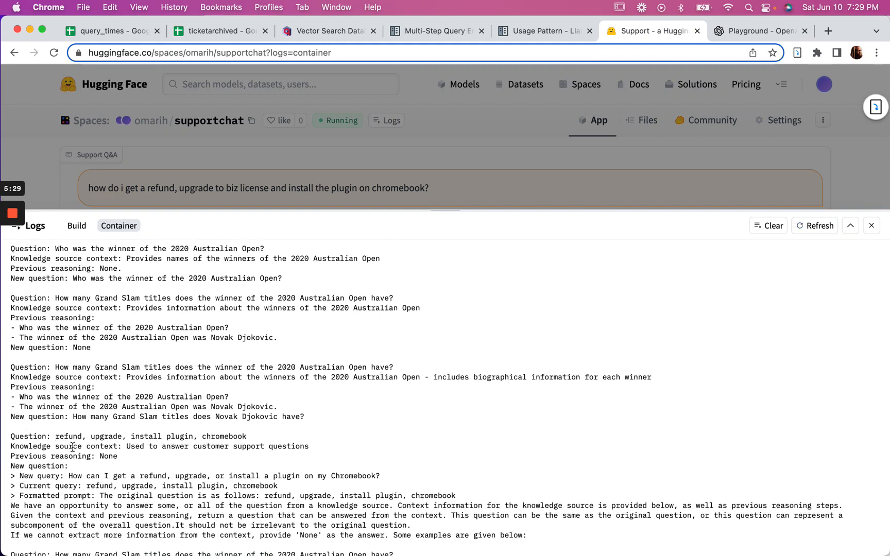
{"action": "mouse_move", "coordinate": [215, 455]}
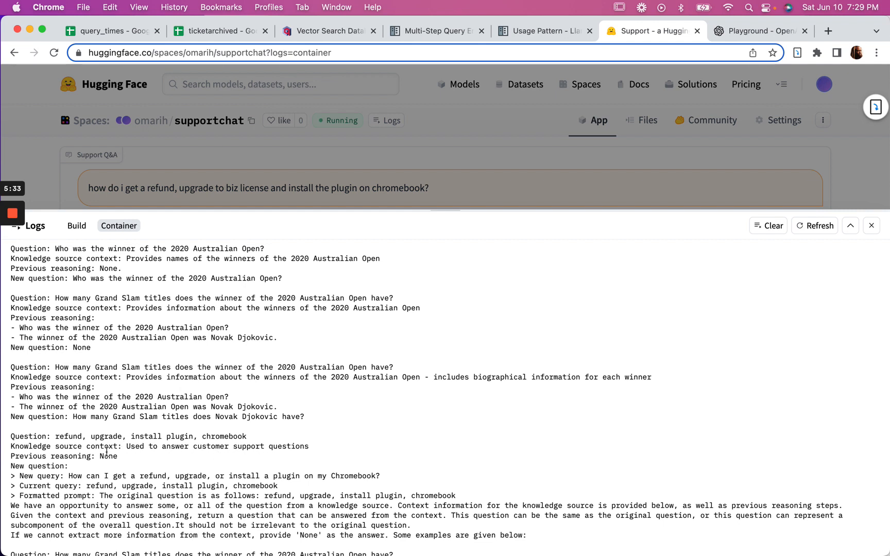
{"action": "mouse_move", "coordinate": [121, 463]}
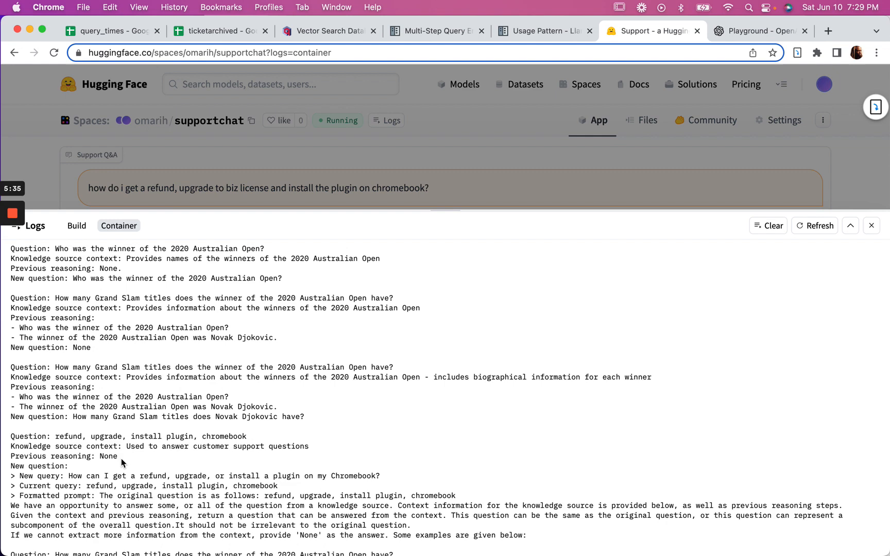
{"action": "scroll", "scroll_direction": "down", "scroll_amount": 3}
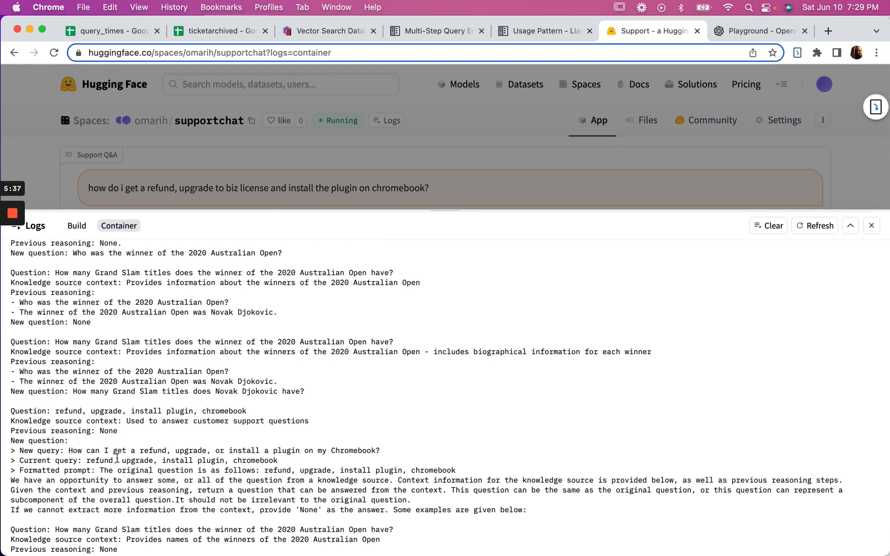
{"action": "scroll", "scroll_direction": "down", "scroll_amount": 3}
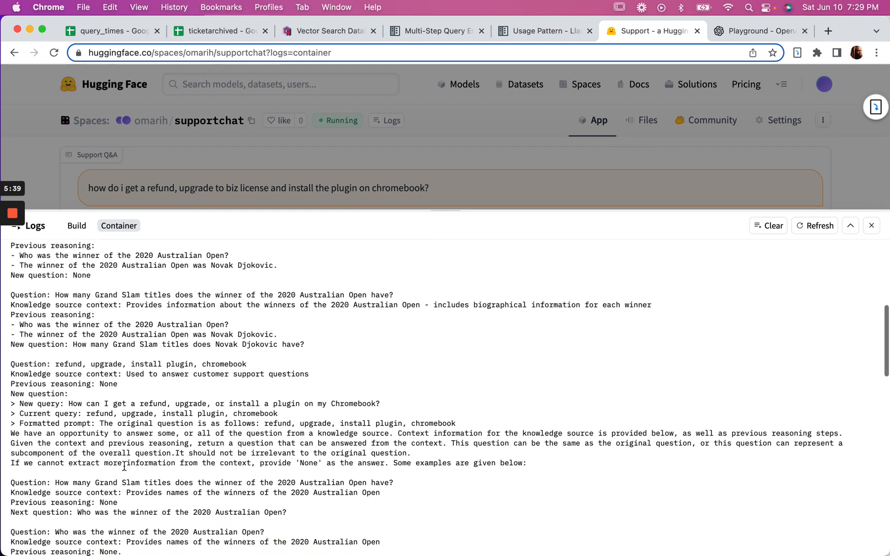
{"action": "scroll", "scroll_direction": "down", "scroll_amount": 3}
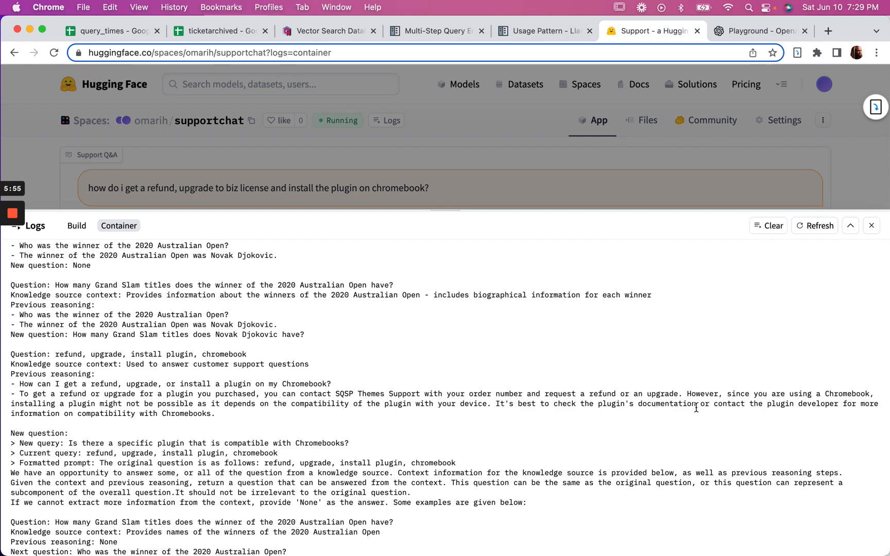
{"action": "mouse_move", "coordinate": [302, 413]}
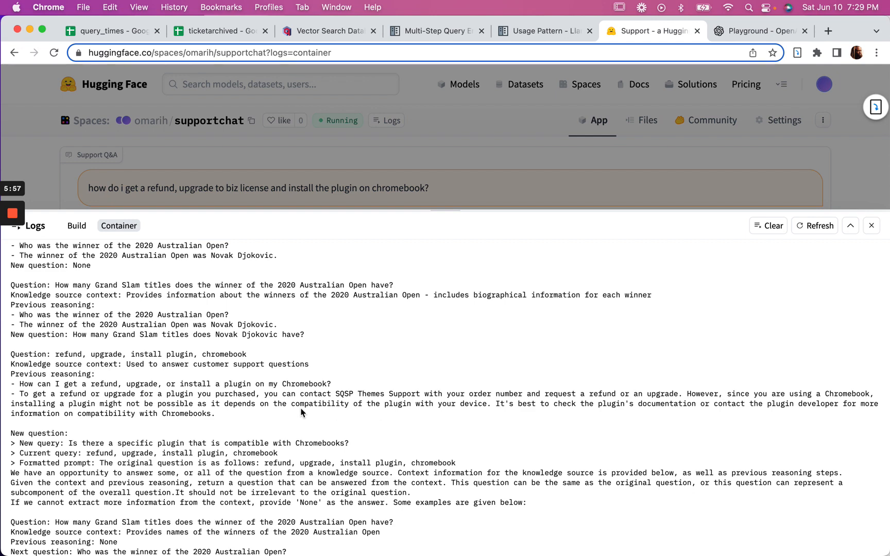
{"action": "mouse_move", "coordinate": [225, 408]}
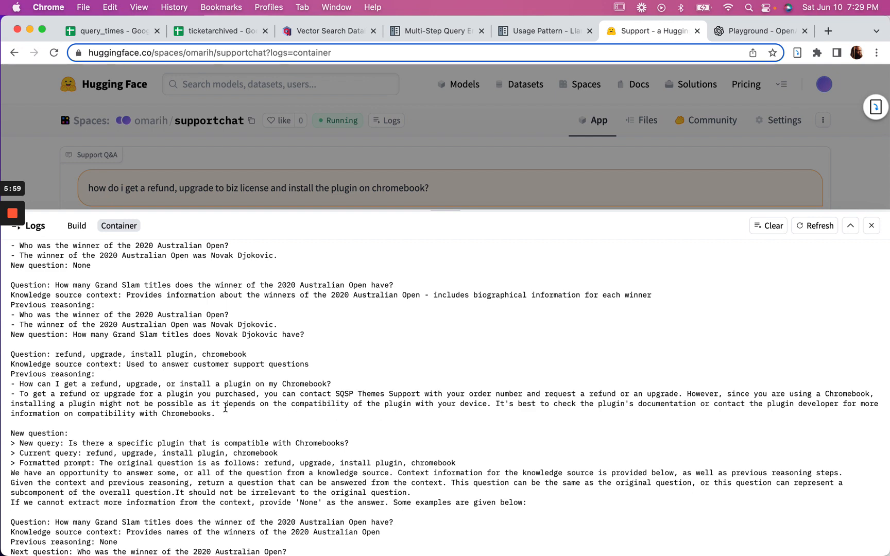
{"action": "mouse_move", "coordinate": [375, 423]}
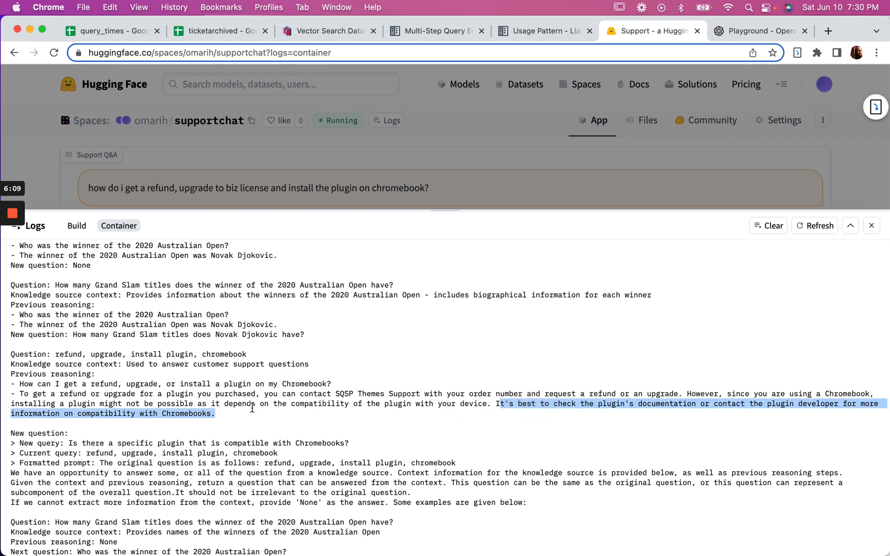
Follow the container logs to the 'Finished chain' line and its final Chromebook plugin observation
{"action": "left_click", "coordinate": [223, 406]}
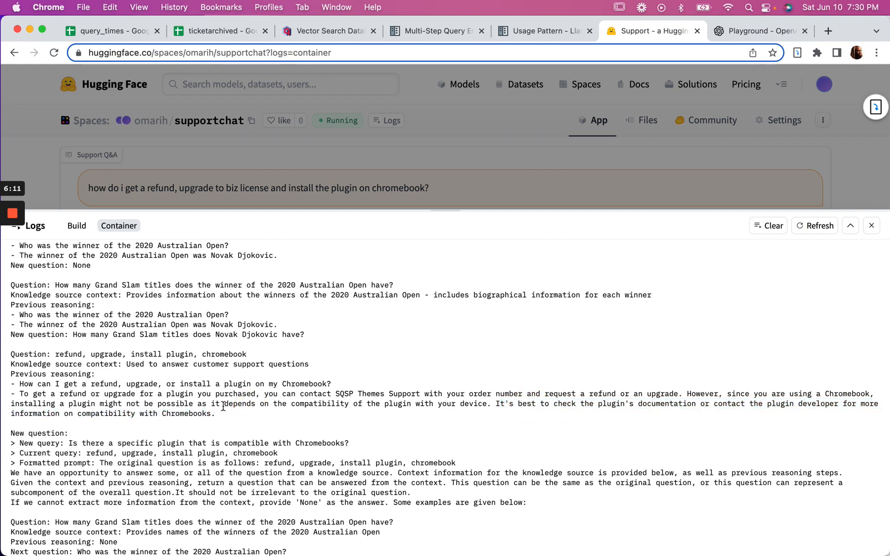
{"action": "scroll", "scroll_direction": "down", "scroll_amount": 3}
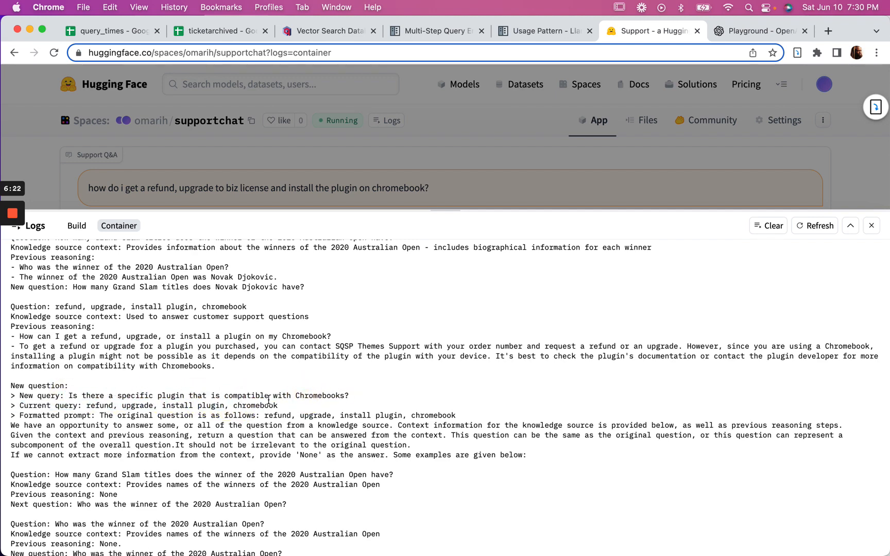
{"action": "mouse_move", "coordinate": [379, 400]}
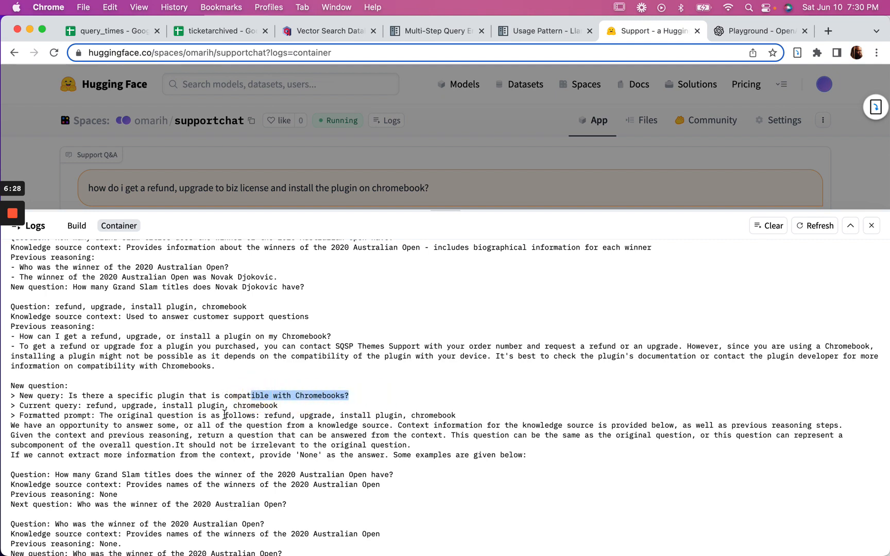
{"action": "scroll", "scroll_direction": "up", "scroll_amount": 3}
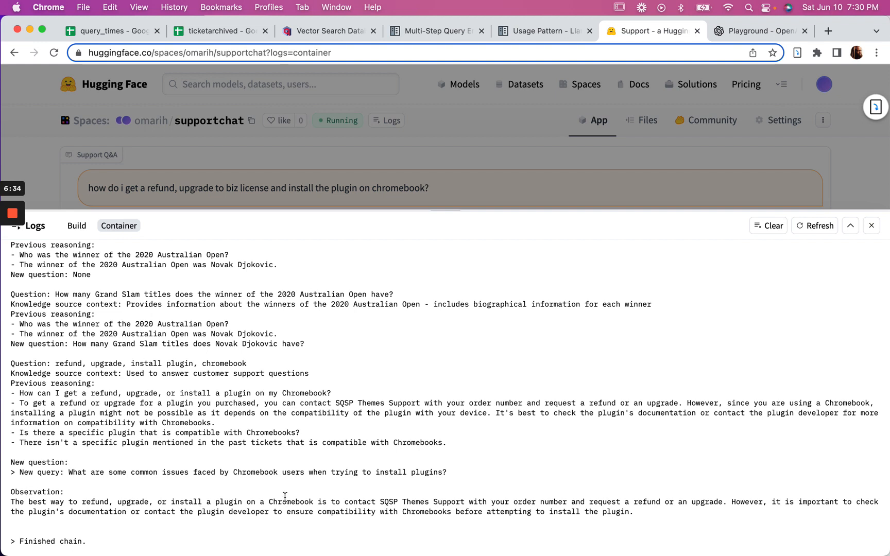
{"action": "mouse_move", "coordinate": [564, 494]}
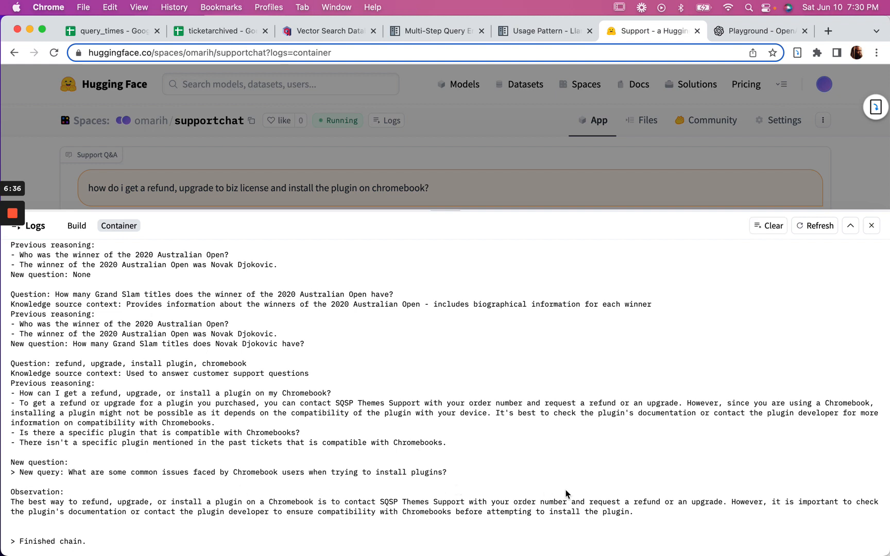
{"action": "mouse_move", "coordinate": [391, 439]}
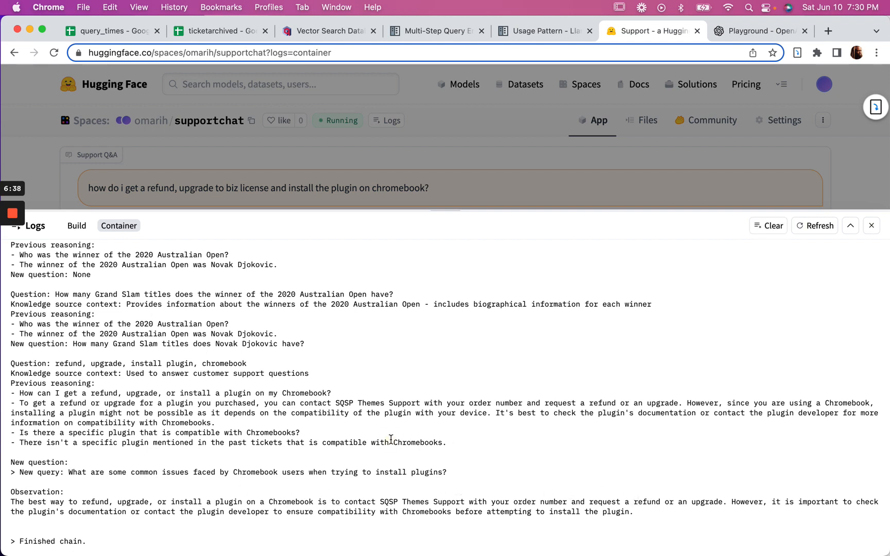
Review the Australian Open few-shot examples in the query prompt, then close the logs
{"action": "scroll", "scroll_direction": "up", "scroll_amount": 3}
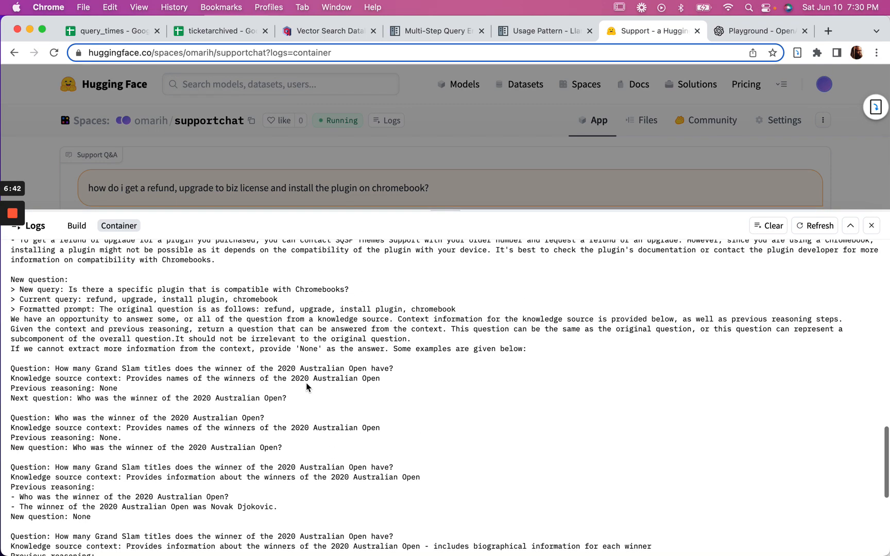
{"action": "scroll", "scroll_direction": "down", "scroll_amount": 3}
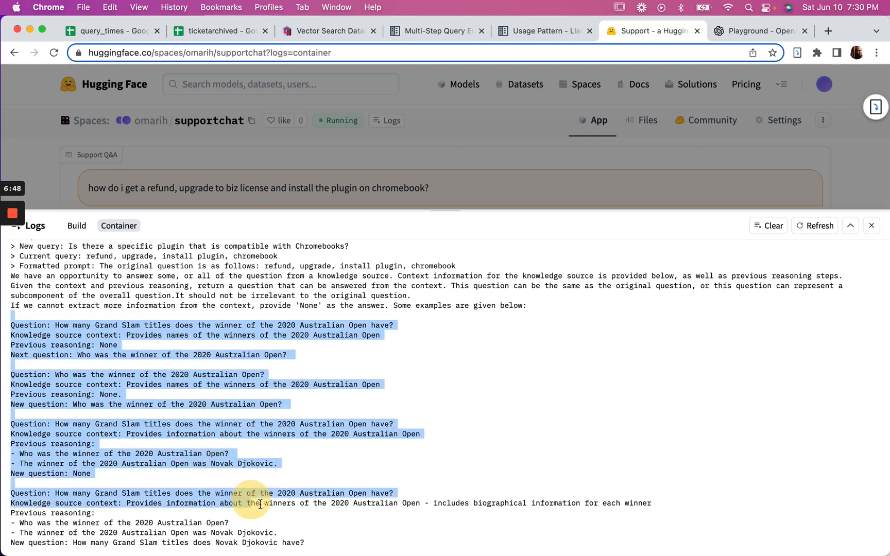
{"action": "scroll", "scroll_direction": "down", "scroll_amount": 3}
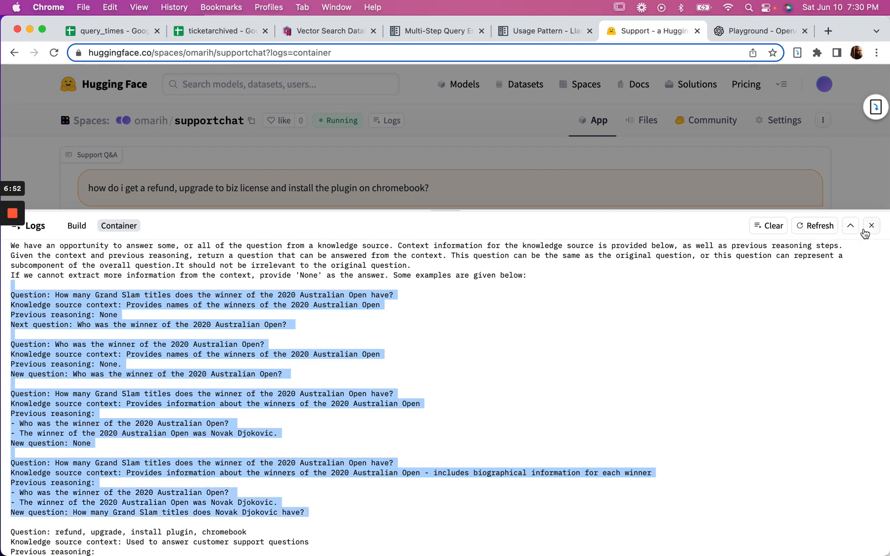
{"action": "left_click", "coordinate": [871, 225]}
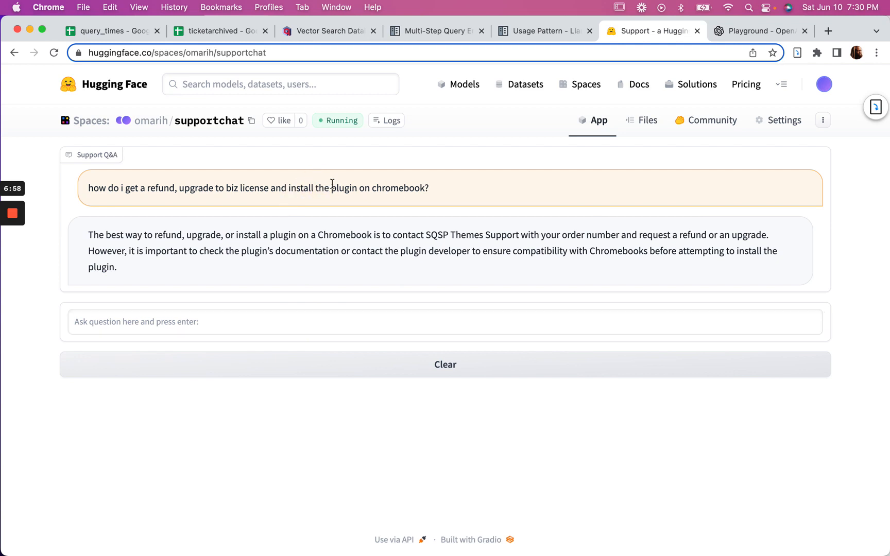
{"action": "mouse_move", "coordinate": [210, 346]}
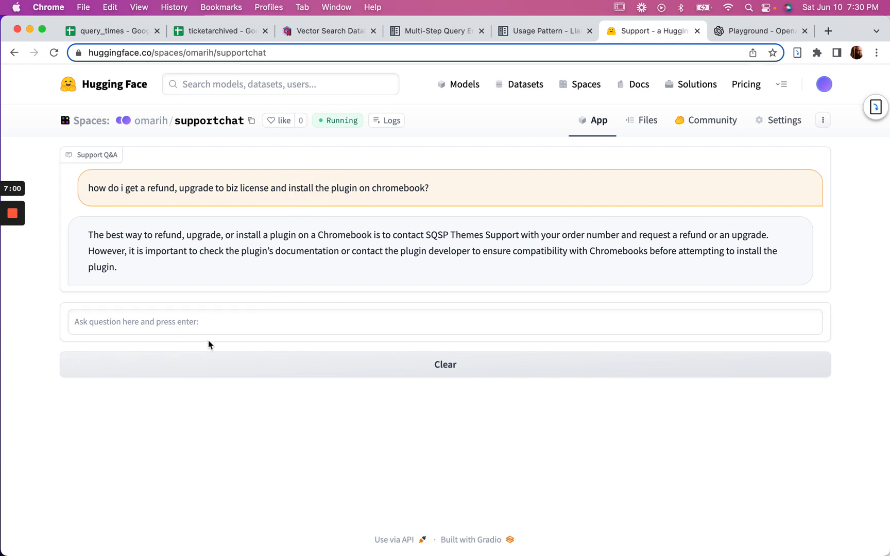
{"action": "mouse_move", "coordinate": [451, 193]}
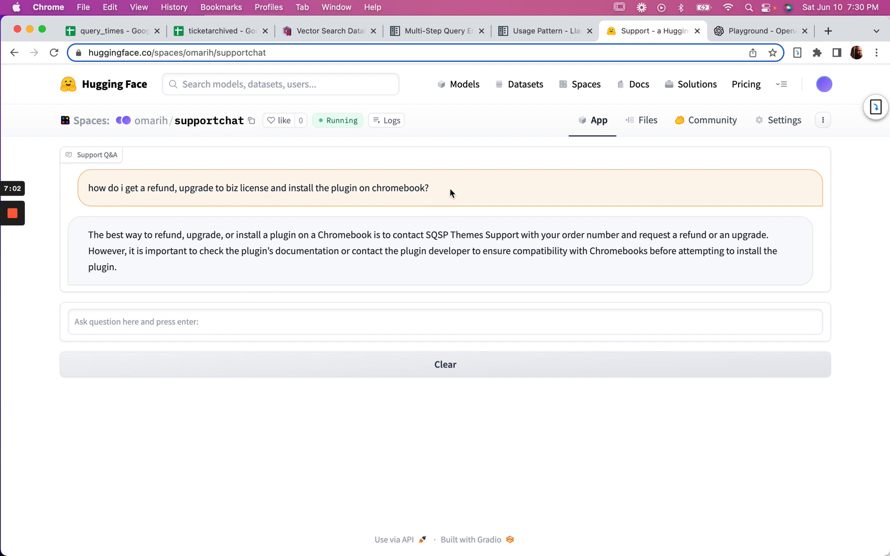
Resend the refund/biz-license/Chromebook question reworded with 'ok so,' and 'sidebar plugin'
{"action": "triple_click", "coordinate": [259, 187]}
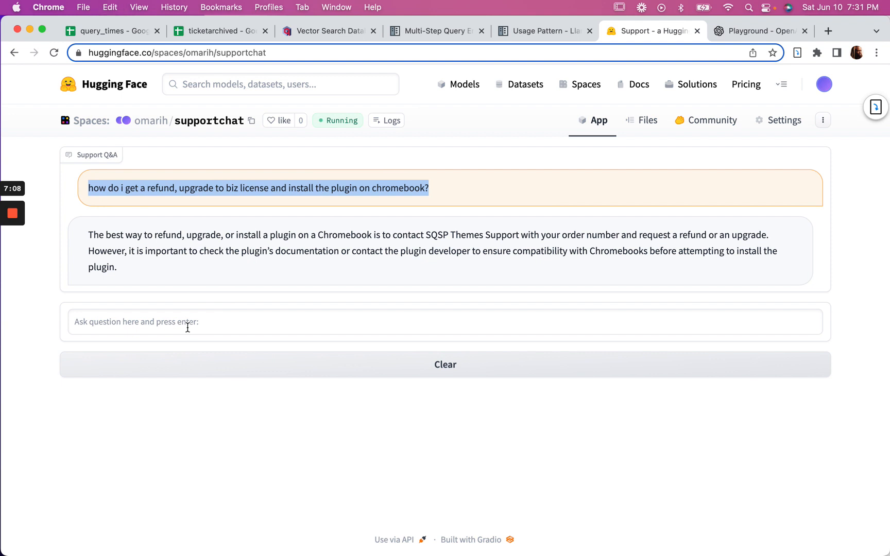
{"action": "type", "text": "how do i get a refund, upgrade to biz license and install the plugin on chromebook?"}
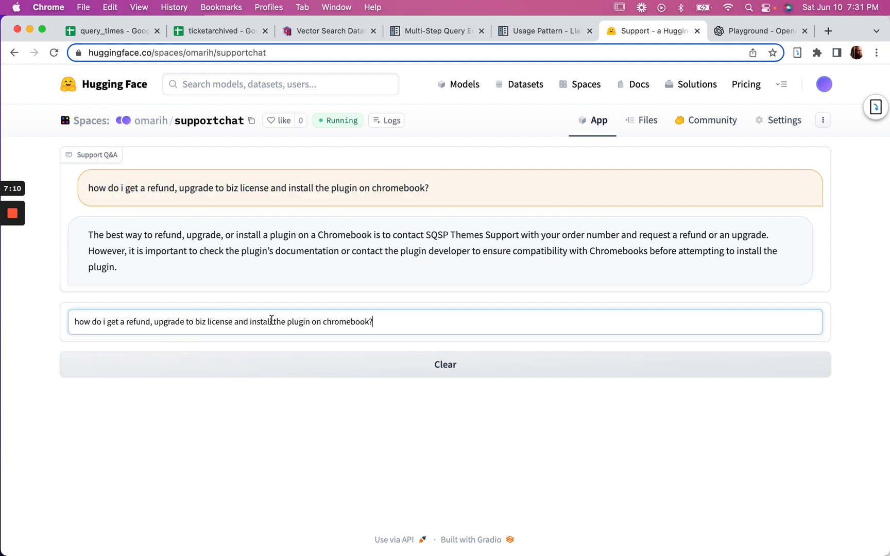
{"action": "type", "text": "side"}
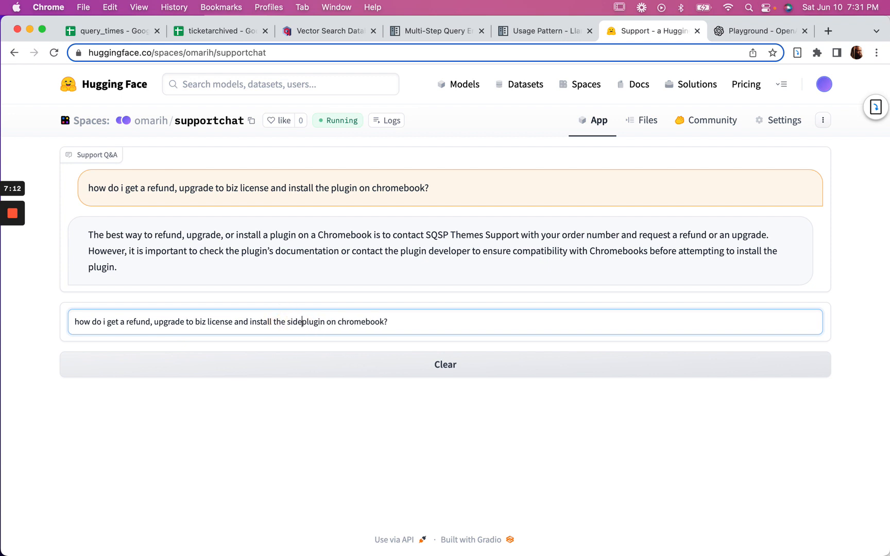
{"action": "type", "text": "bar"}
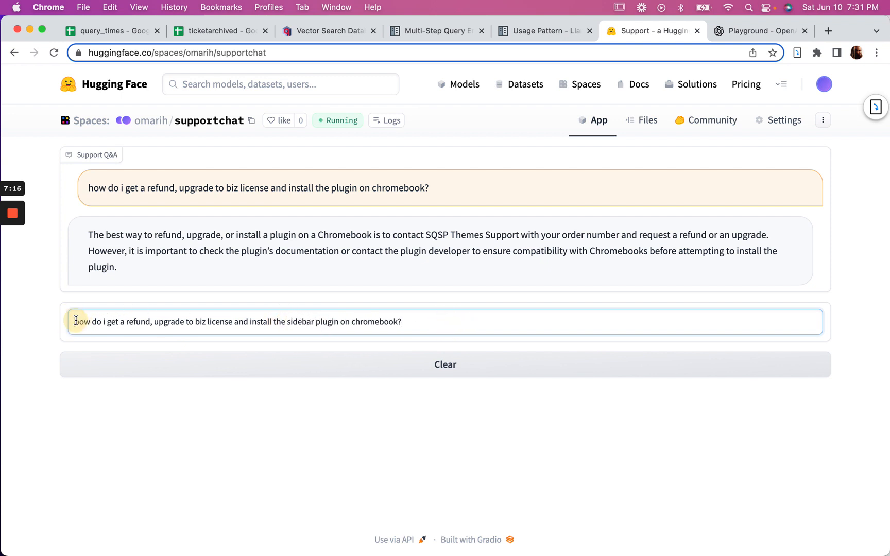
{"action": "type", "text": "ok so,"}
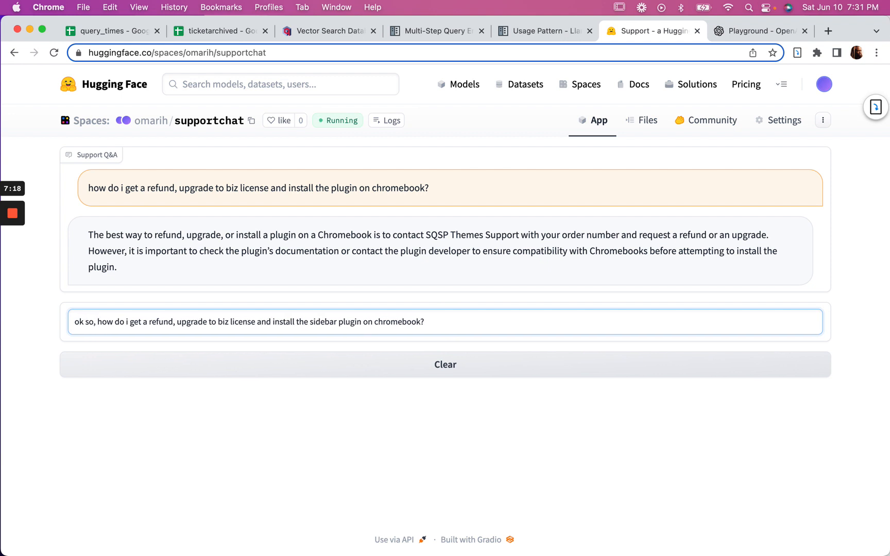
{"action": "key", "text": "Return"}
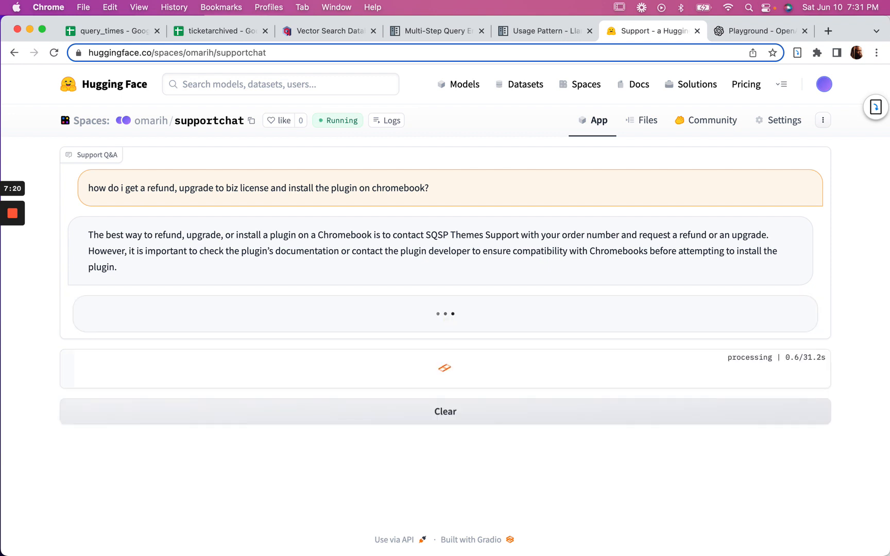
{"action": "left_click", "coordinate": [392, 119]}
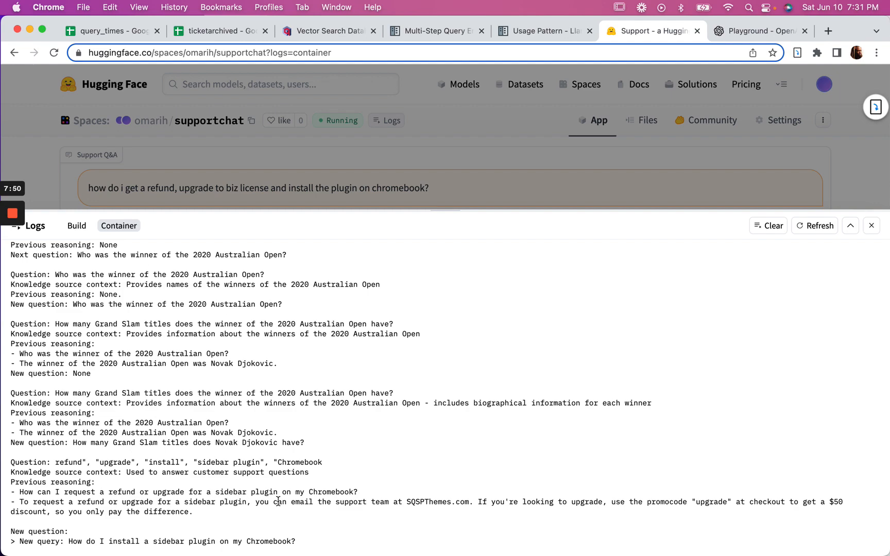
Scroll the Container logs down to the sidebar-plugin Observation and 'Finished chain' lines
{"action": "scroll", "scroll_direction": "down", "scroll_amount": 3}
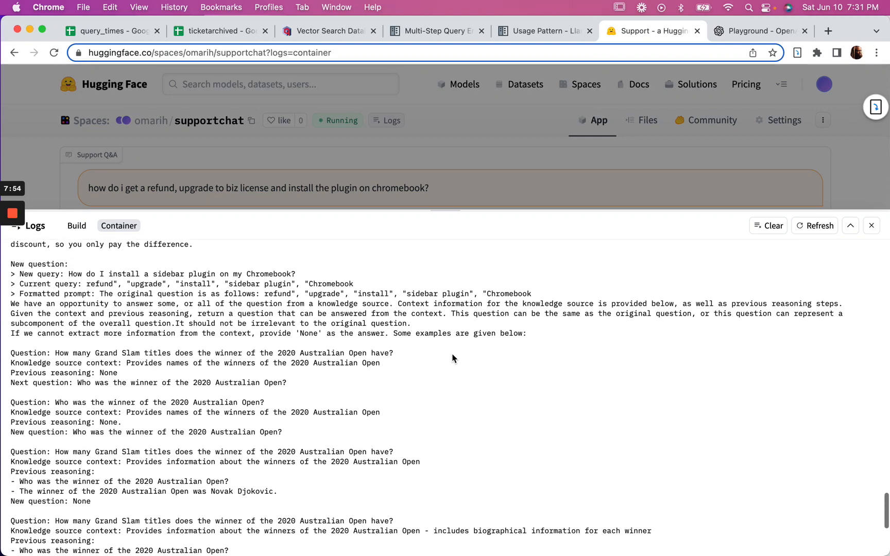
{"action": "scroll", "scroll_direction": "up", "scroll_amount": 3}
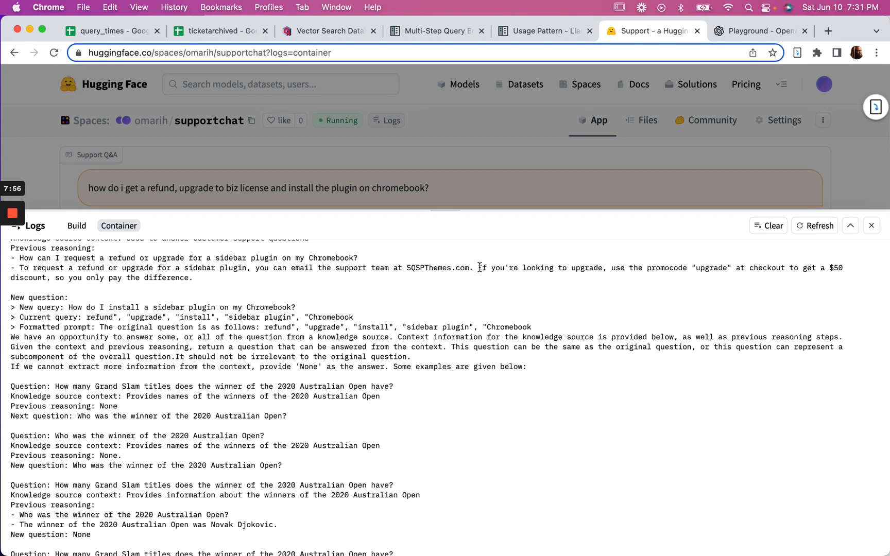
{"action": "scroll", "scroll_direction": "down", "scroll_amount": 3}
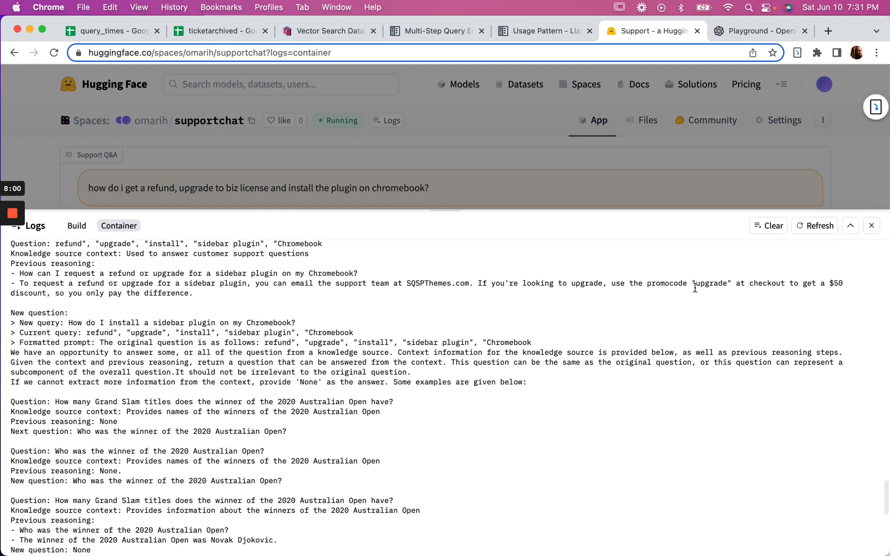
{"action": "mouse_move", "coordinate": [524, 345]}
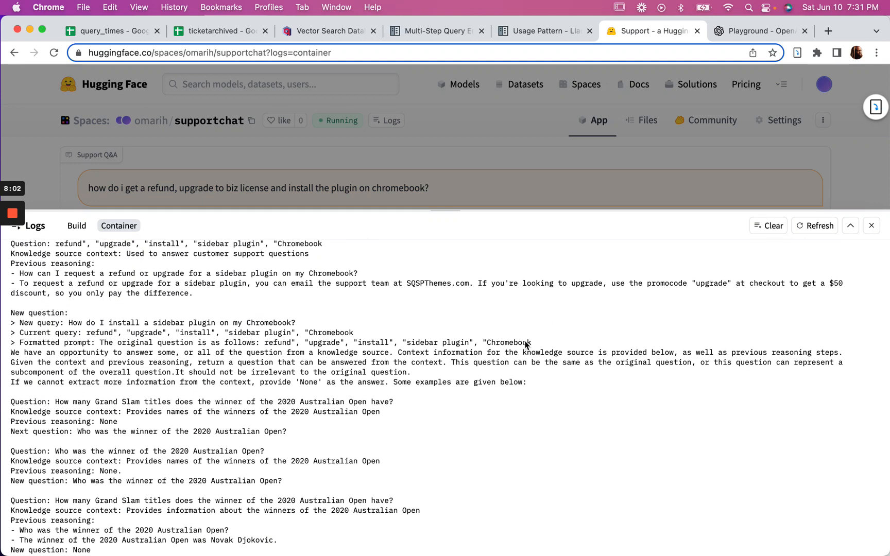
{"action": "scroll", "scroll_direction": "down", "scroll_amount": 3}
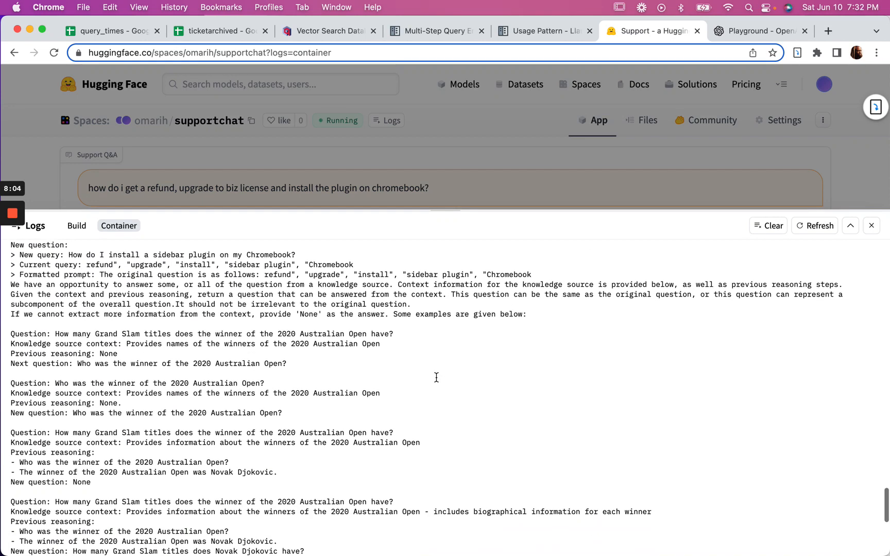
{"action": "scroll", "scroll_direction": "down", "scroll_amount": 3}
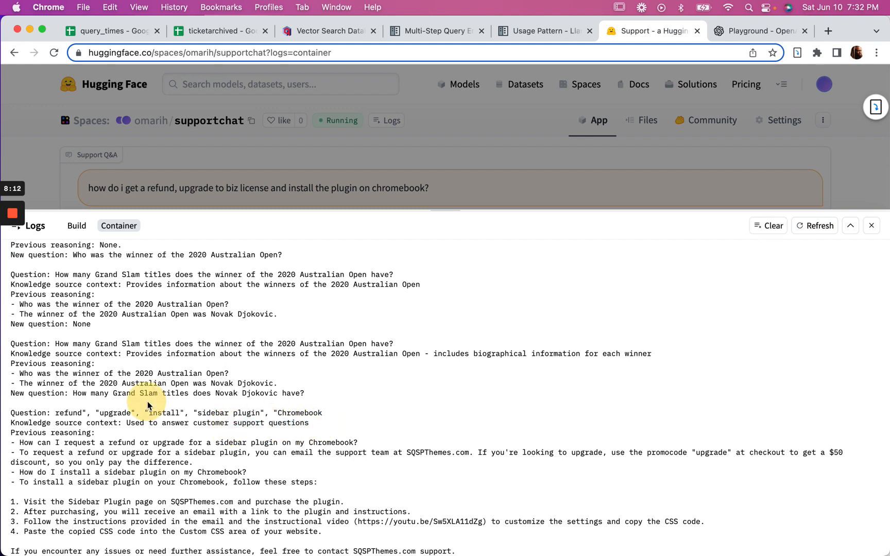
{"action": "scroll", "scroll_direction": "up", "scroll_amount": 3}
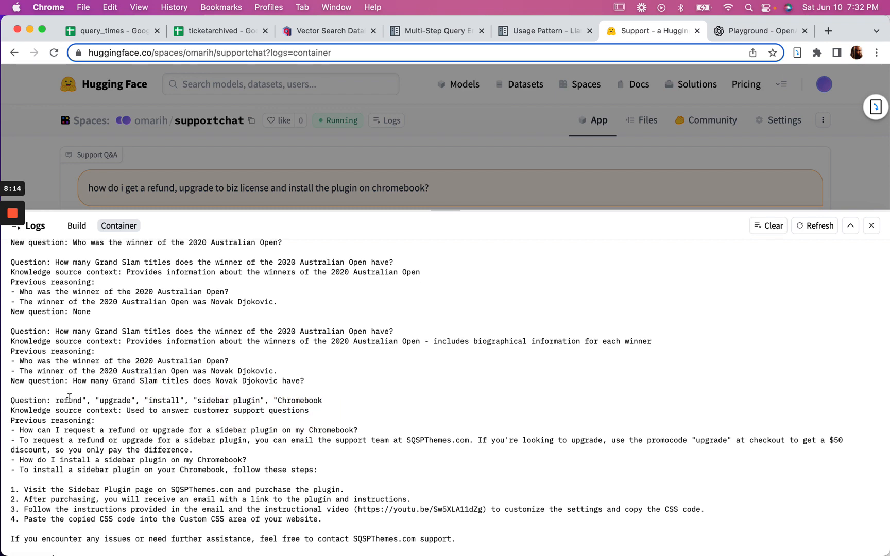
{"action": "scroll", "scroll_direction": "down", "scroll_amount": 3}
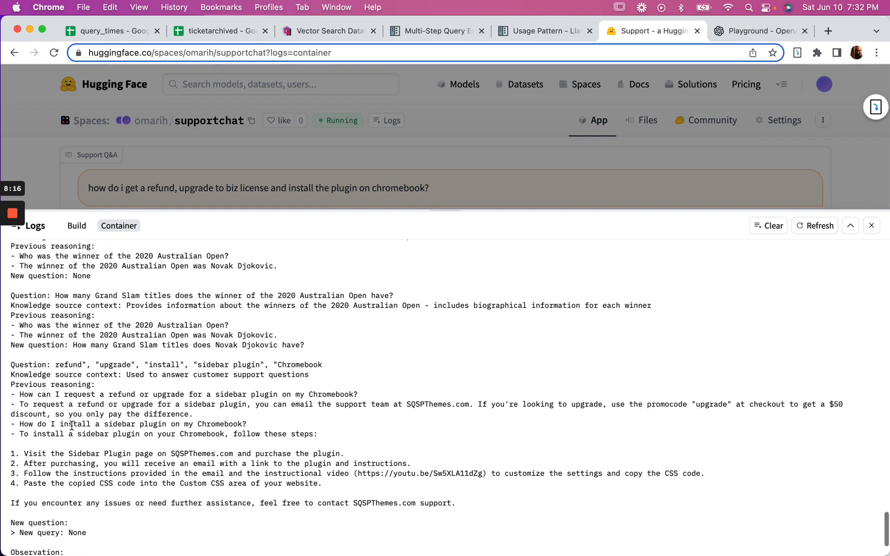
{"action": "scroll", "scroll_direction": "down", "scroll_amount": 3}
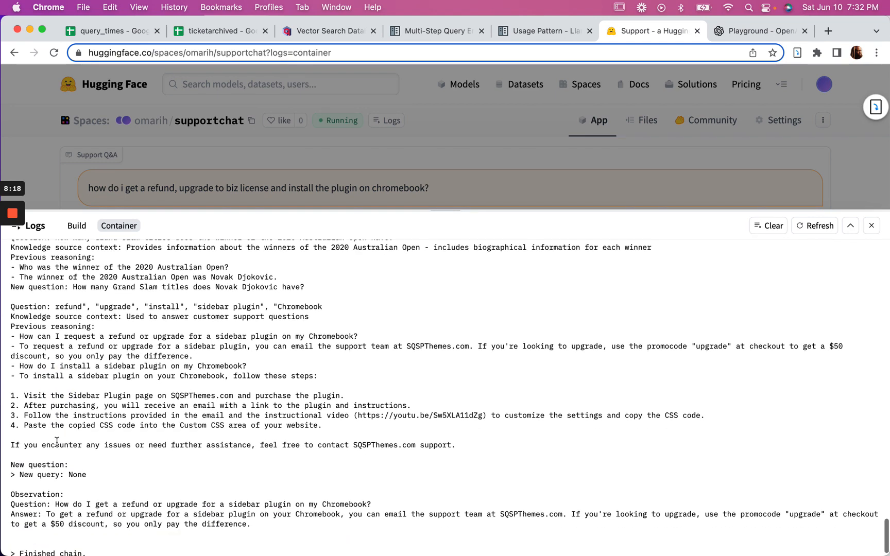
{"action": "scroll", "scroll_direction": "down", "scroll_amount": 3}
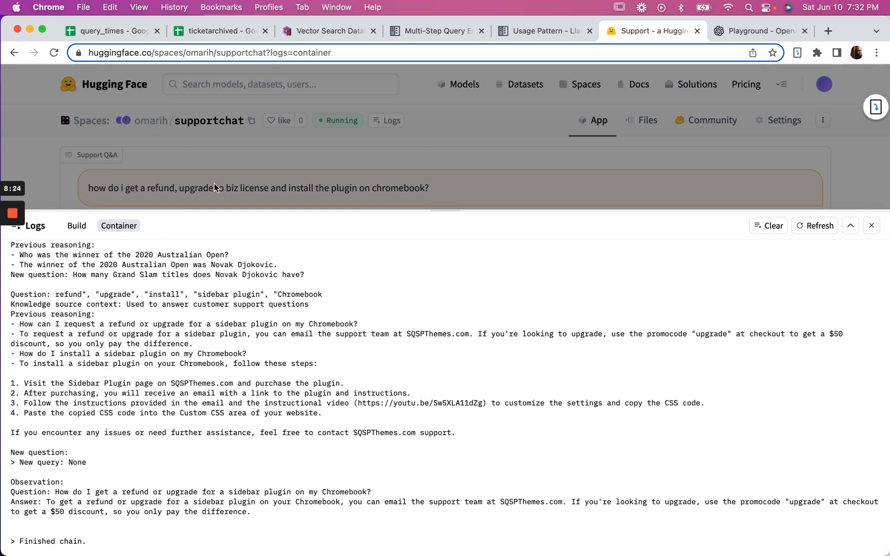
Dismiss the logs panel to reveal the chatbot's refund-and-upgrade reply for the sidebar plugin
{"action": "left_click", "coordinate": [871, 225]}
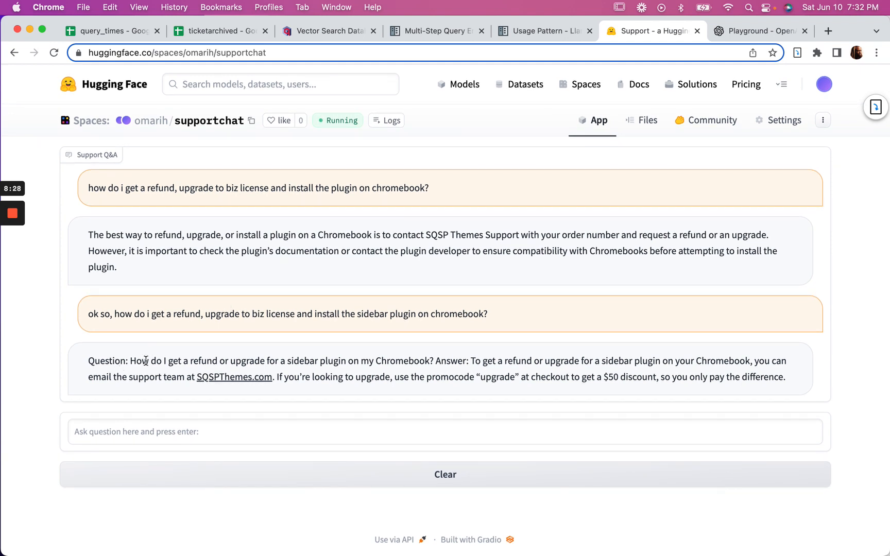
{"action": "mouse_move", "coordinate": [469, 353]}
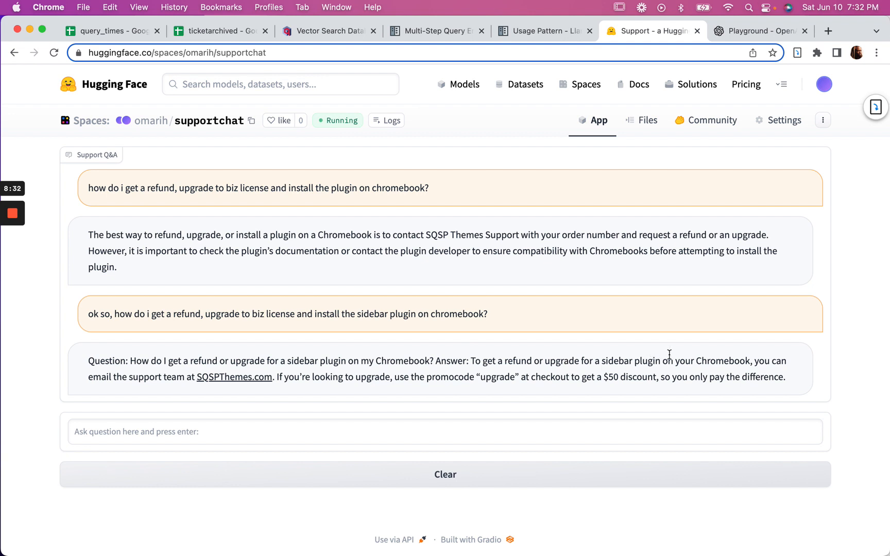
{"action": "mouse_move", "coordinate": [319, 411]}
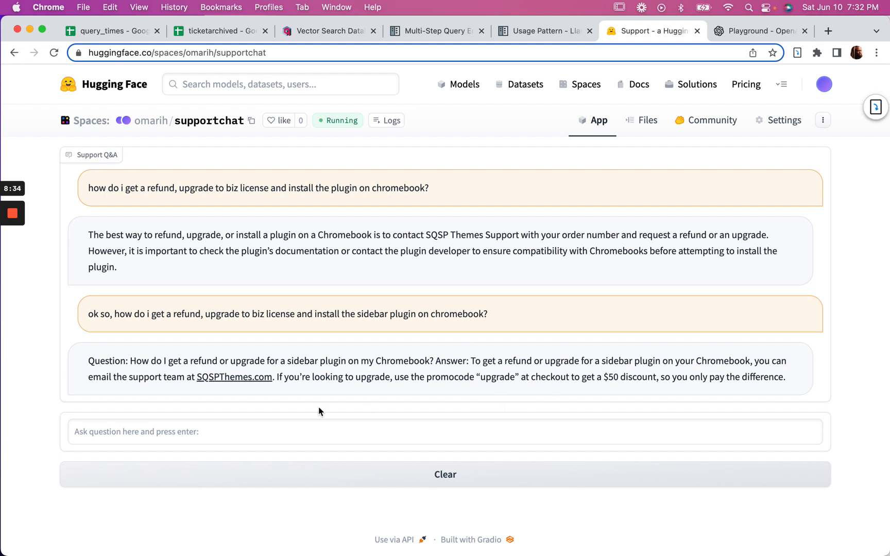
{"action": "mouse_move", "coordinate": [410, 371]}
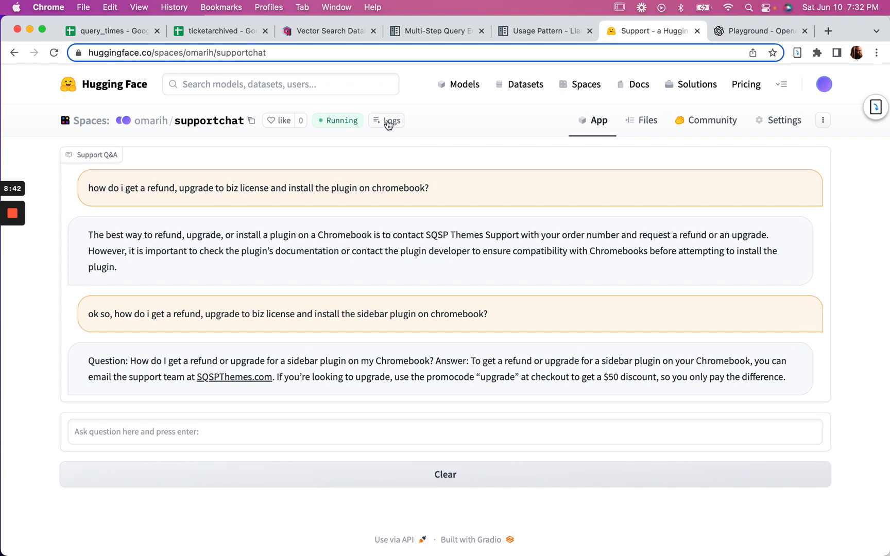
Reopen the Container logs on the sidebar-plugin chain's install steps and final observation, clearing the text selection
{"action": "left_click", "coordinate": [387, 120]}
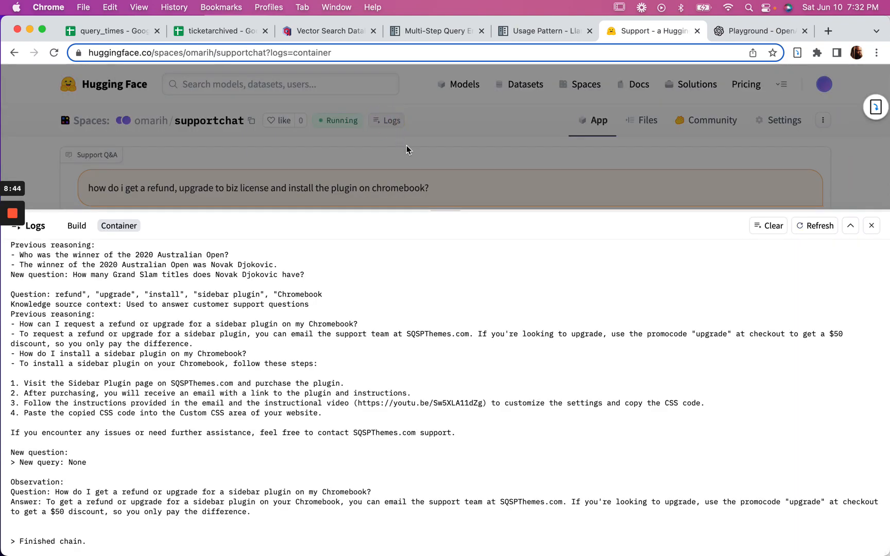
{"action": "left_click", "coordinate": [870, 226]}
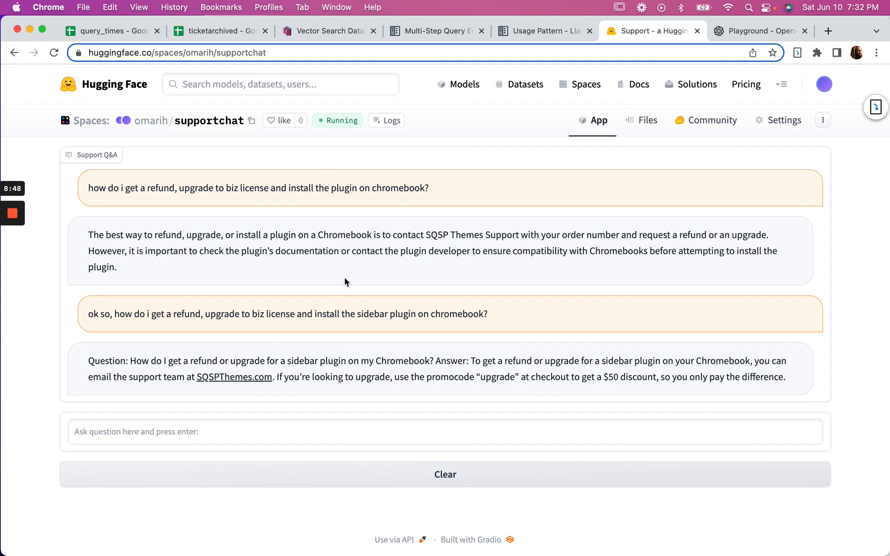
{"action": "mouse_move", "coordinate": [387, 120]}
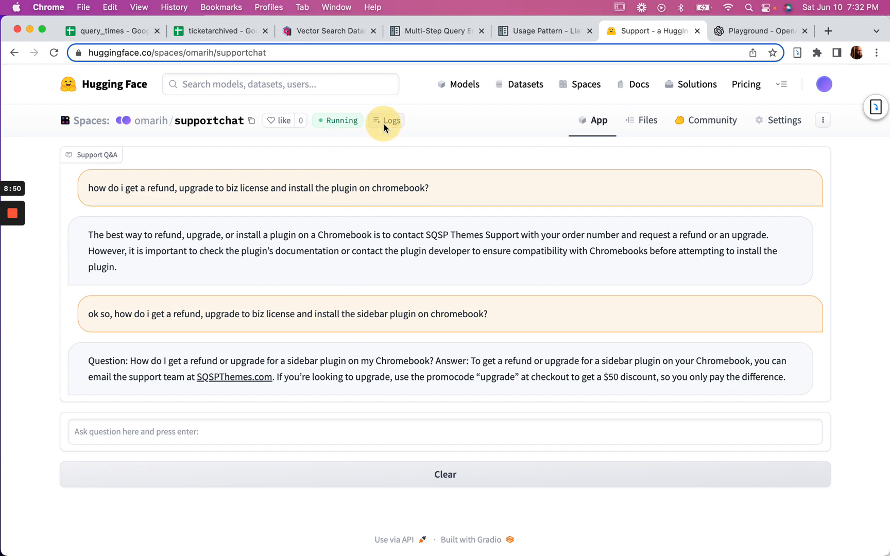
{"action": "left_click", "coordinate": [387, 121]}
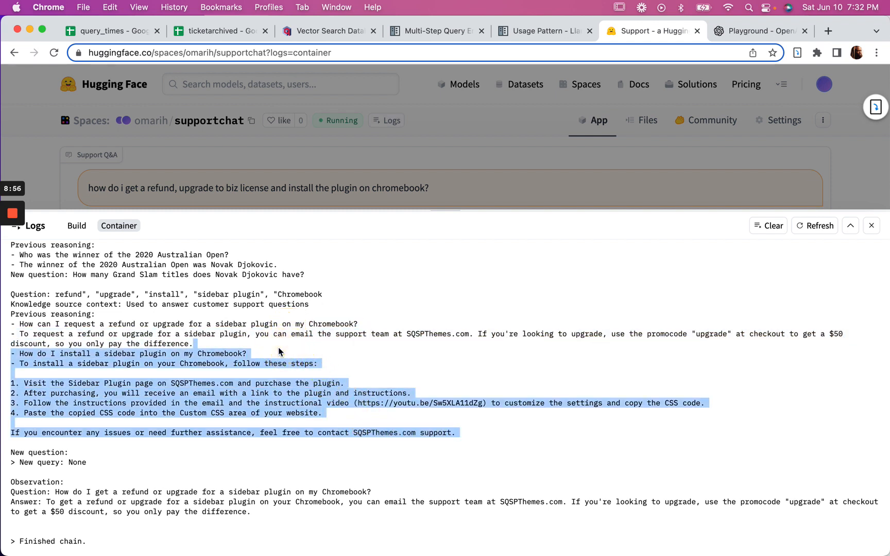
{"action": "left_click", "coordinate": [271, 381]}
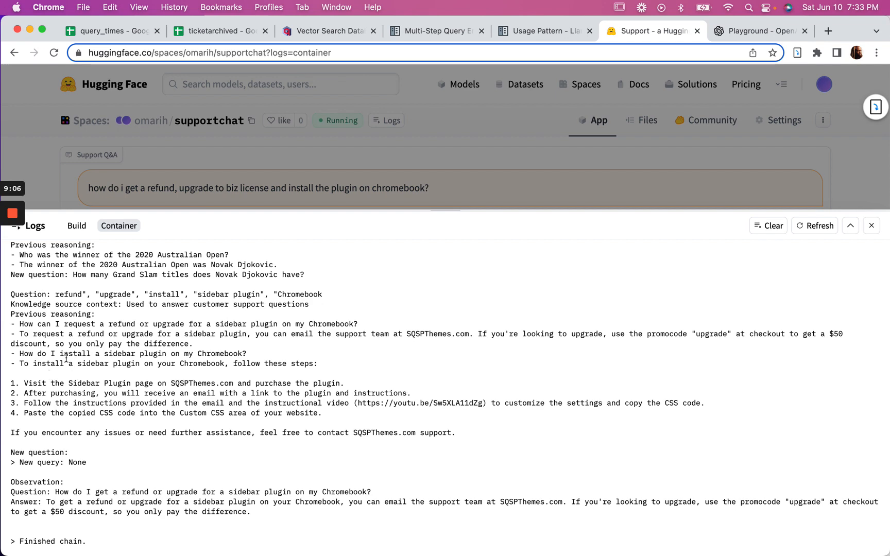
{"action": "mouse_move", "coordinate": [152, 460]}
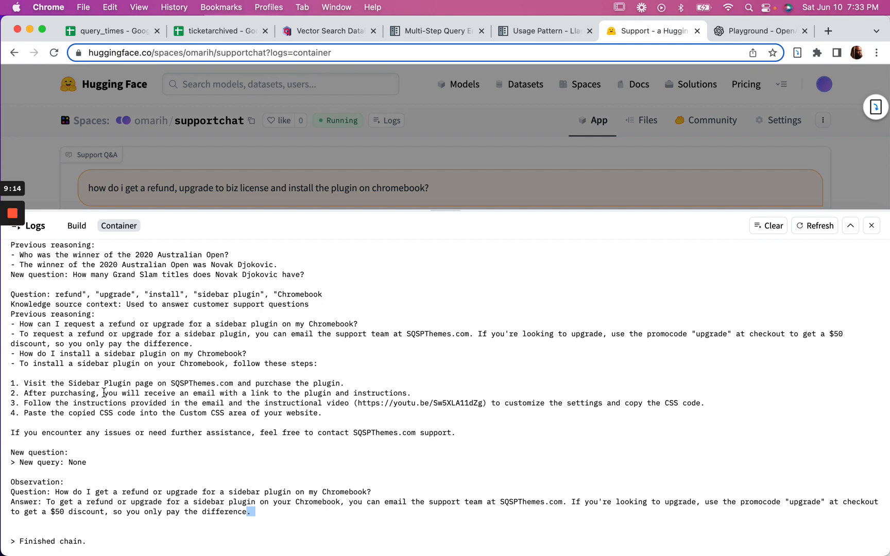
{"action": "scroll", "scroll_direction": "up", "scroll_amount": 3}
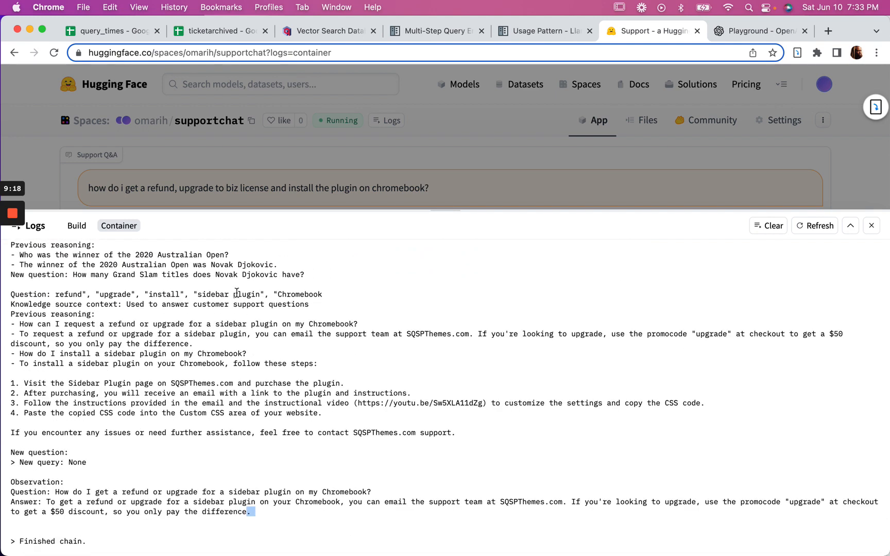
{"action": "mouse_move", "coordinate": [601, 192]}
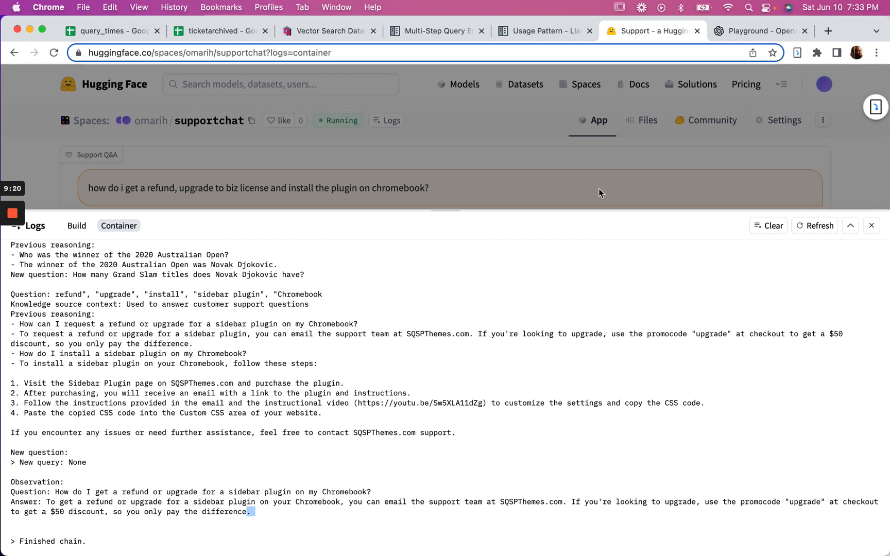
{"action": "mouse_move", "coordinate": [689, 331]}
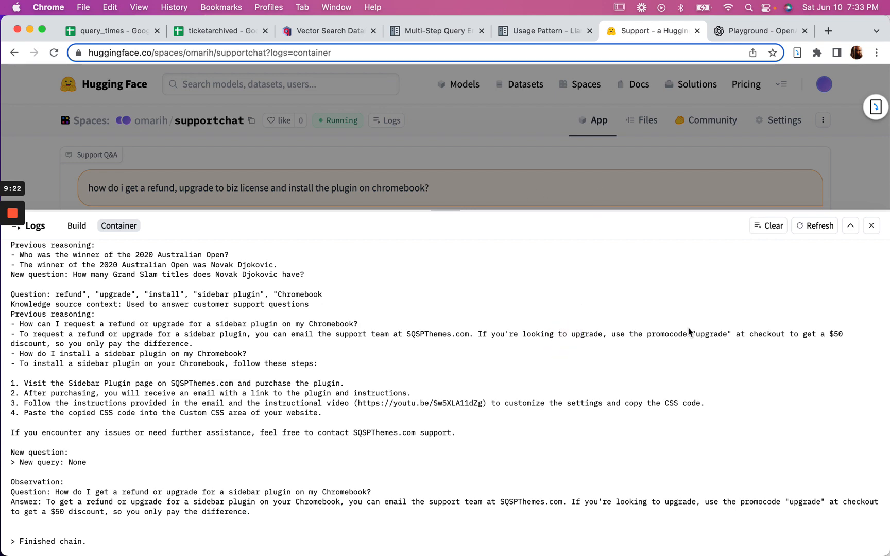
Dismiss the logs panel to show the support chat with both answers
{"action": "left_click", "coordinate": [871, 225]}
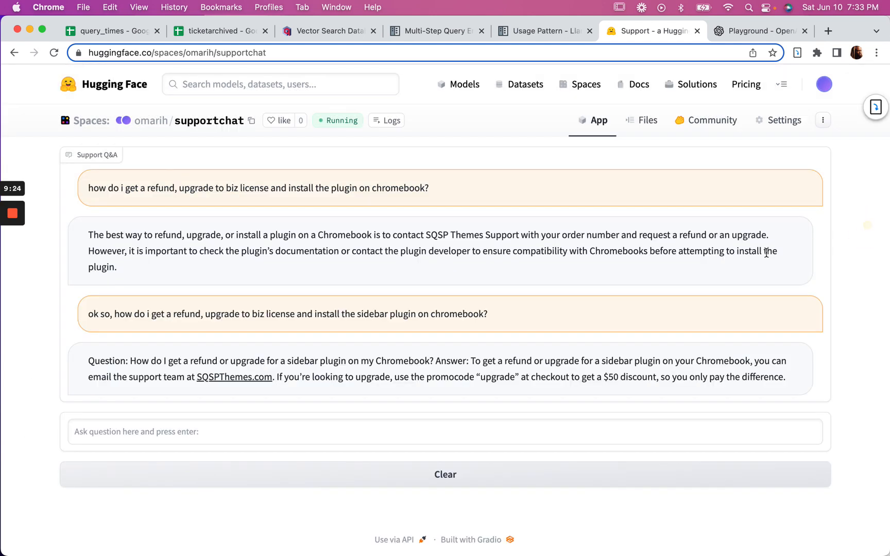
{"action": "mouse_move", "coordinate": [699, 288]}
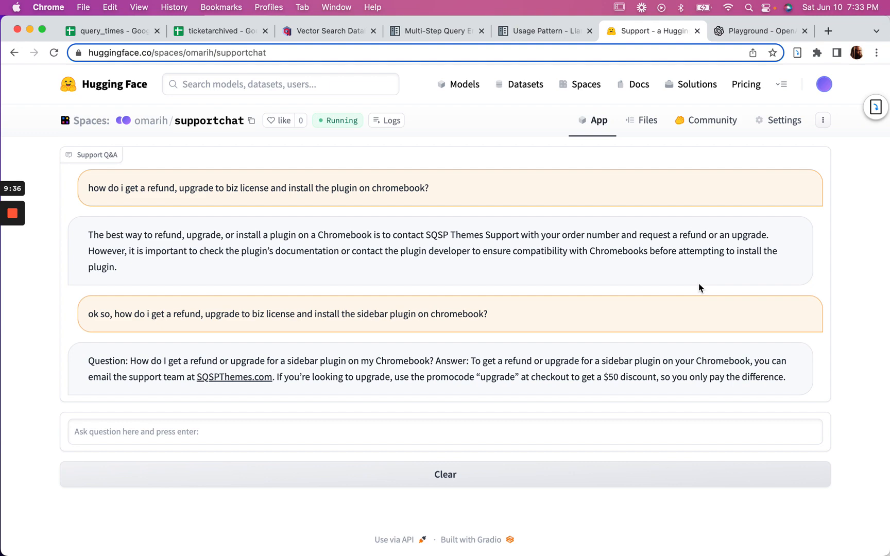
{"action": "mouse_move", "coordinate": [497, 59]}
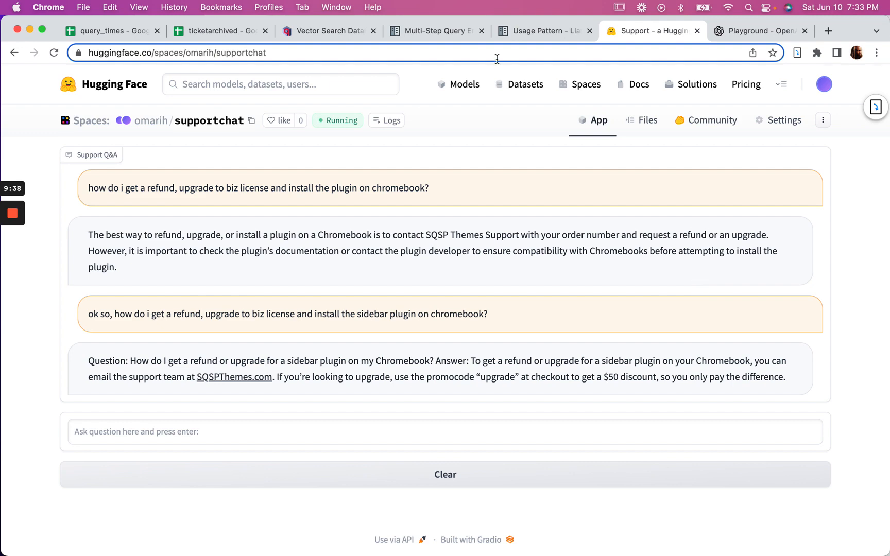
Switch to the Multi-Step Query Engine guide and return to its introduction and document-loading code
{"action": "left_click", "coordinate": [435, 31]}
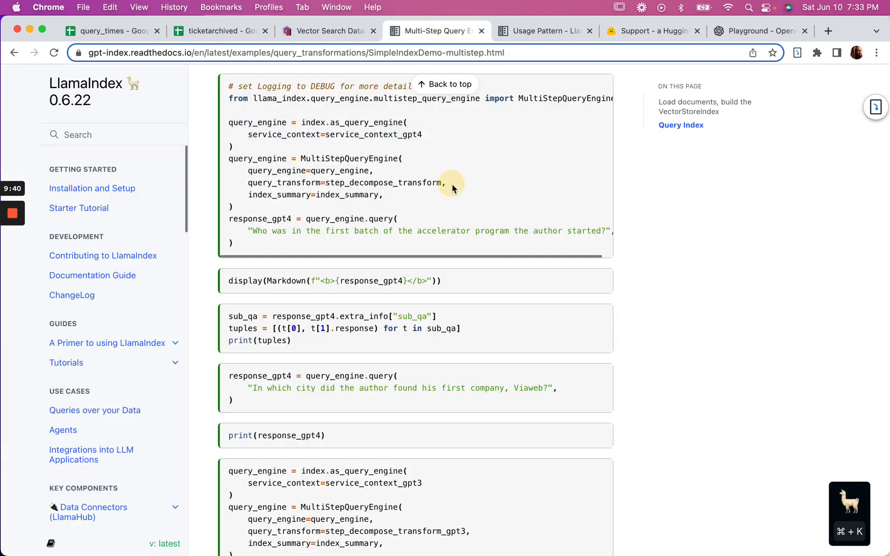
{"action": "scroll", "scroll_direction": "up", "scroll_amount": 3}
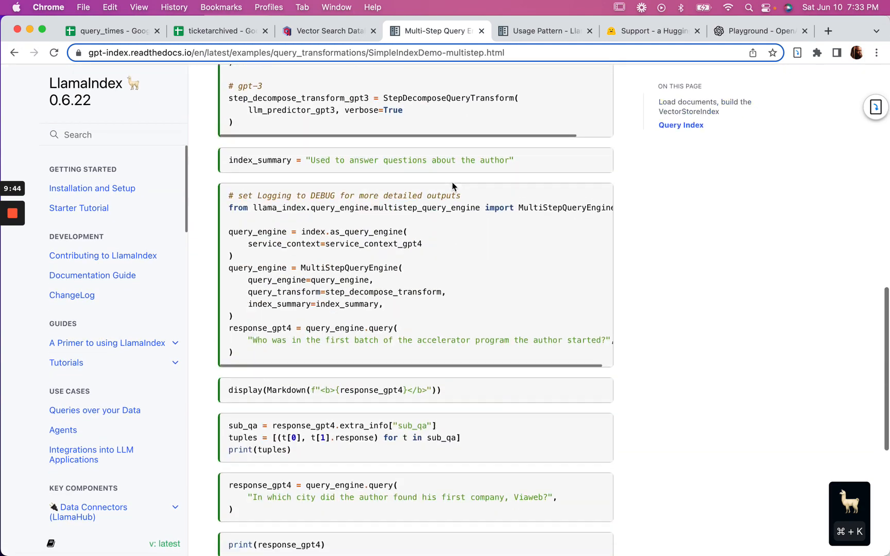
{"action": "scroll", "scroll_direction": "up", "scroll_amount": 3}
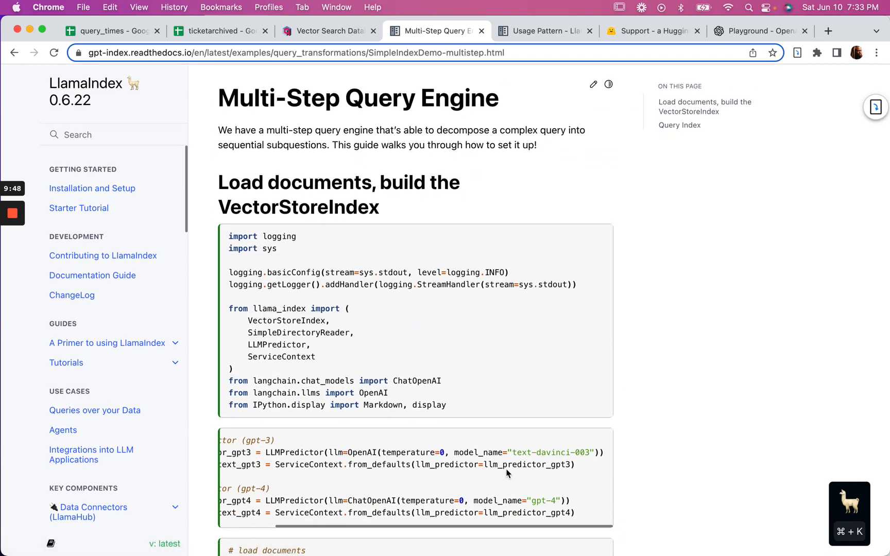
{"action": "mouse_move", "coordinate": [409, 332]}
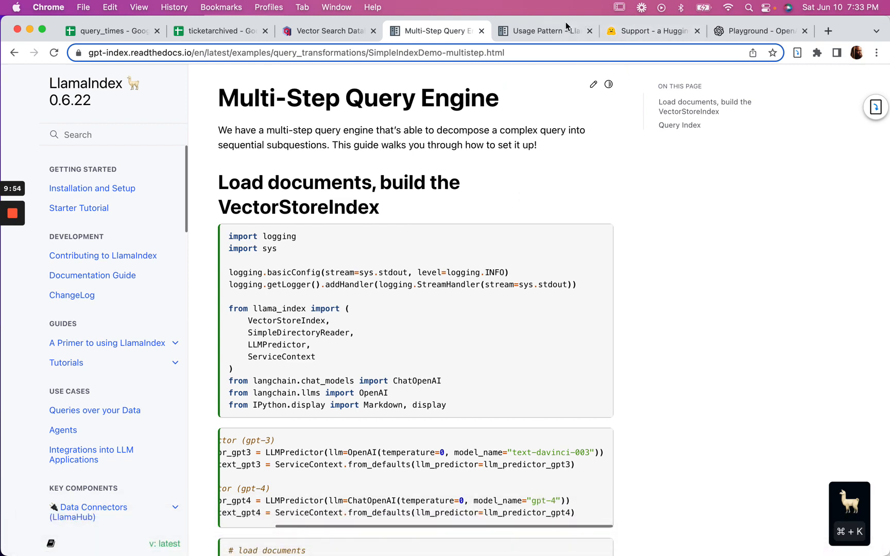
From the chat engine Usage Pattern tab, navigate to Module Guides listing Simple, Condense Question and ReAct engines
{"action": "left_click", "coordinate": [542, 31]}
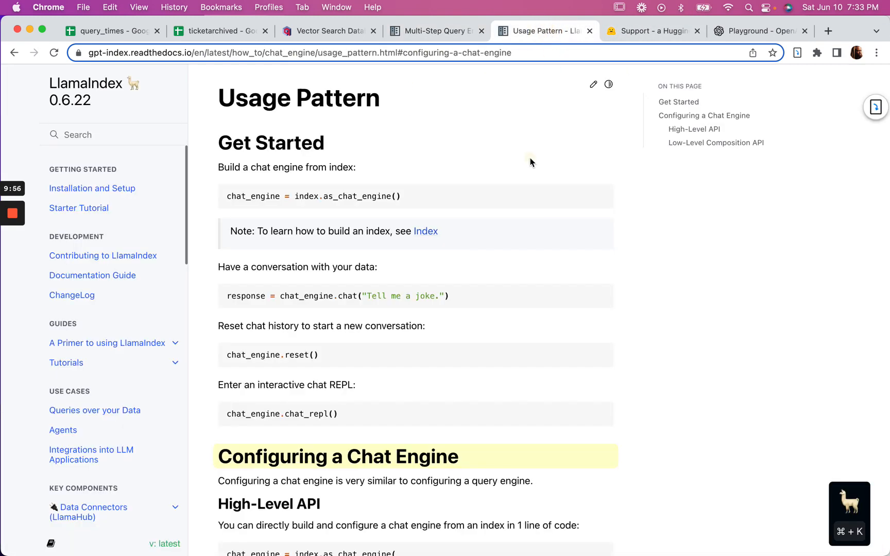
{"action": "scroll", "scroll_direction": "down", "scroll_amount": 3}
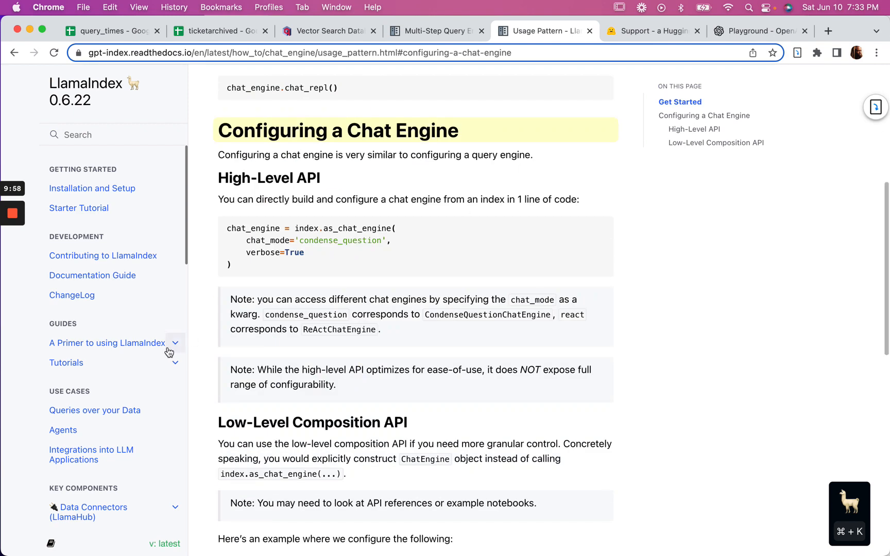
{"action": "scroll", "scroll_direction": "down", "scroll_amount": 3}
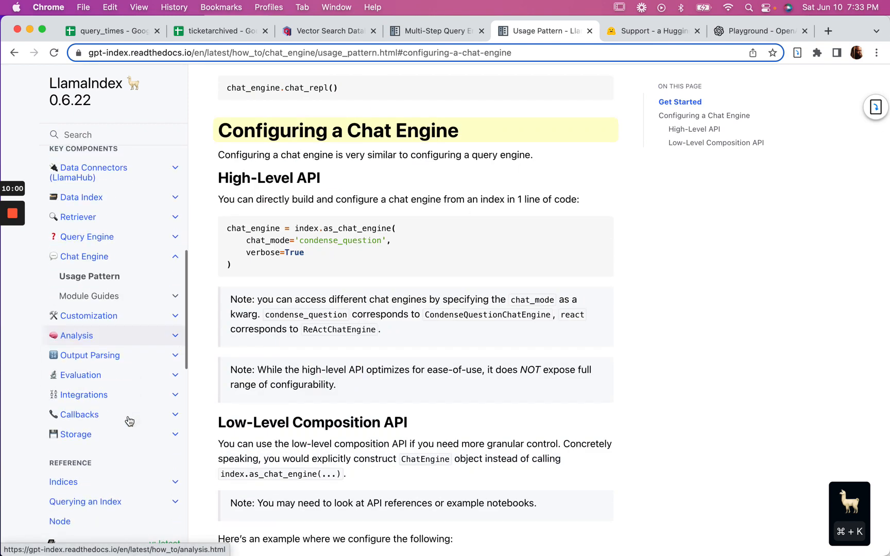
{"action": "left_click", "coordinate": [88, 296]}
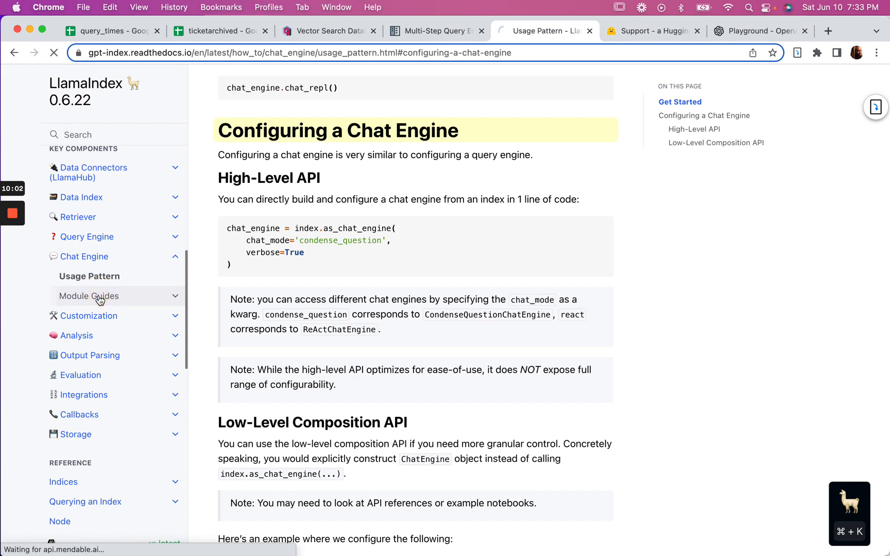
{"action": "left_click", "coordinate": [88, 295]}
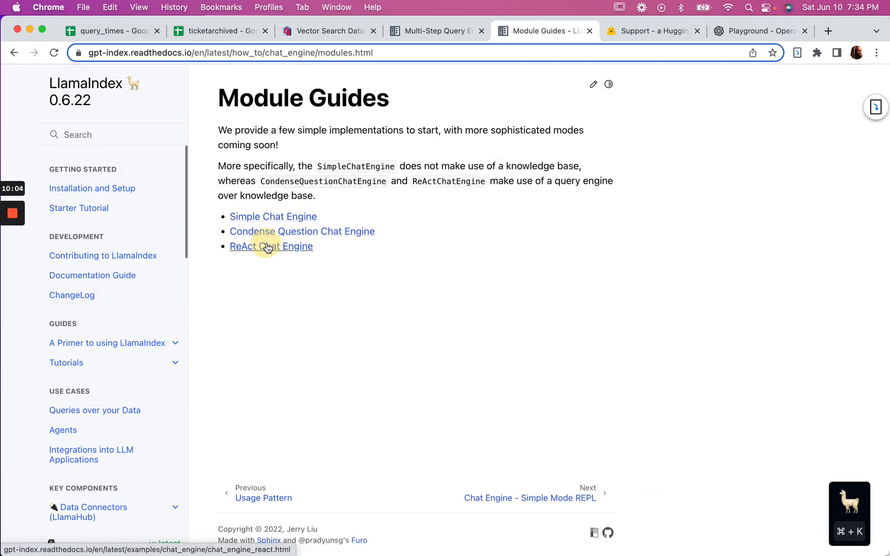
Review the Chat Engine - ReAct Mode guide's examples down to Customize LLM and return to its introduction
{"action": "left_click", "coordinate": [271, 247]}
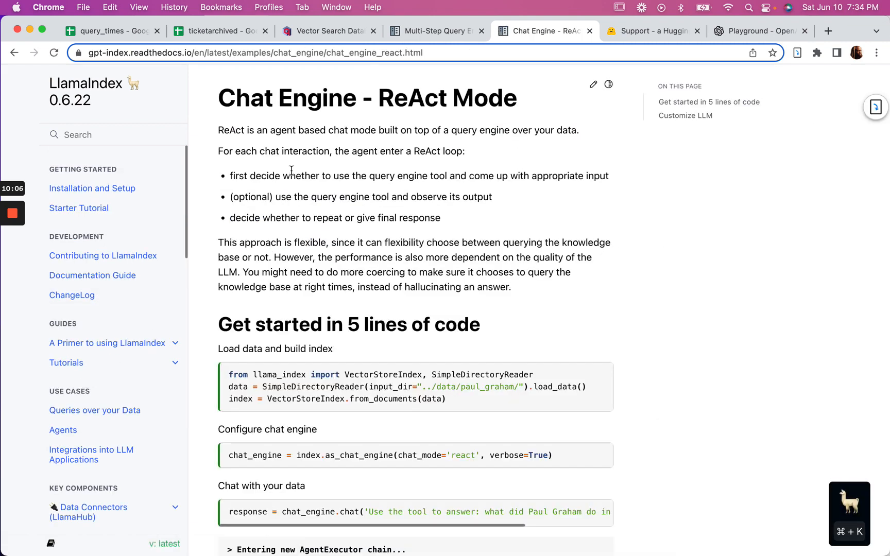
{"action": "scroll", "scroll_direction": "down", "scroll_amount": 3}
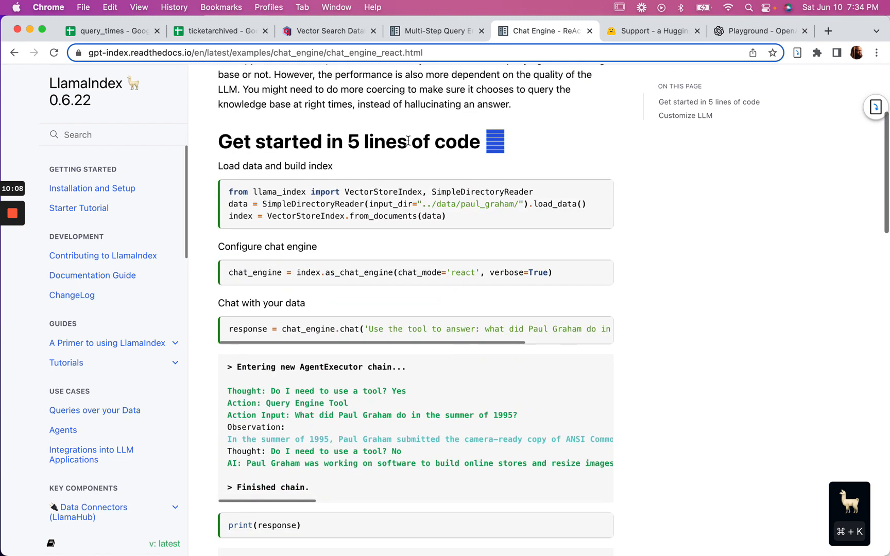
{"action": "scroll", "scroll_direction": "down", "scroll_amount": 3}
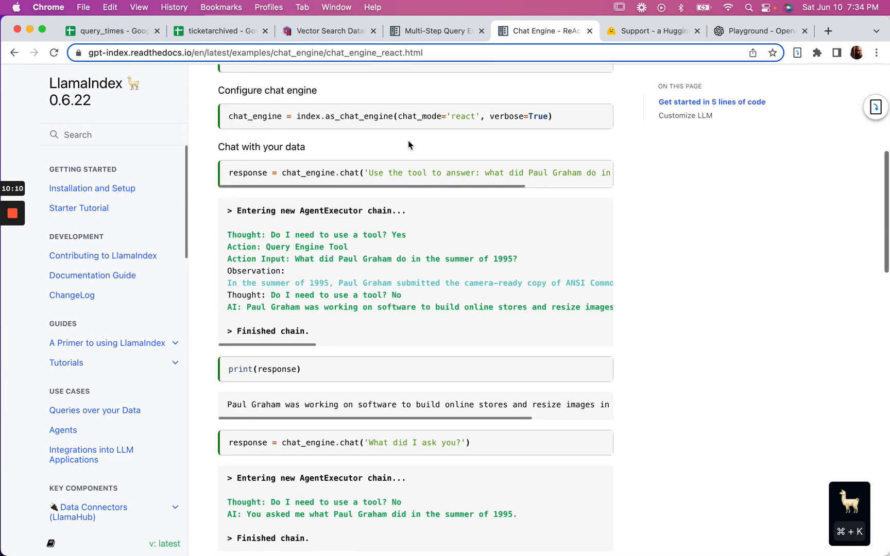
{"action": "scroll", "scroll_direction": "down", "scroll_amount": 3}
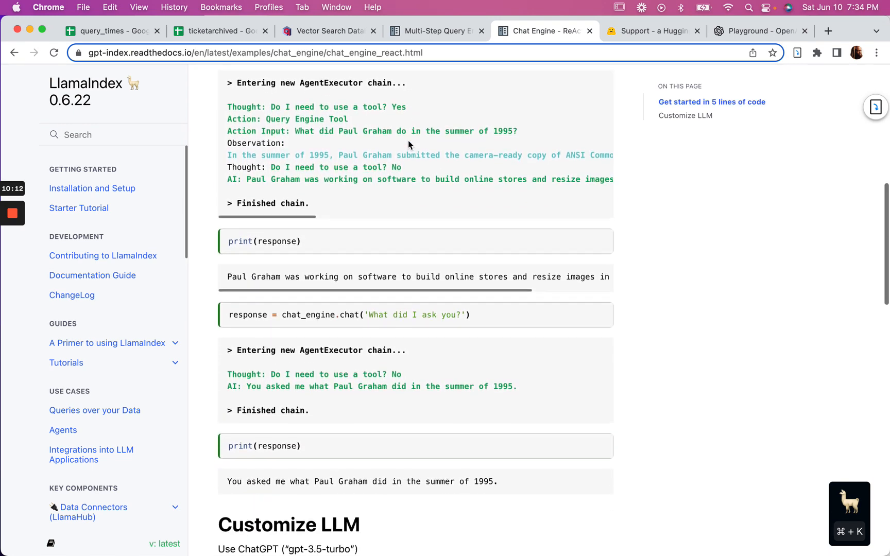
{"action": "scroll", "scroll_direction": "down", "scroll_amount": 3}
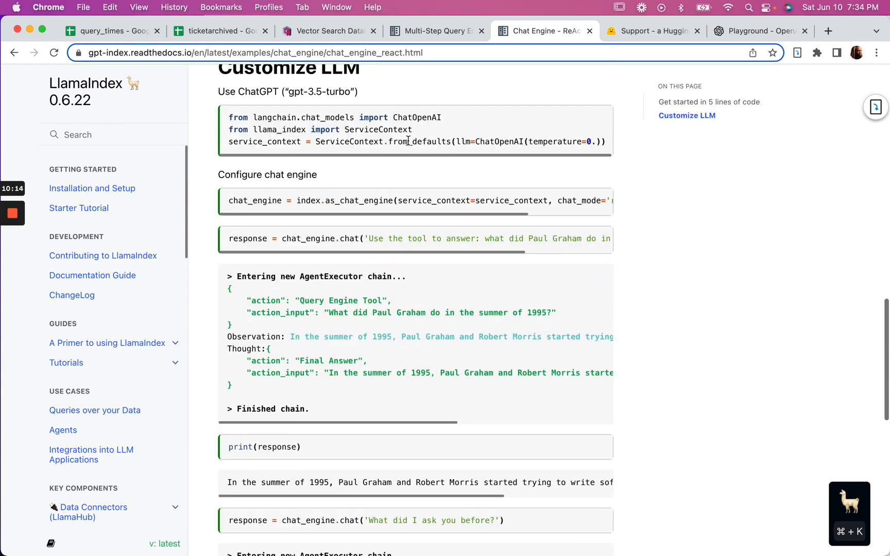
{"action": "scroll", "scroll_direction": "up", "scroll_amount": 3}
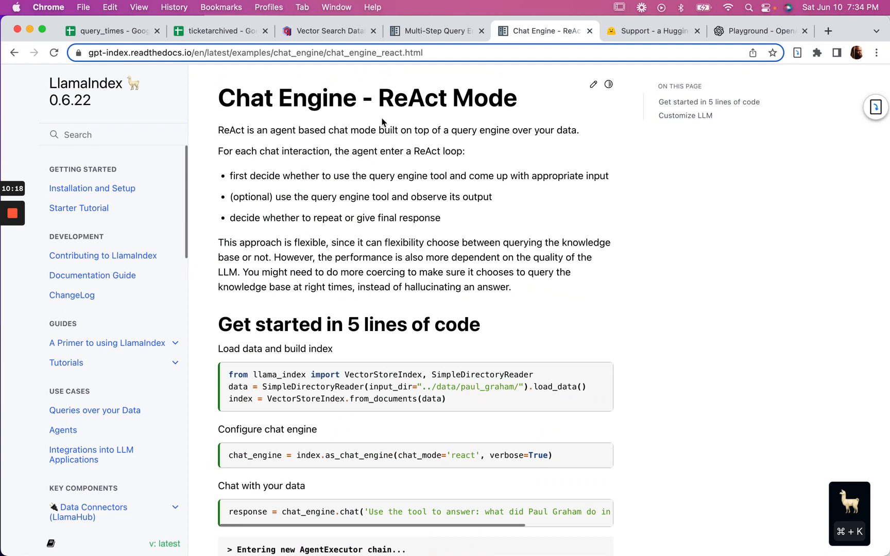
{"action": "mouse_move", "coordinate": [375, 145]}
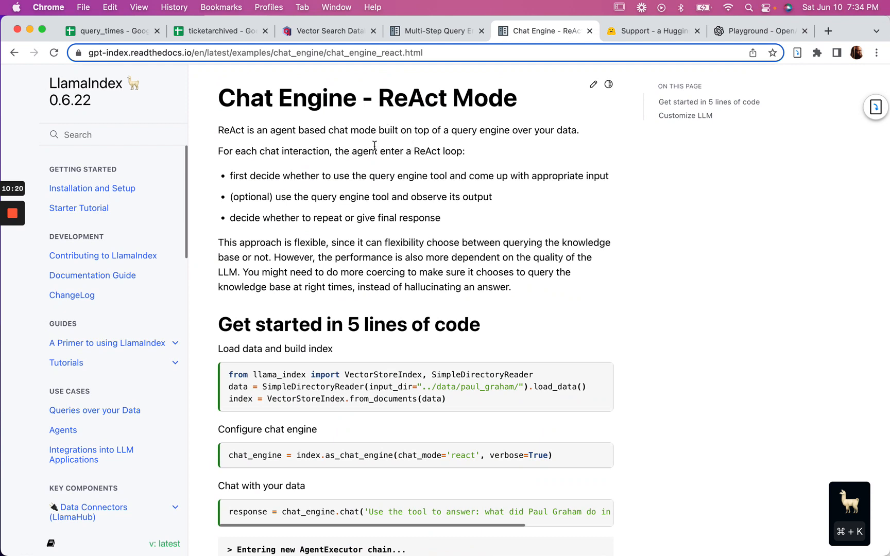